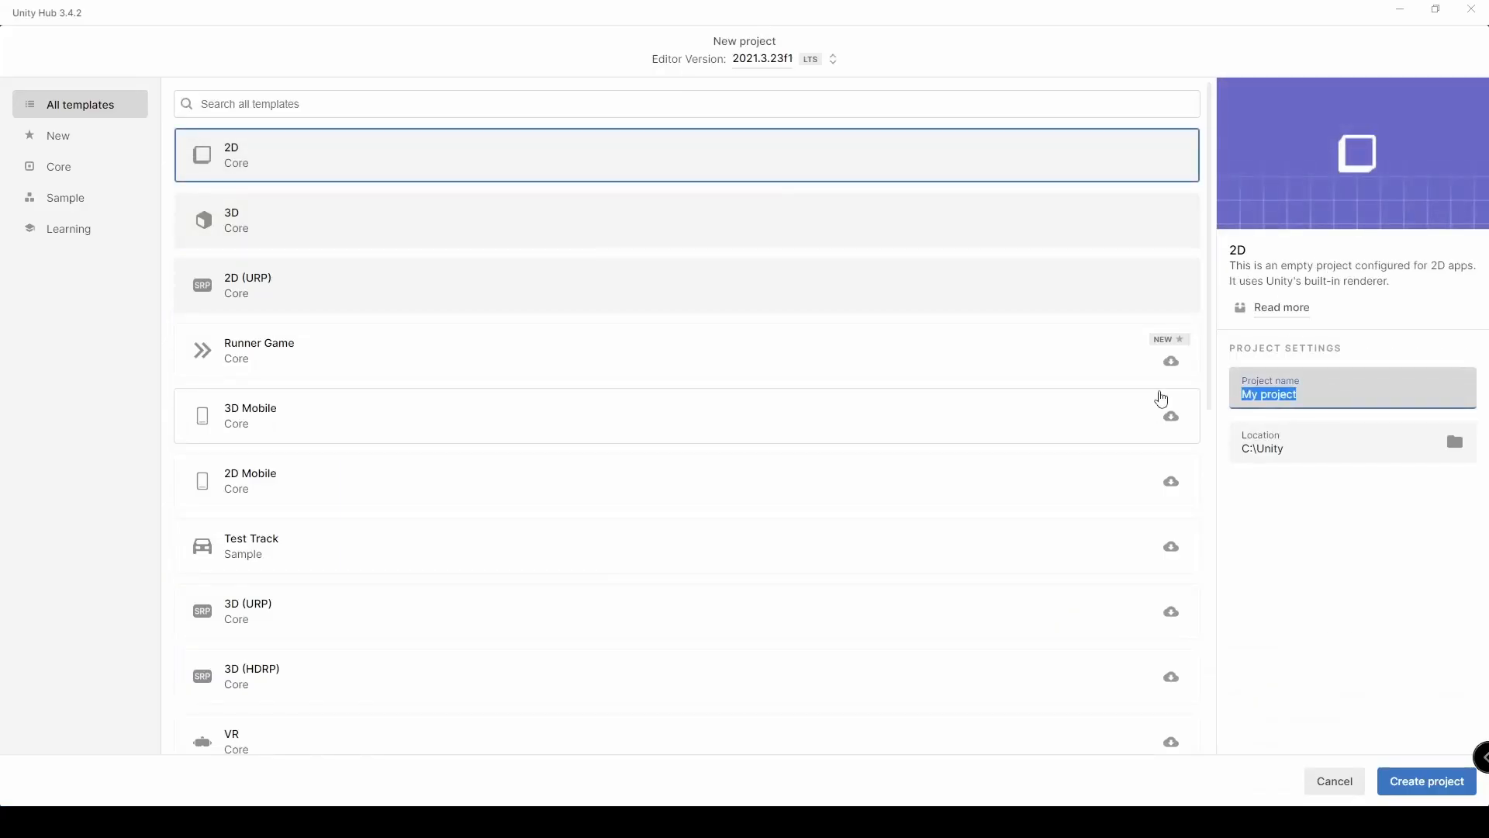
Name the new 2D project '2D Platformer' and create it
text(2D Platformer)
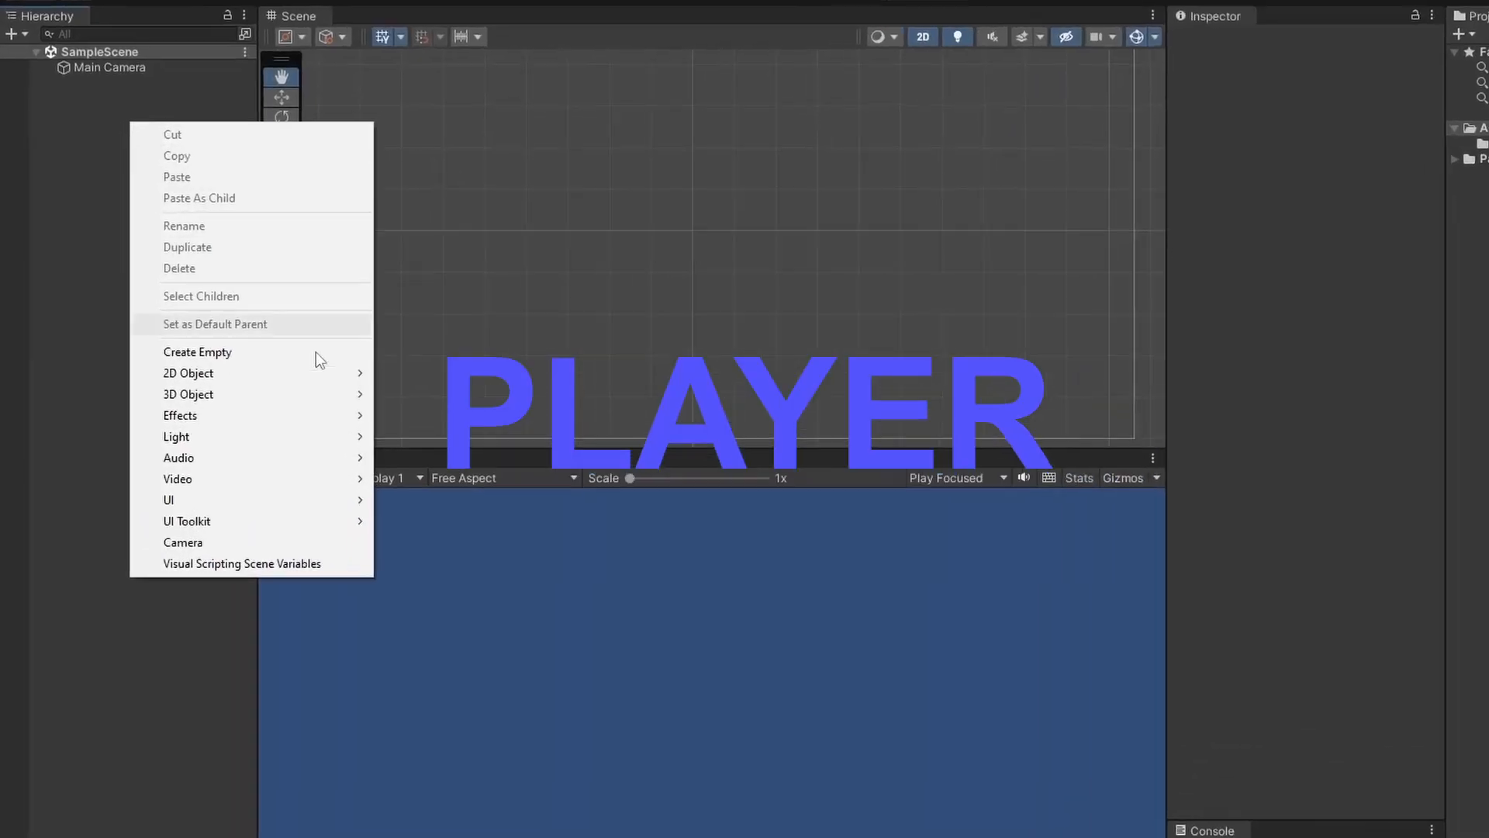
Add a square Player sprite with Box Collider 2D and Rigidbody 2D, freezing its Z rotation
click(188, 373)
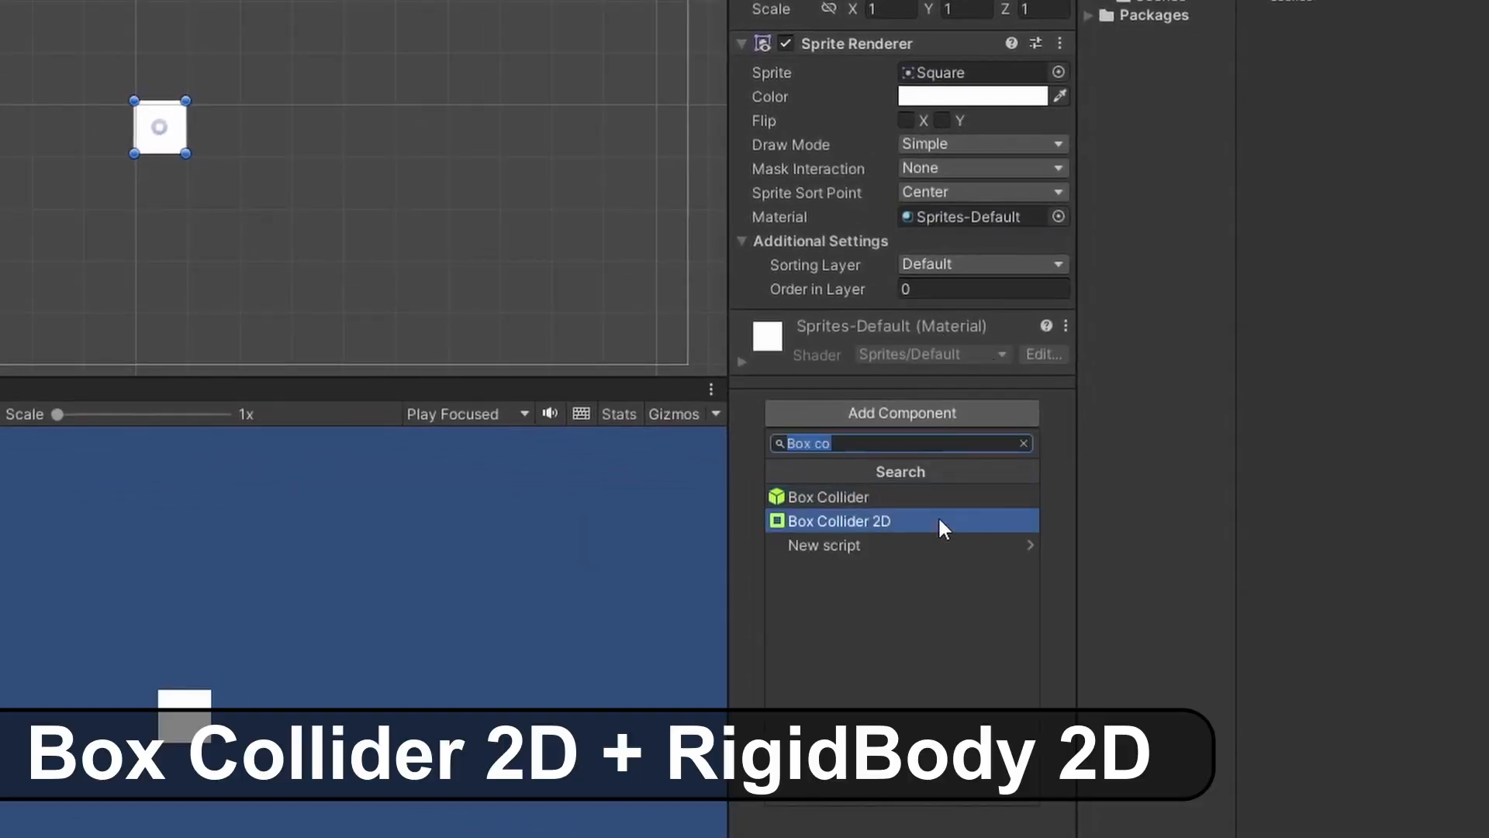
click(838, 521)
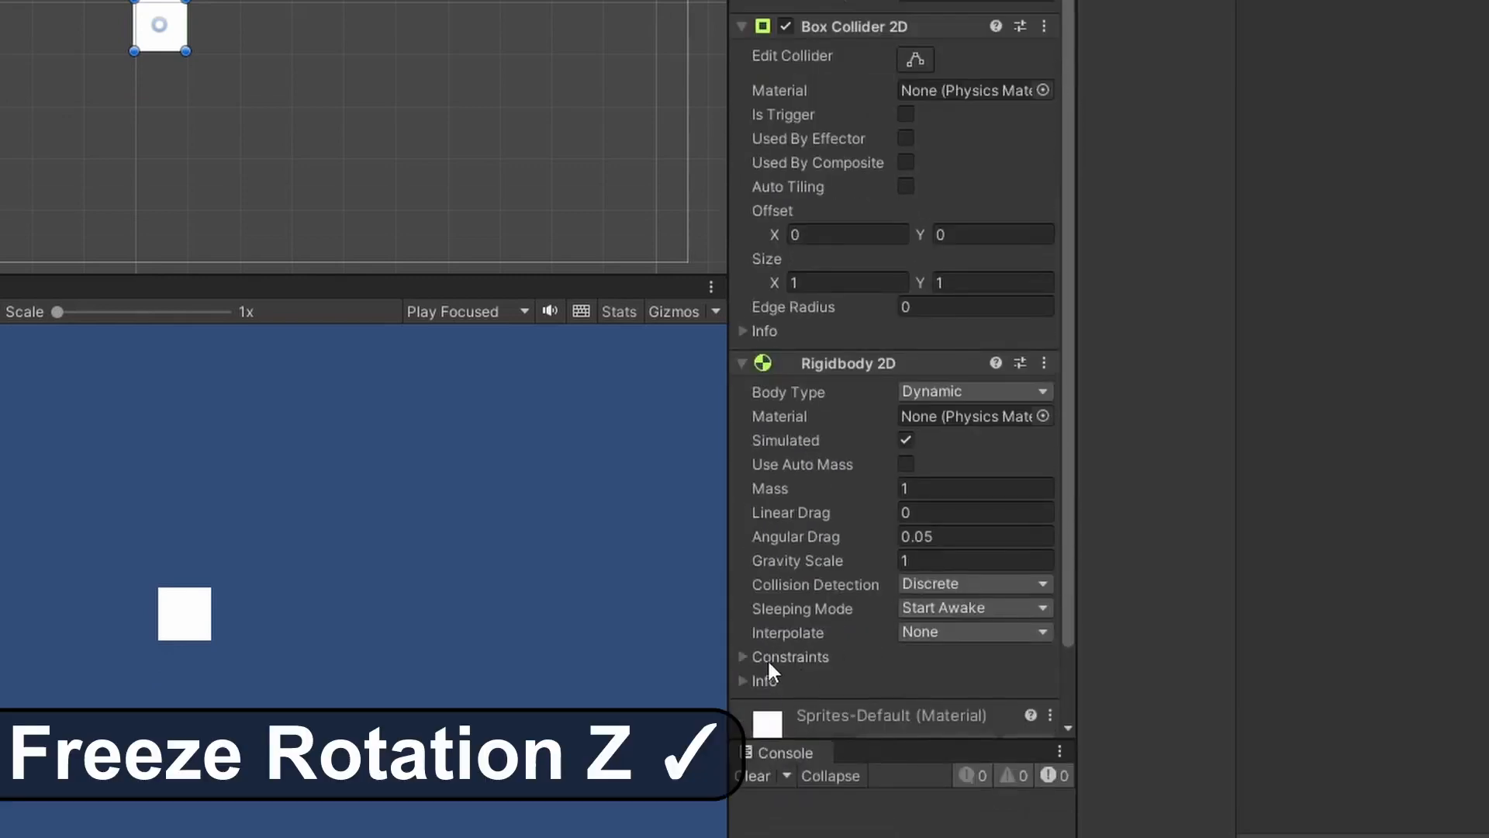
click(743, 656)
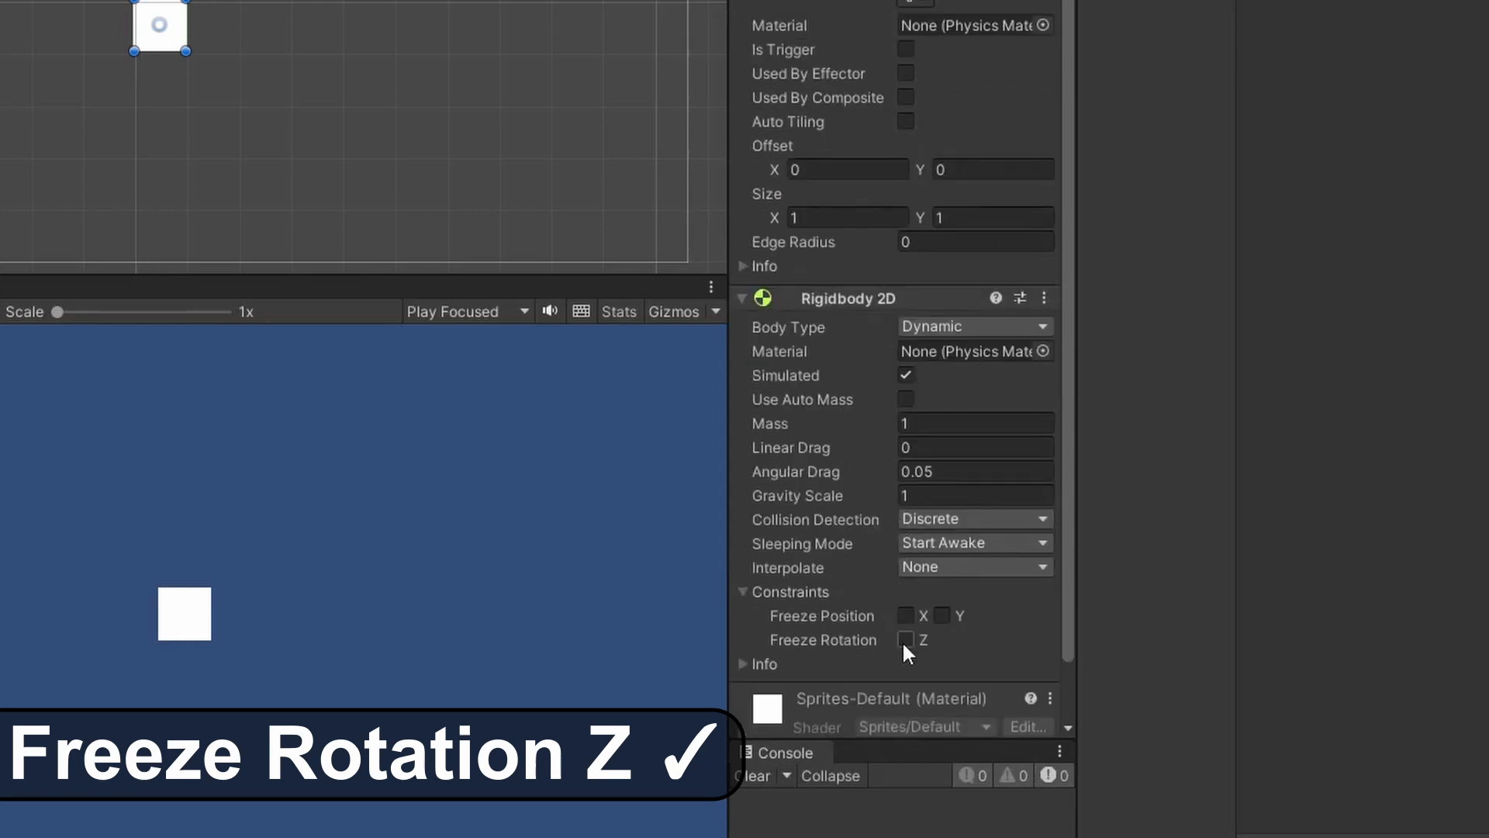
click(904, 639)
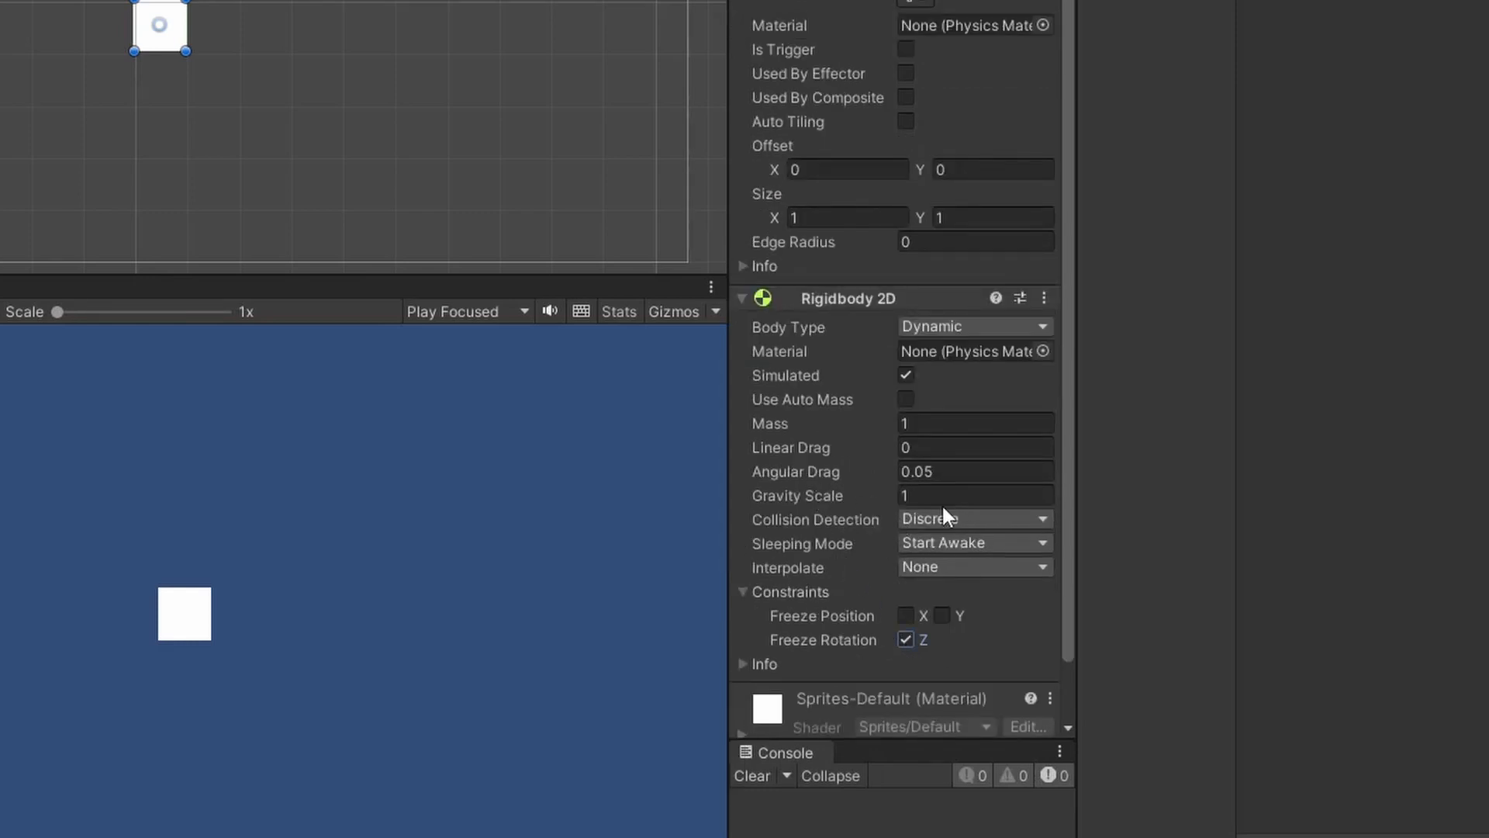
click(974, 495)
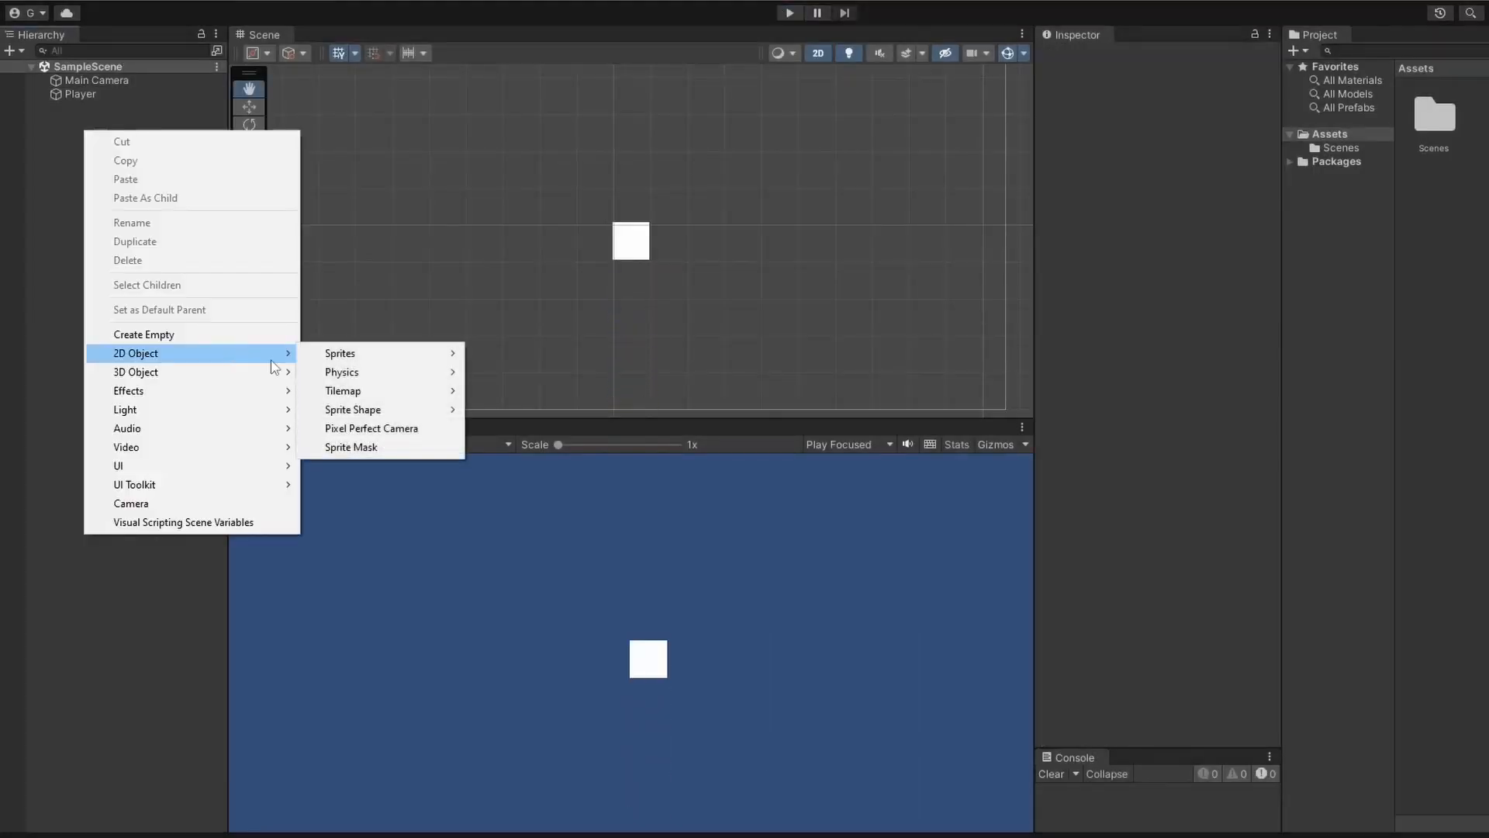
Add a square Platform sprite stretched wide below the player with a Box Collider 2D, then run the scene
click(340, 352)
text(Platform)
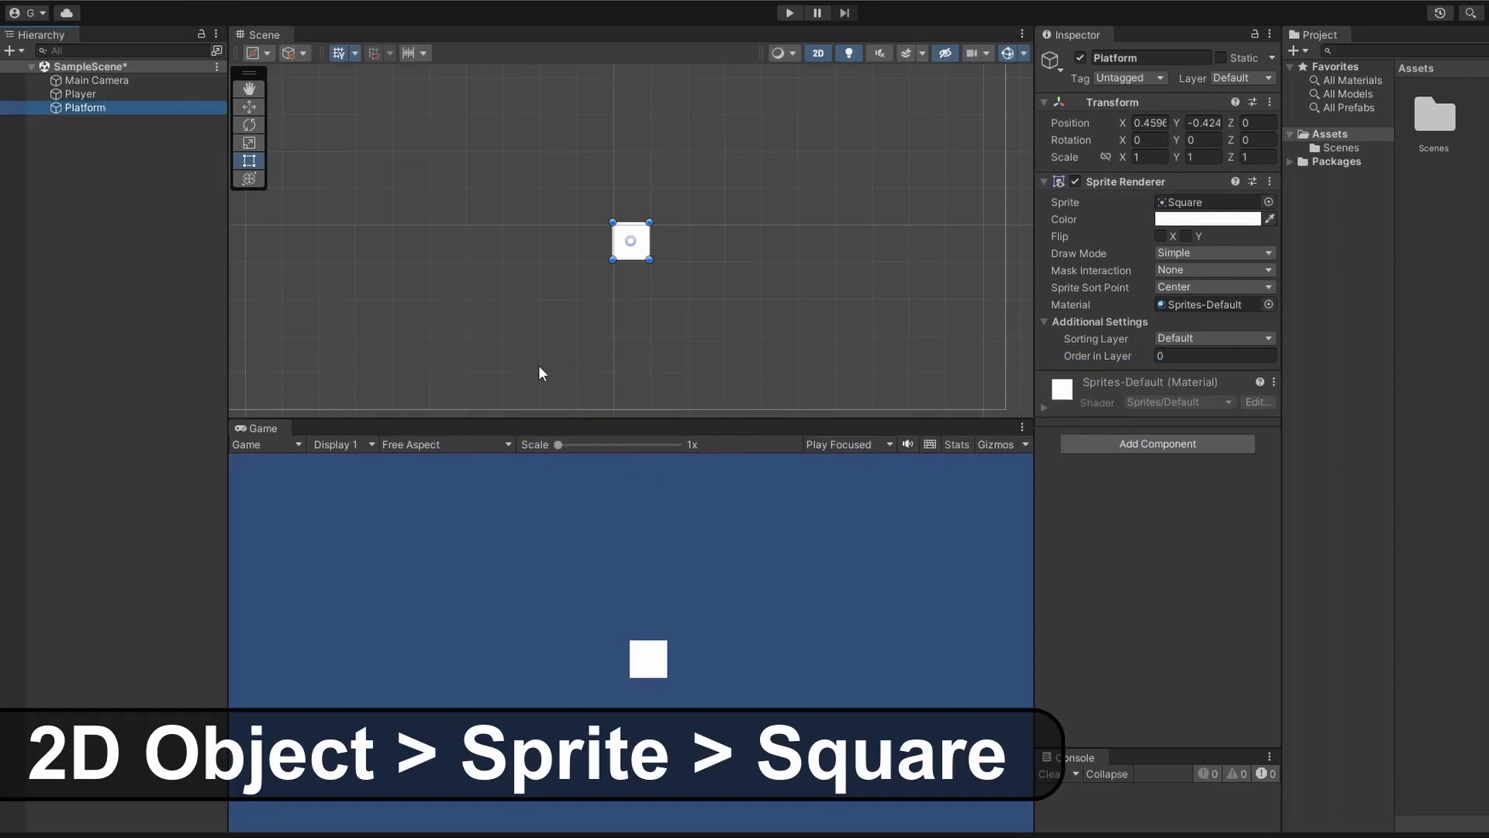
drag(630, 241, 630, 324)
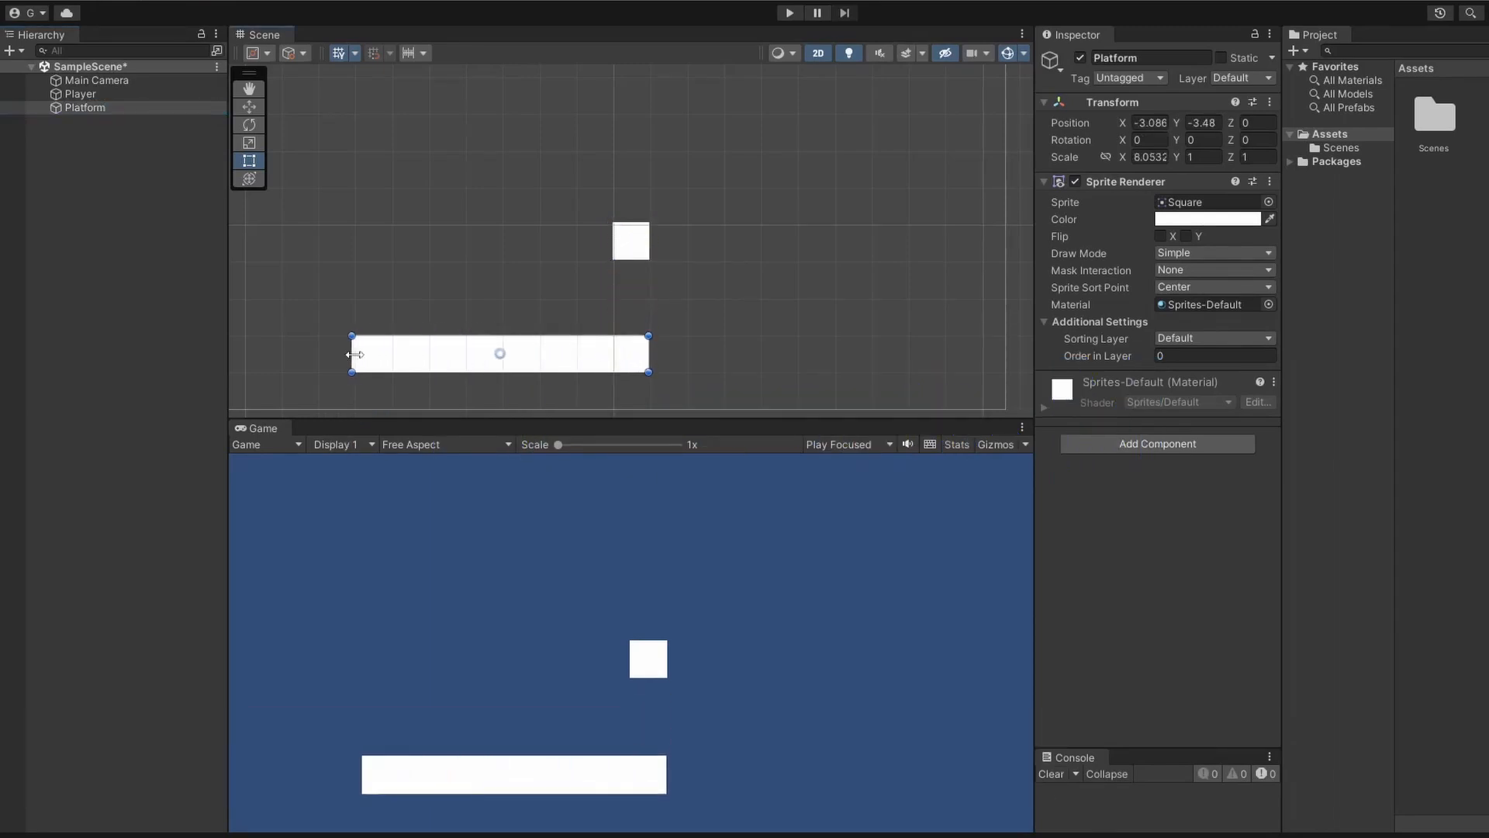
drag(649, 364, 832, 371)
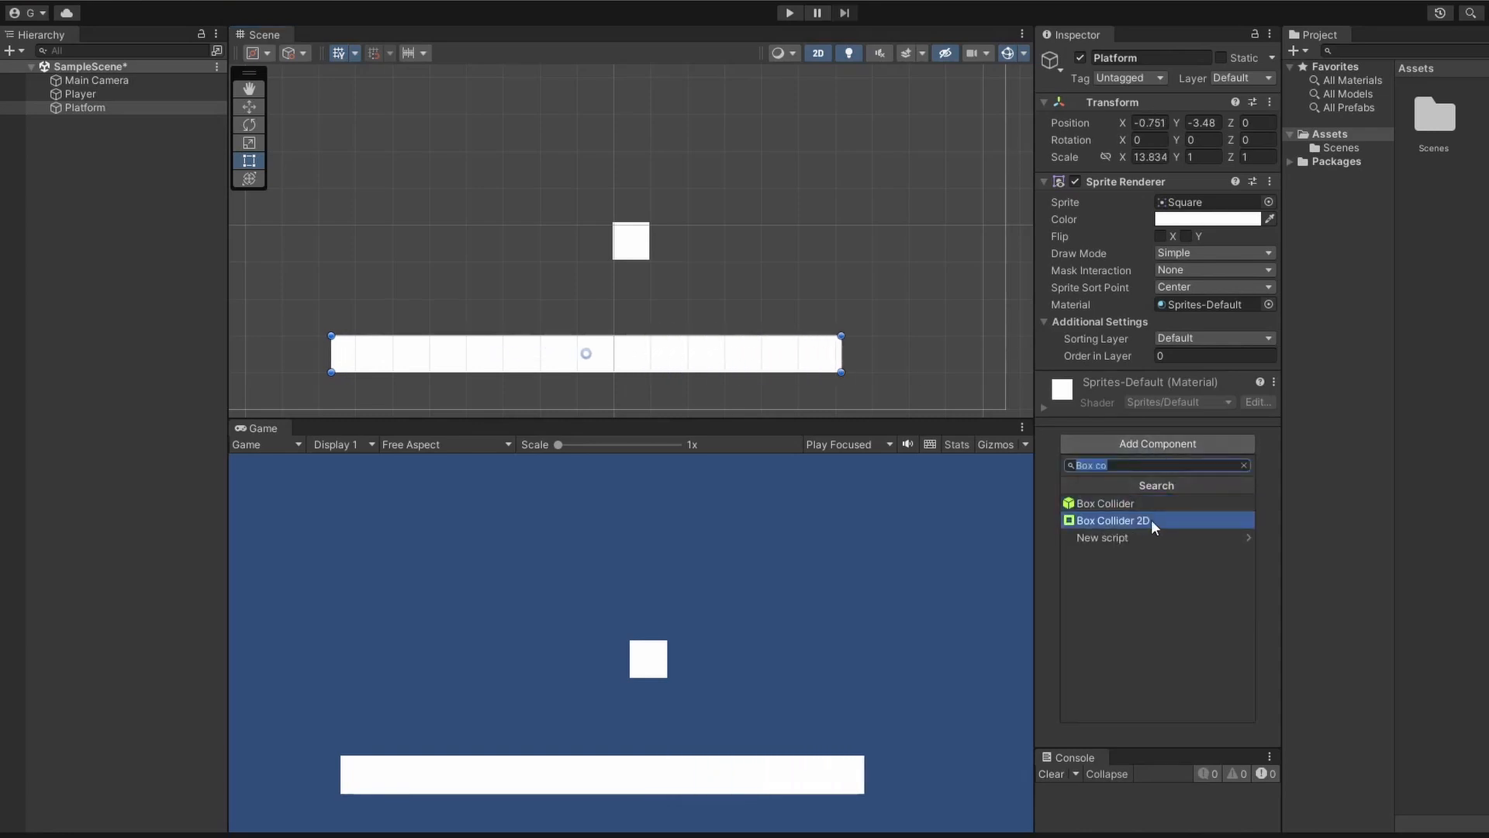
click(1111, 520)
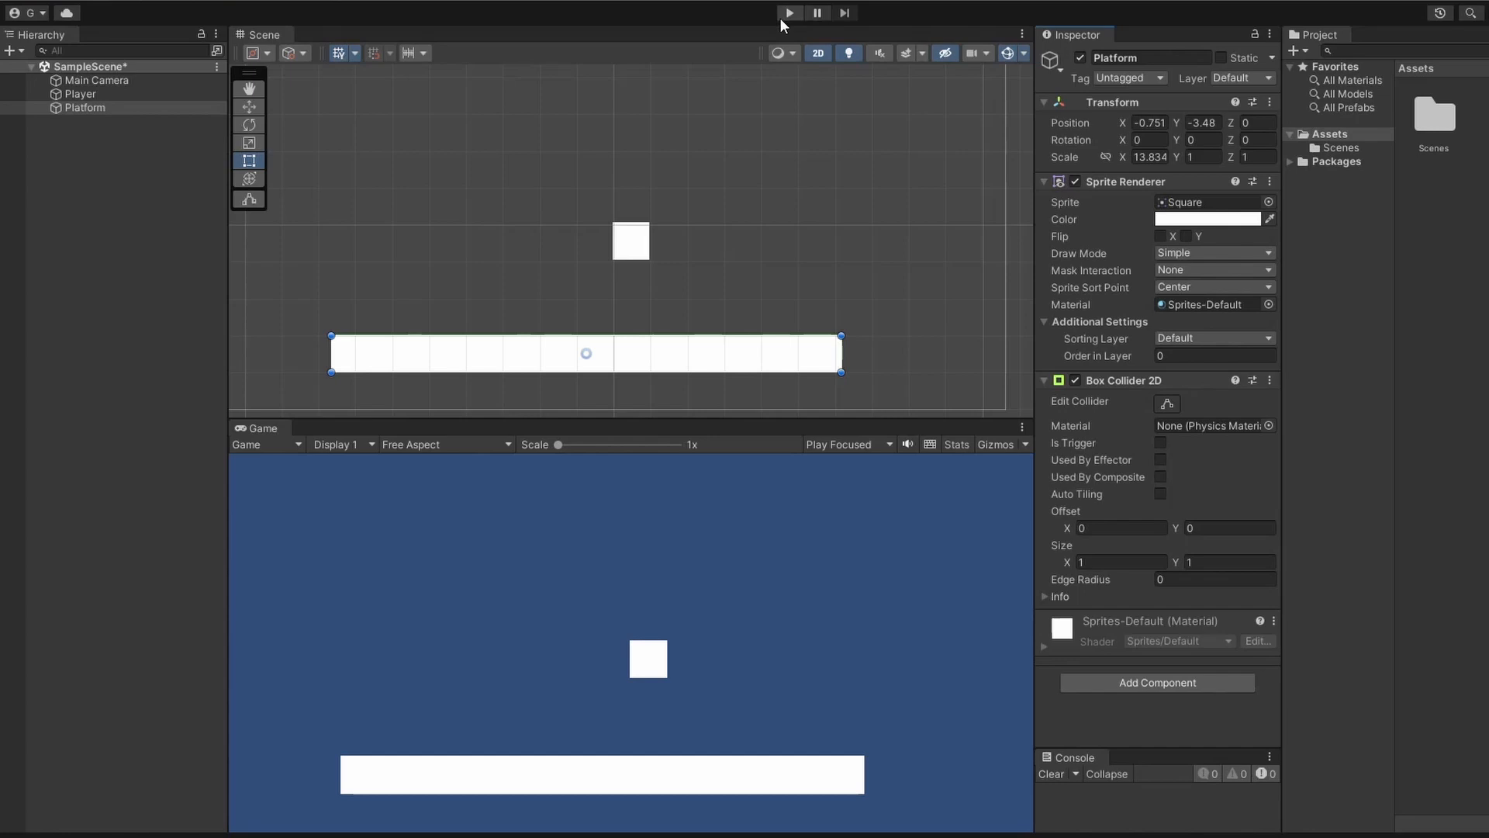
click(790, 12)
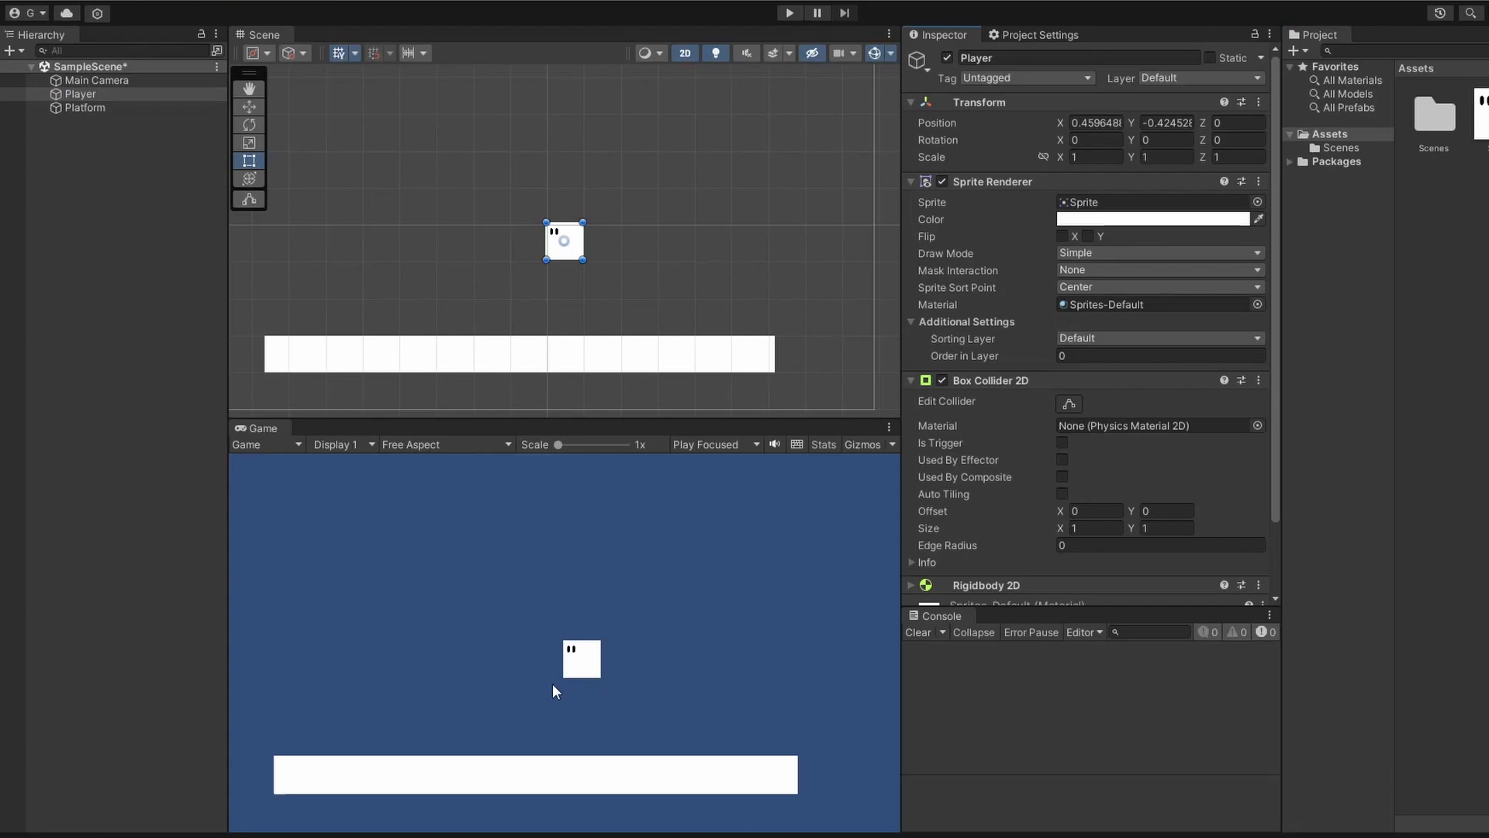
Create a new script named PlayerMovement and attach it to the Player
text(script)
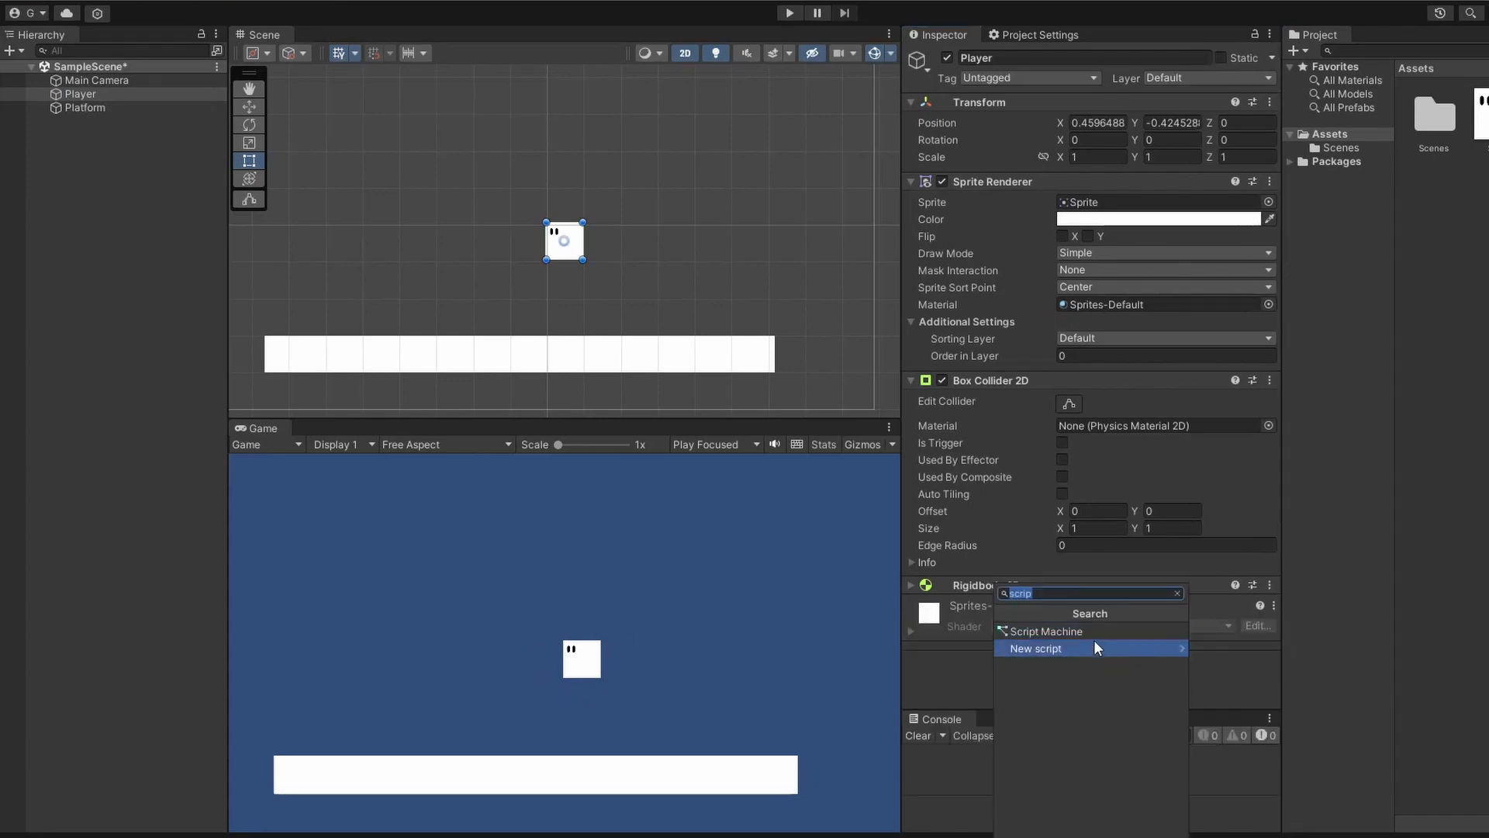
click(1035, 649)
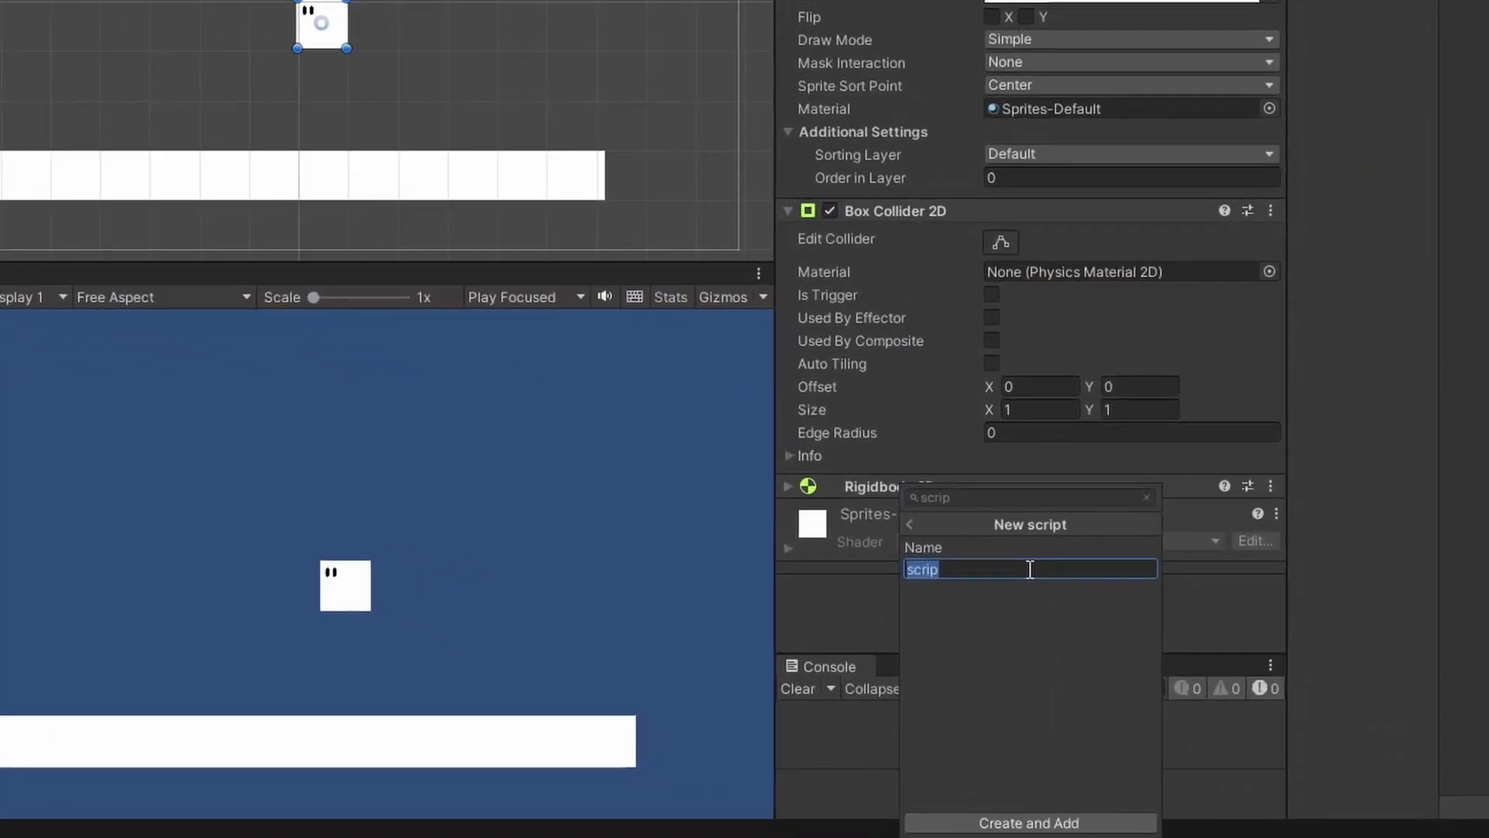
text(PlayerMov)
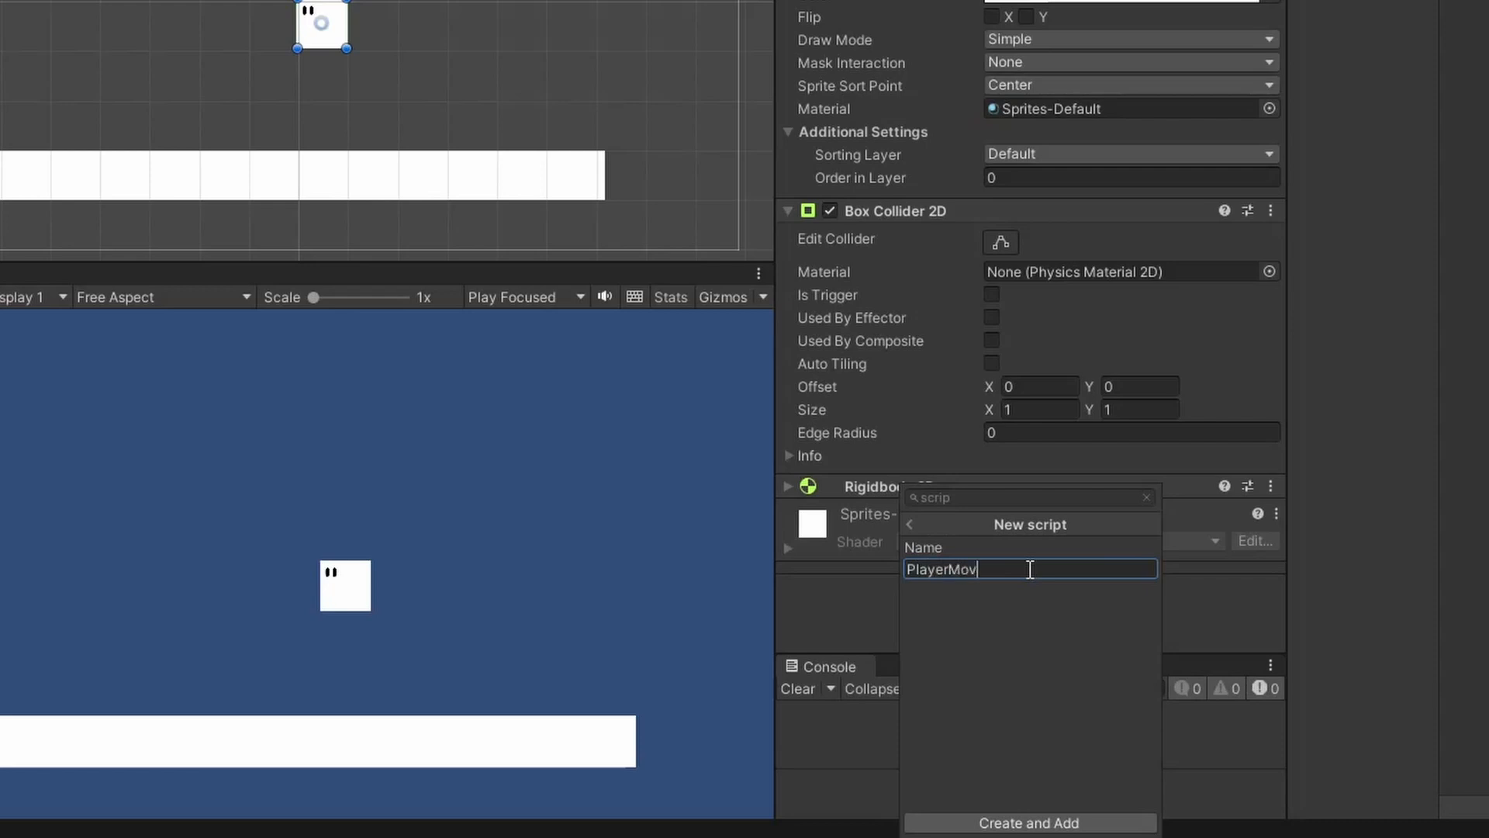
click(1029, 822)
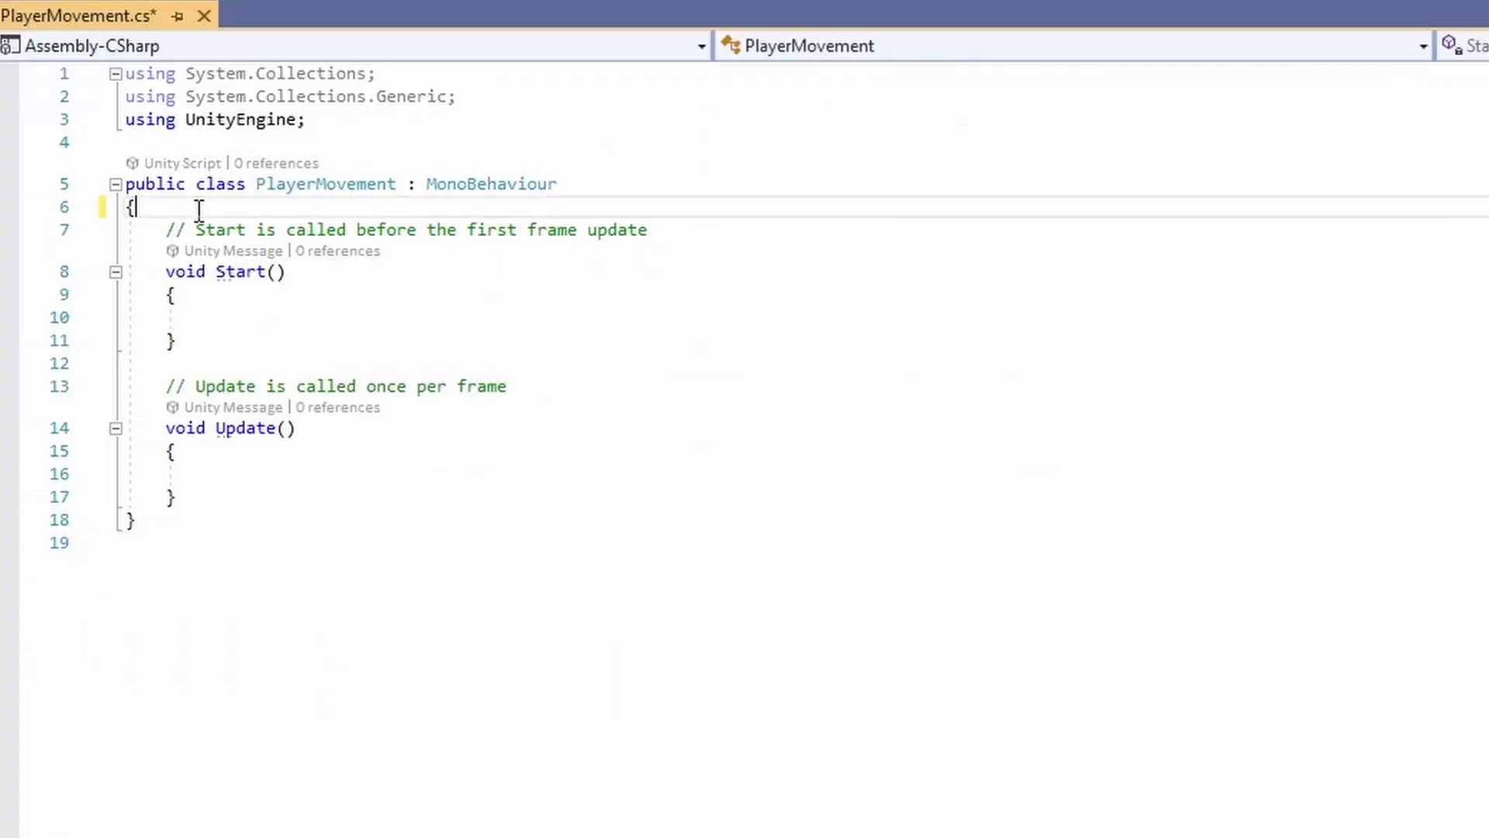
Declare fields float horizontalInput, float moveSpeed = 5f and Rigidbody2D rb
text(float)
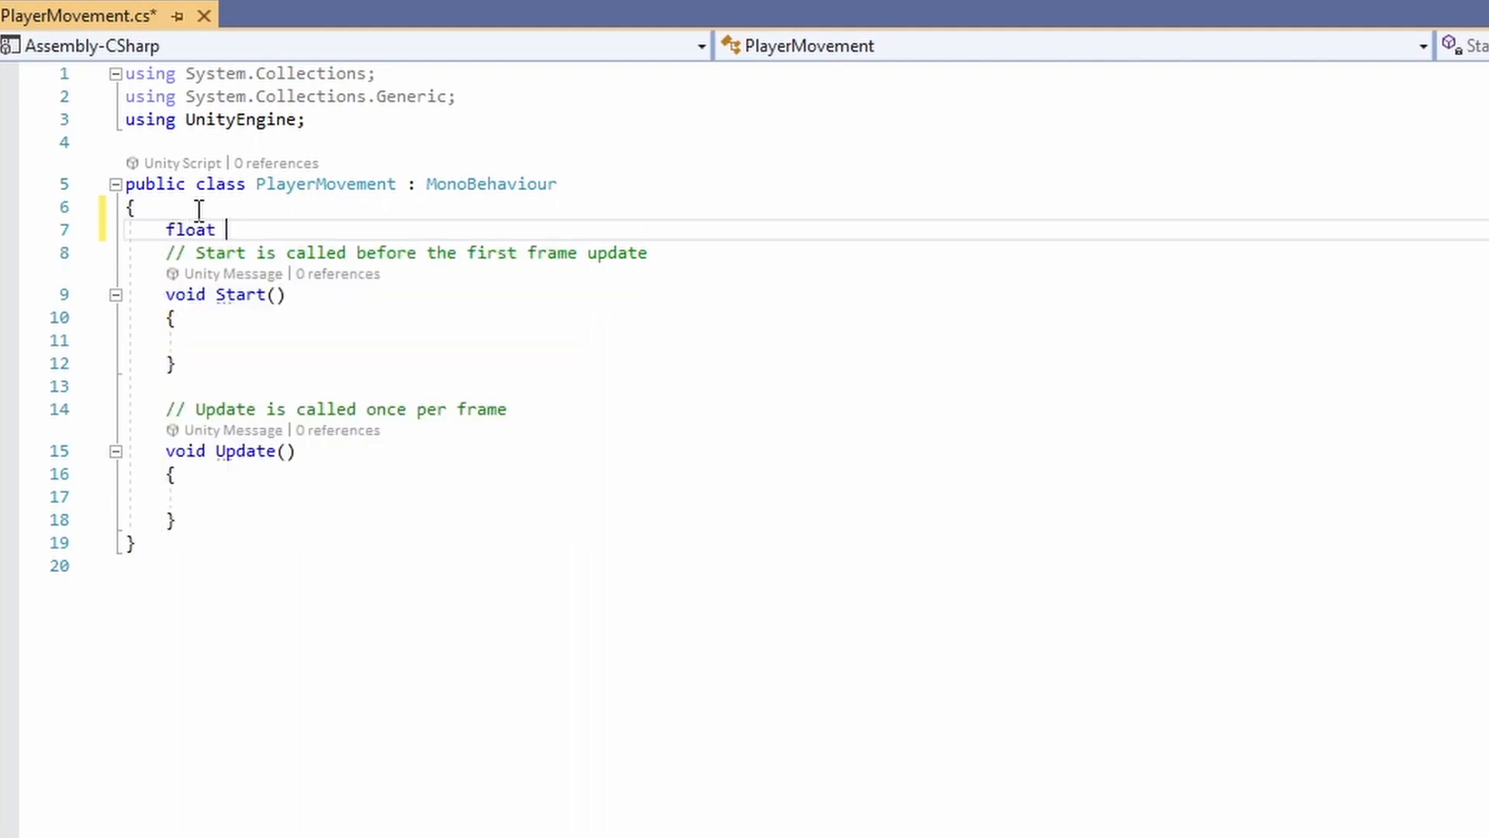
text(horizont)
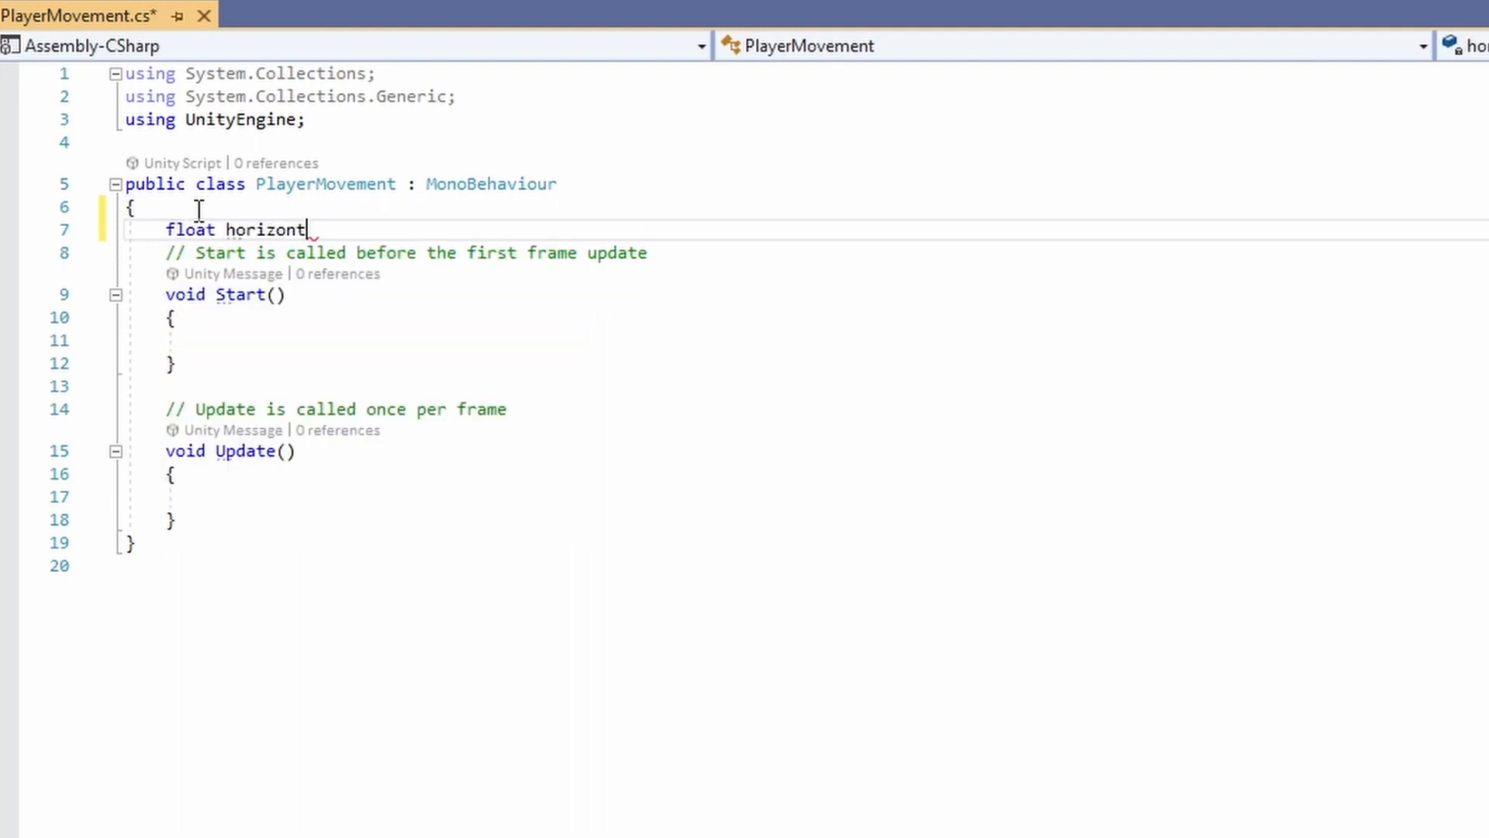
text(alInput;)
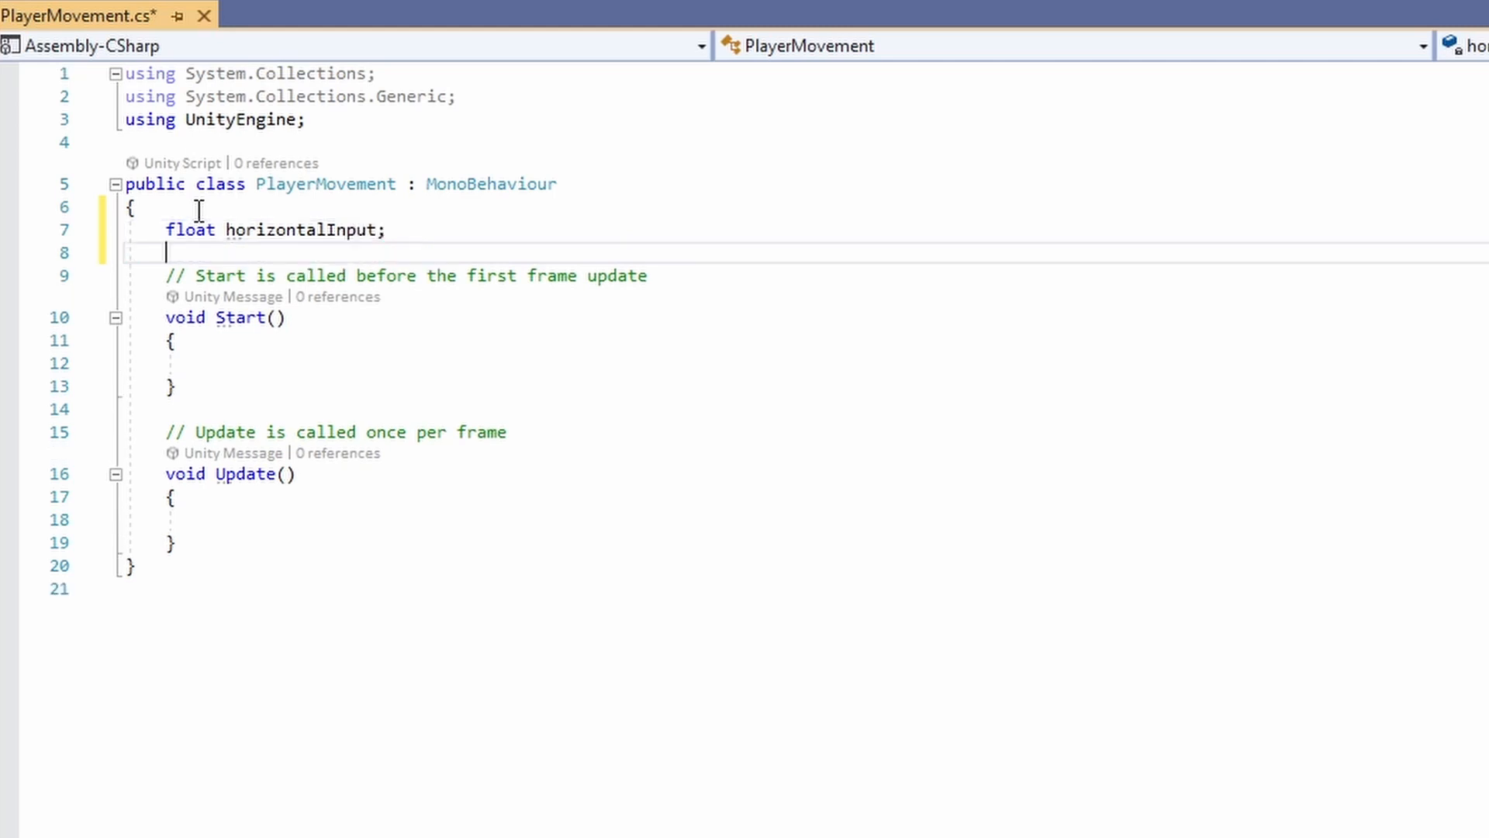
text(float move)
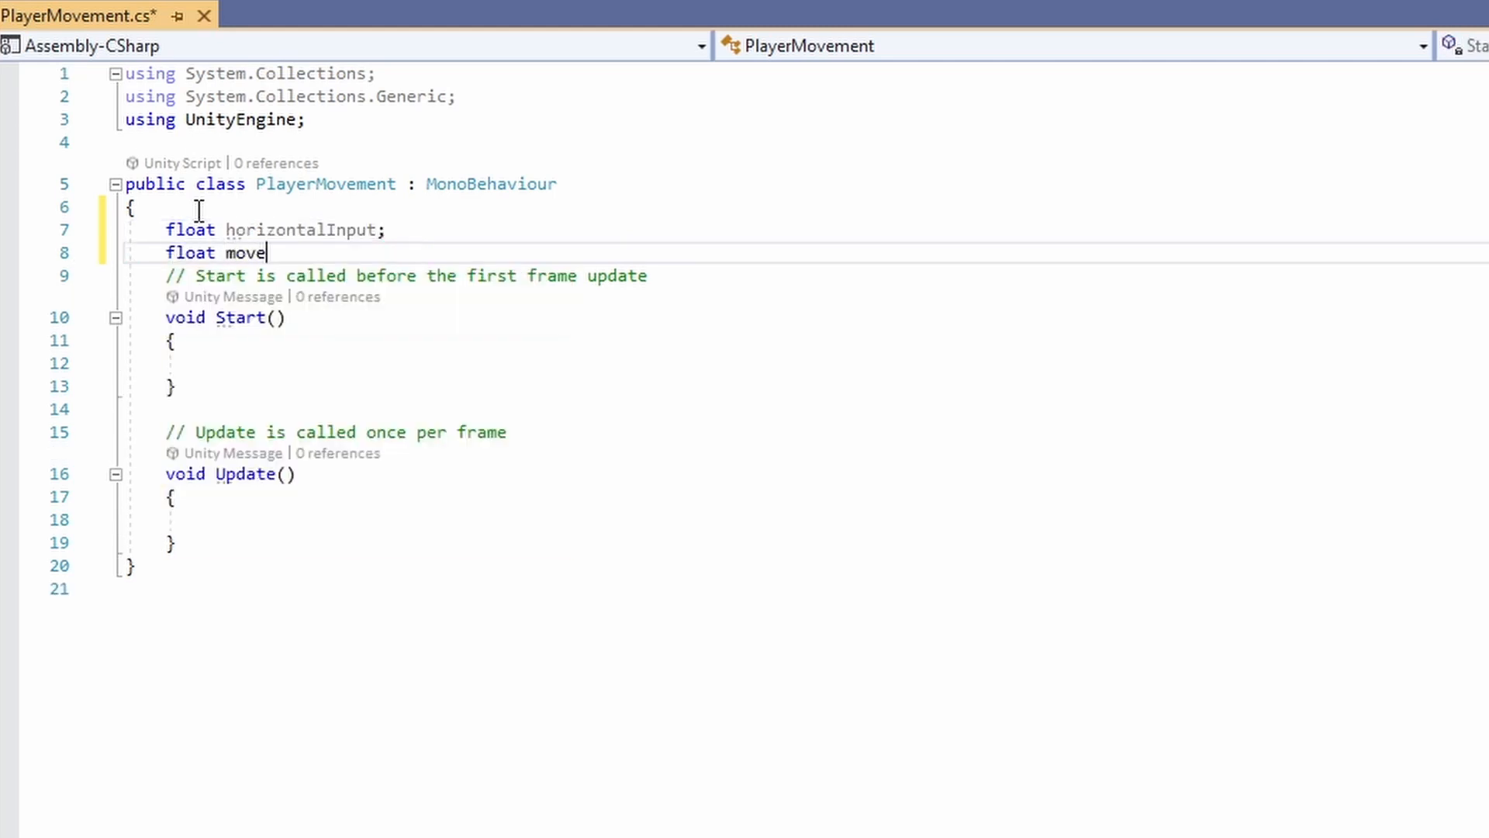
text(Speed = 5f)
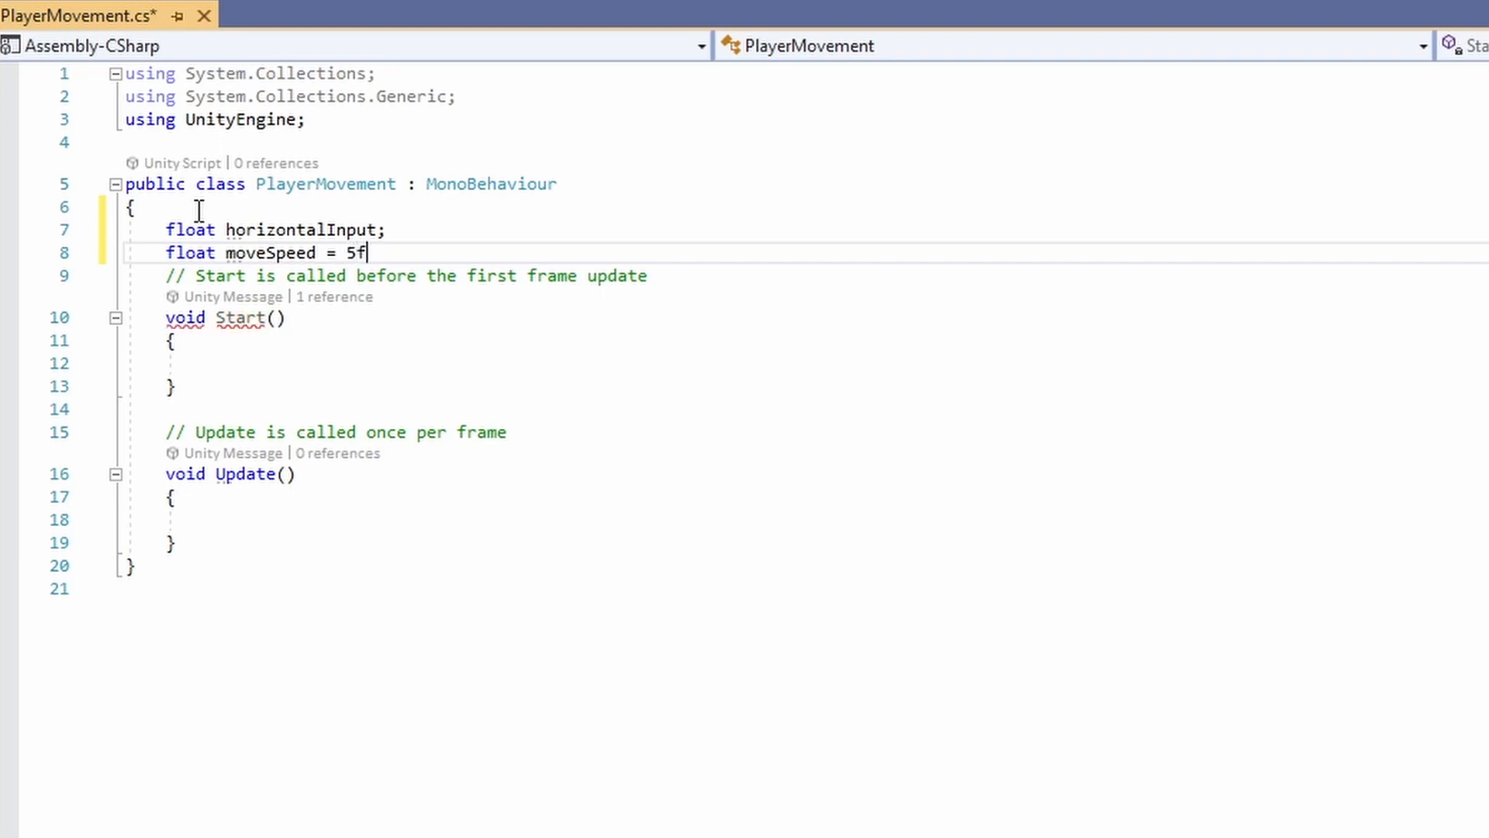
text(Rigidbody2D)
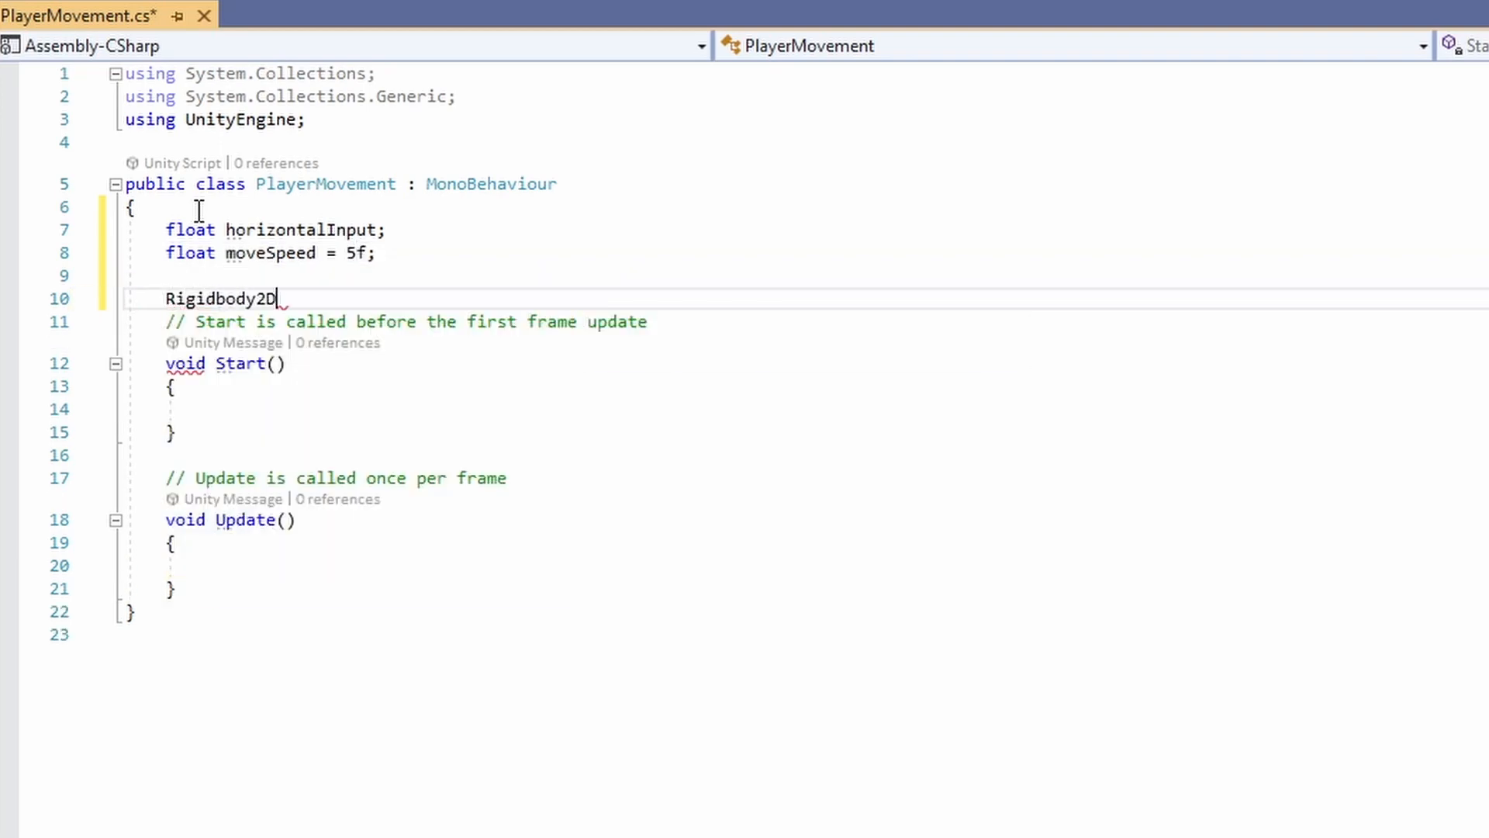
text(rb;)
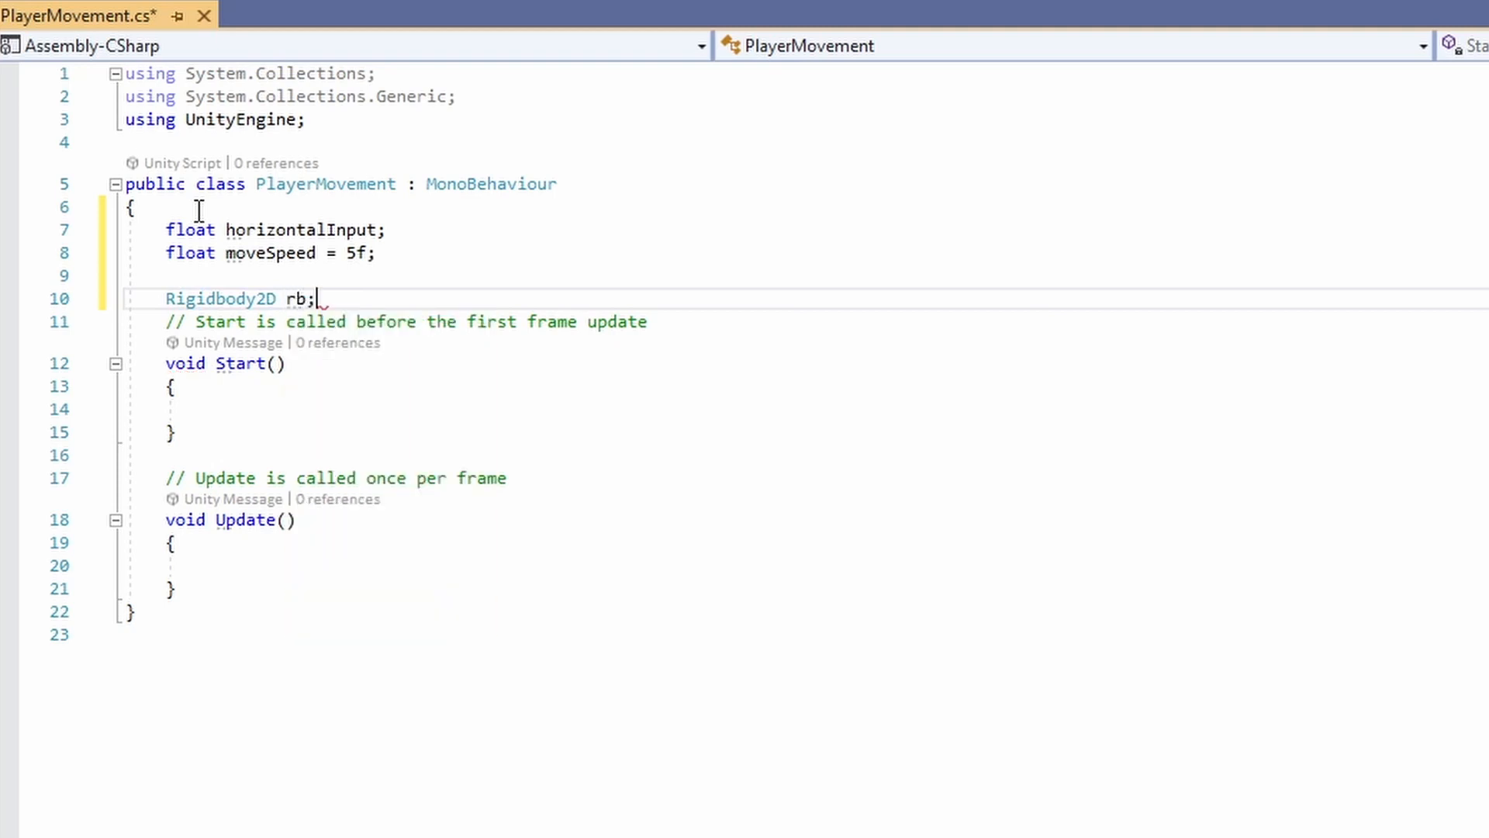
Fetch the Rigidbody2D component into rb in Start
text(rb)
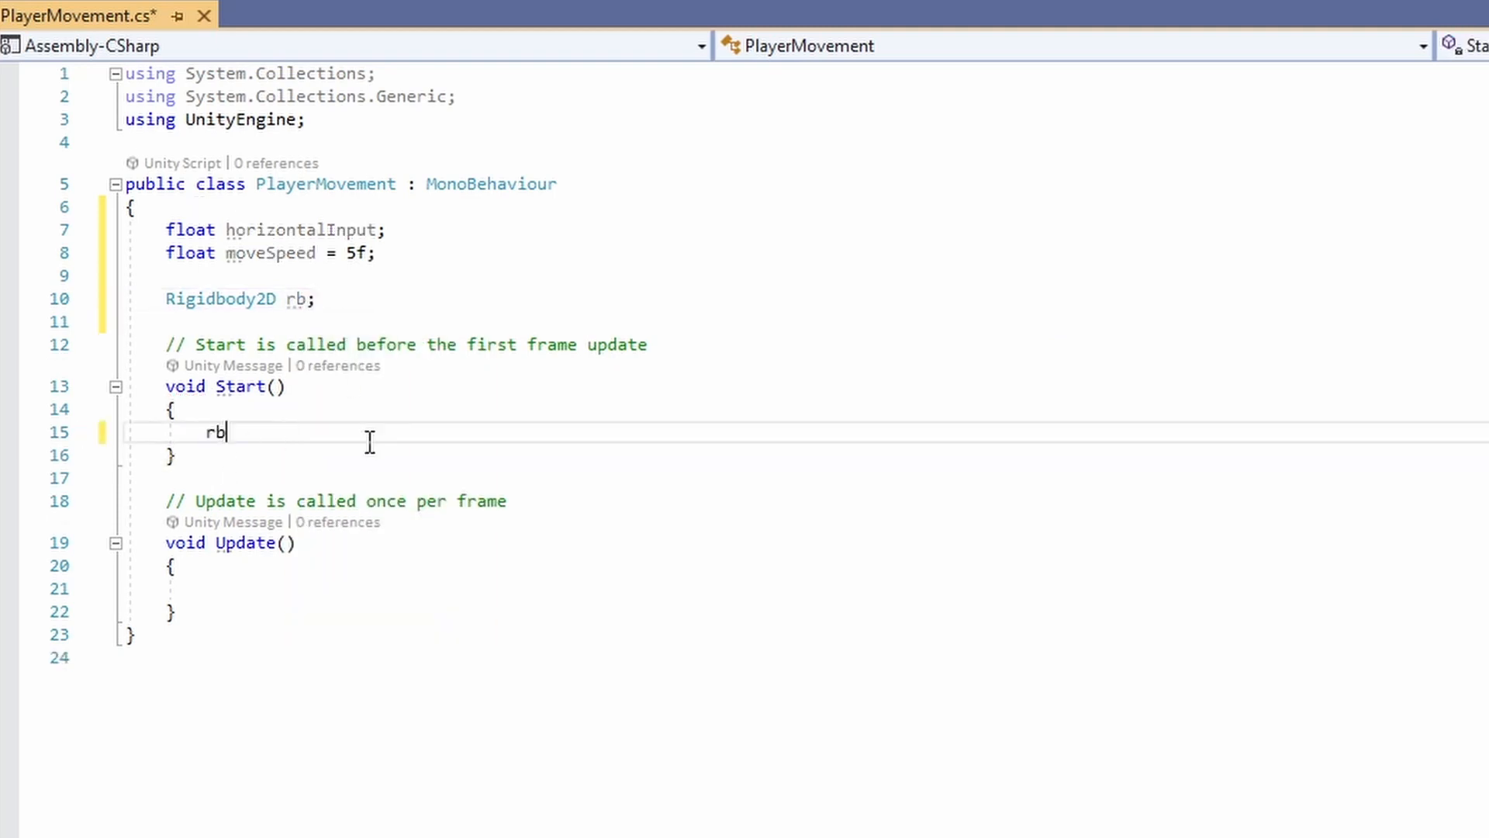
text(= GetCom)
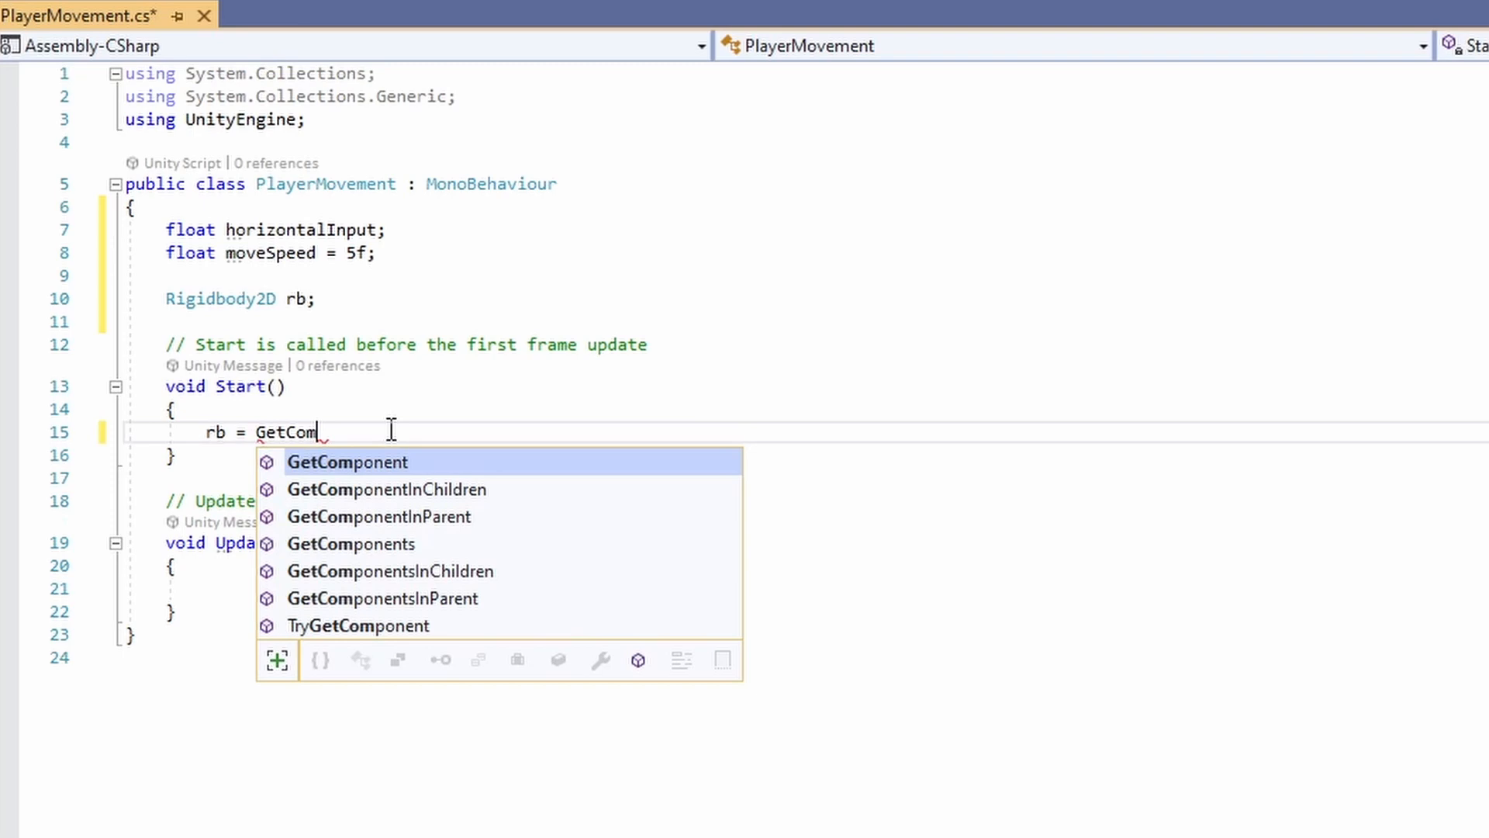
text(ponent<Rigidbody2D>();)
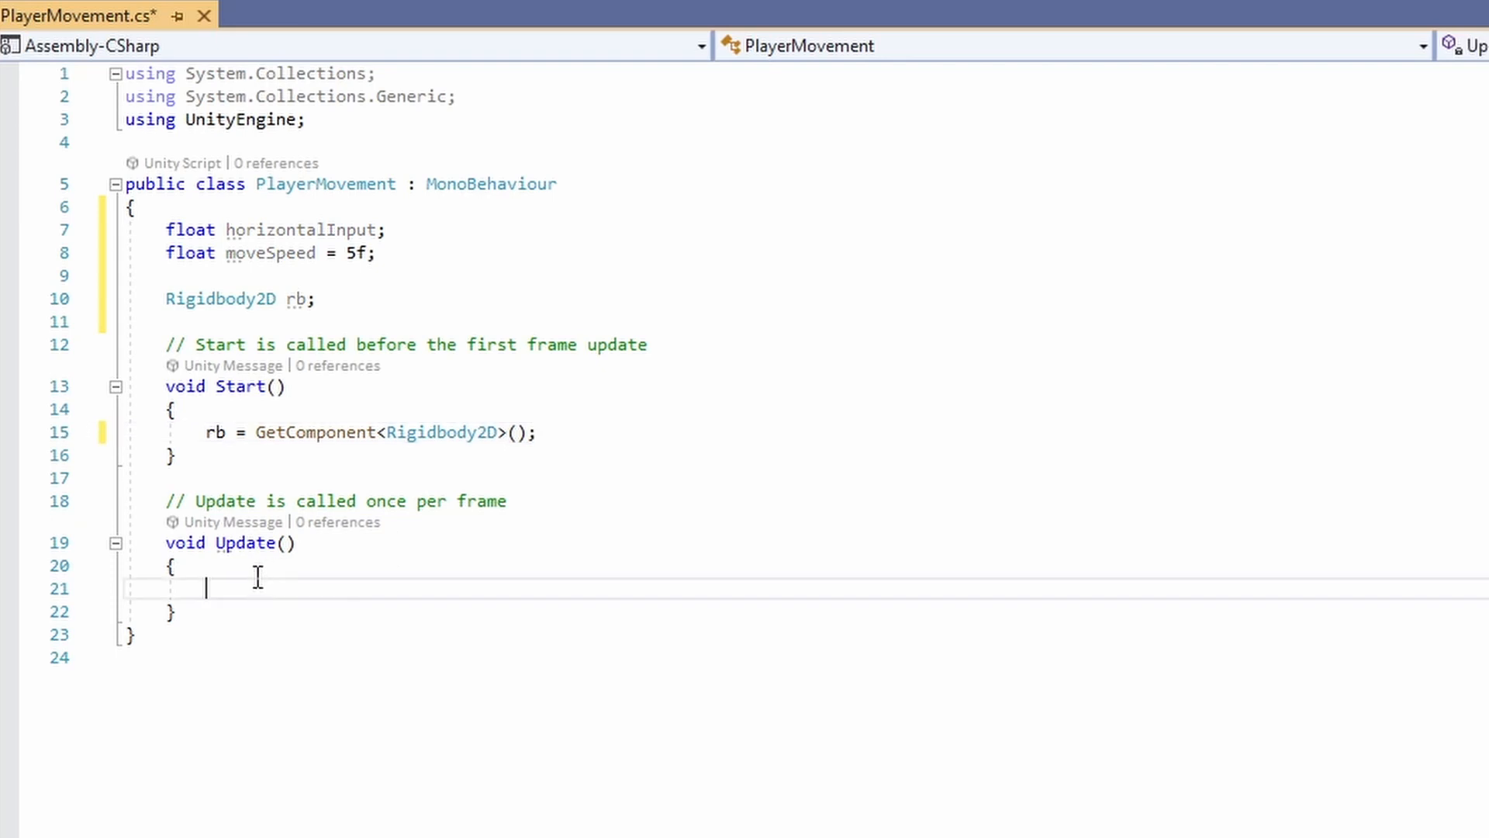
Assign Input.GetAxis("Horizontal") to horizontalInput in Update
text(horizontalInput =)
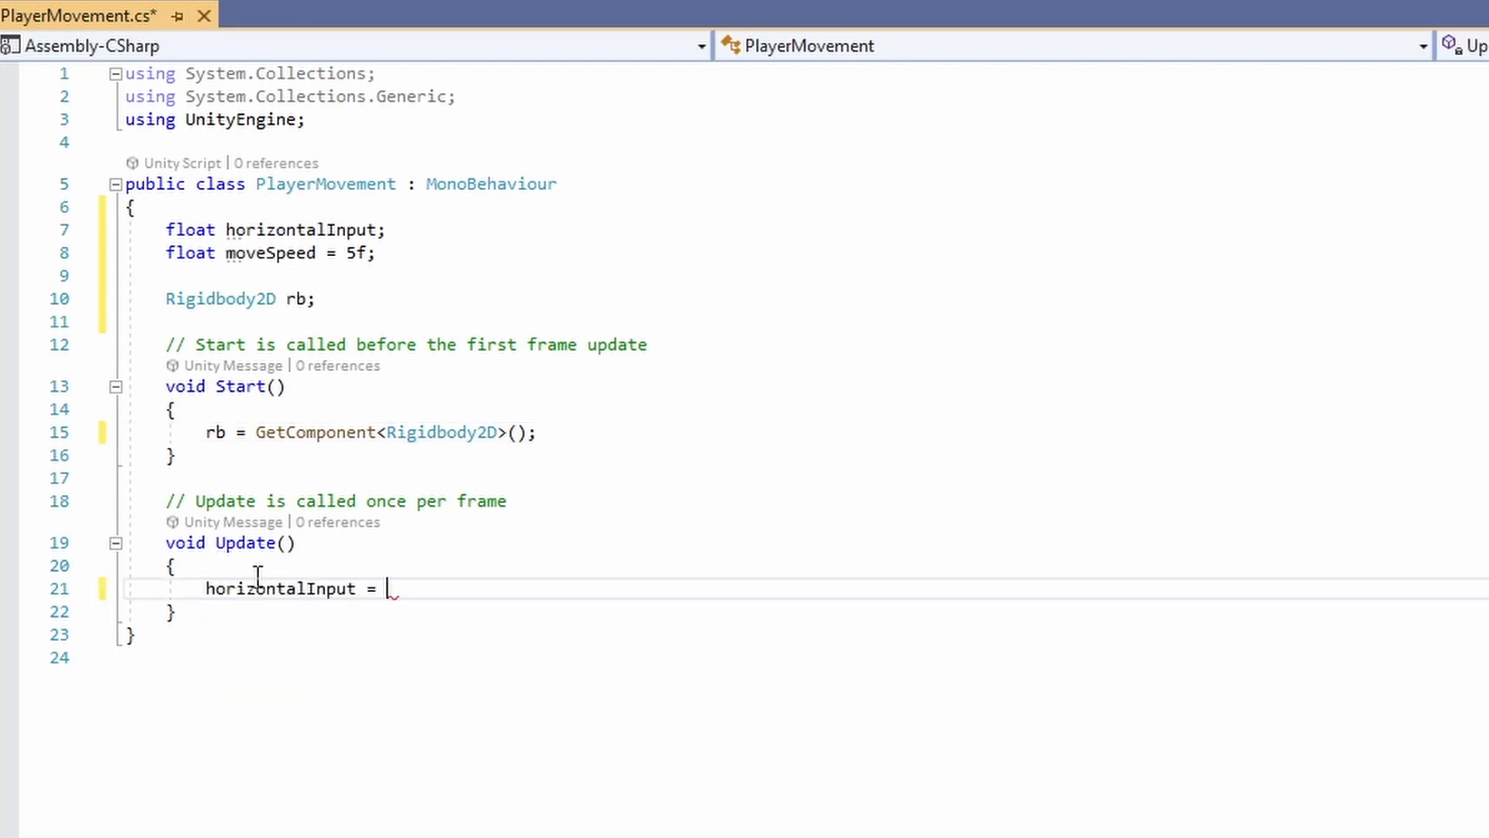
text(Input.GetAxis)
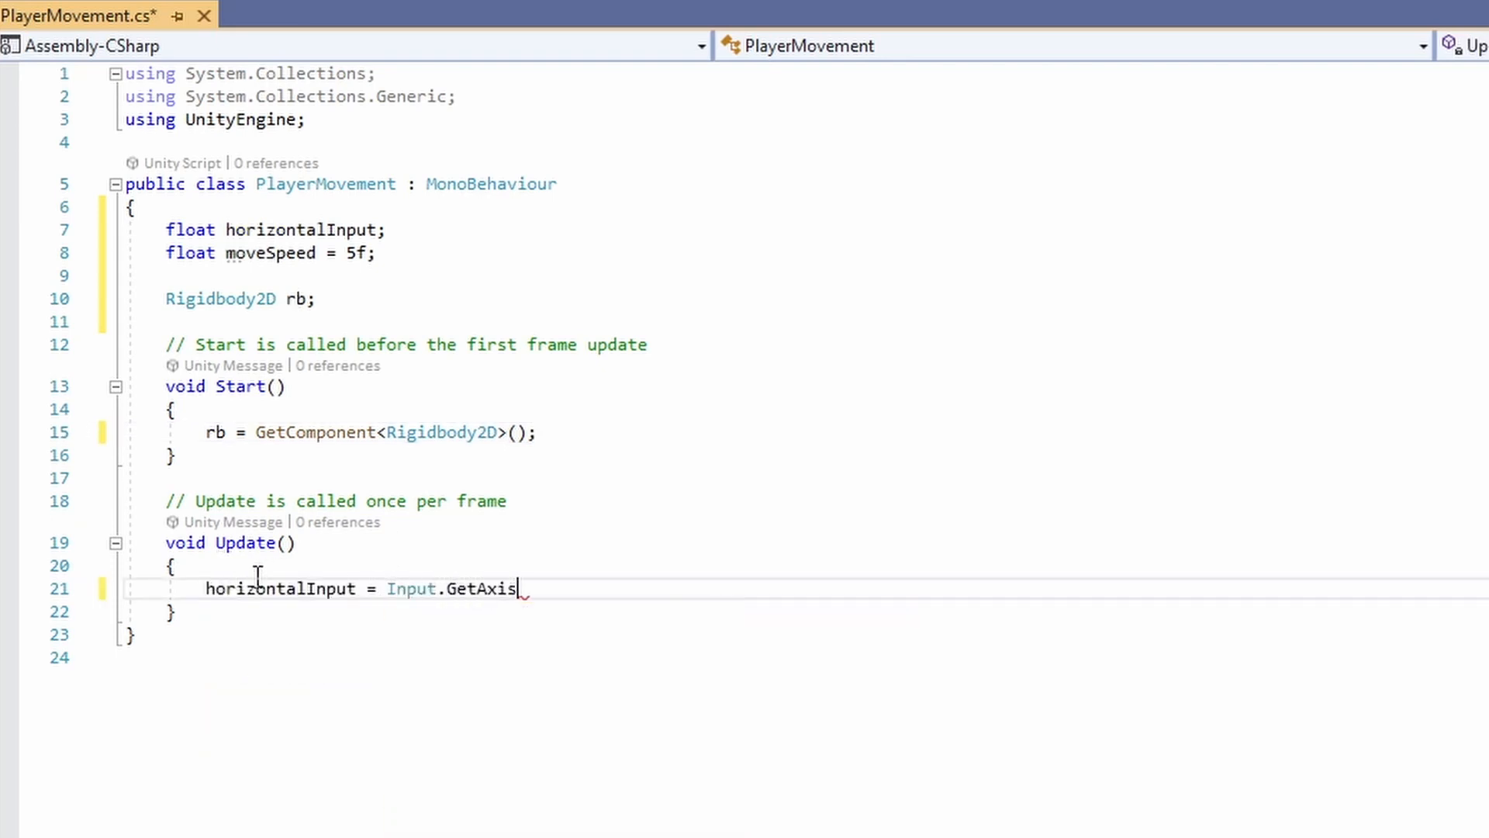
text(("Ho)
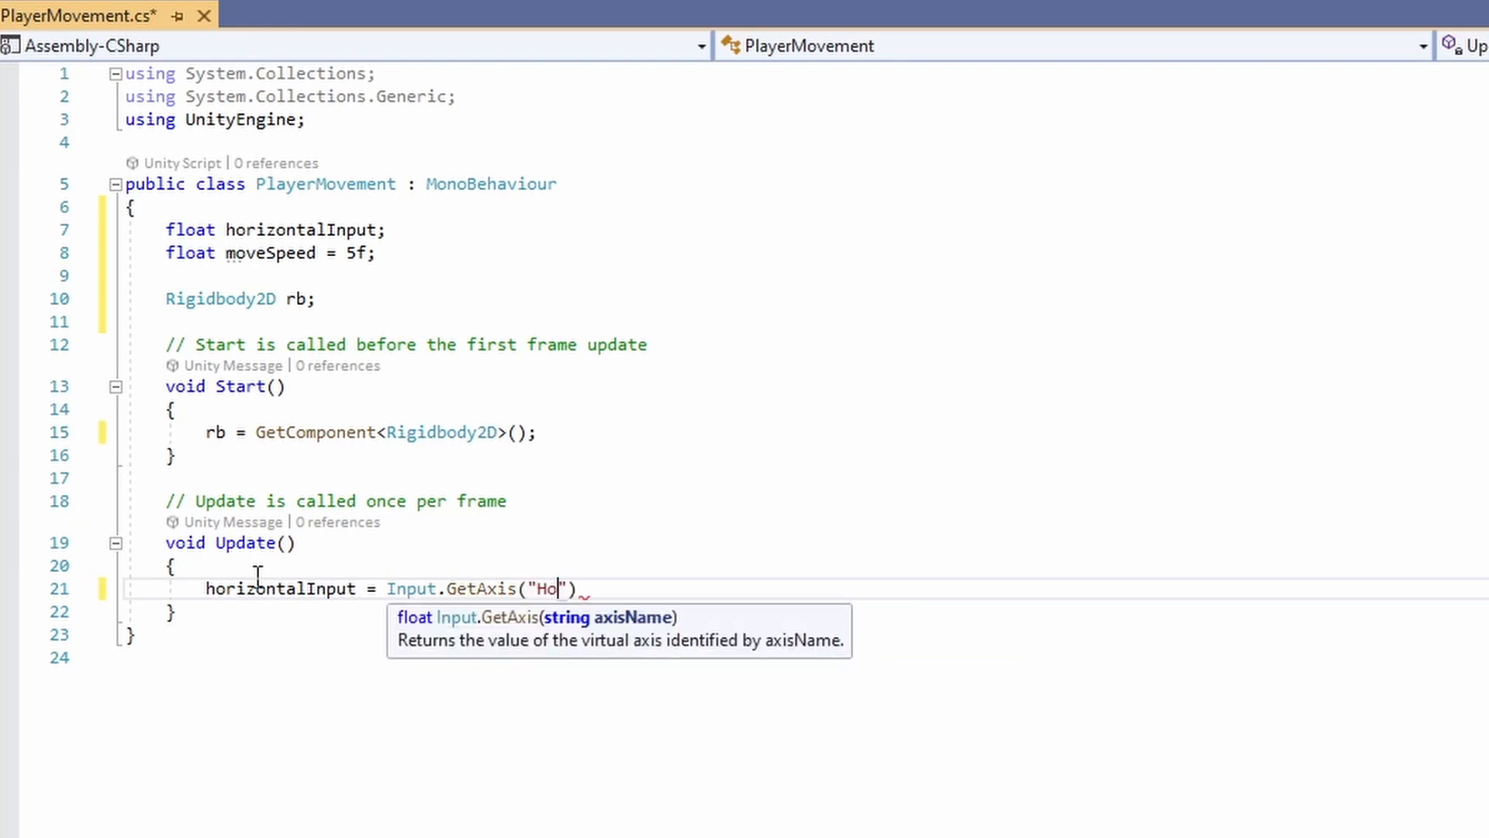
text(rizont)
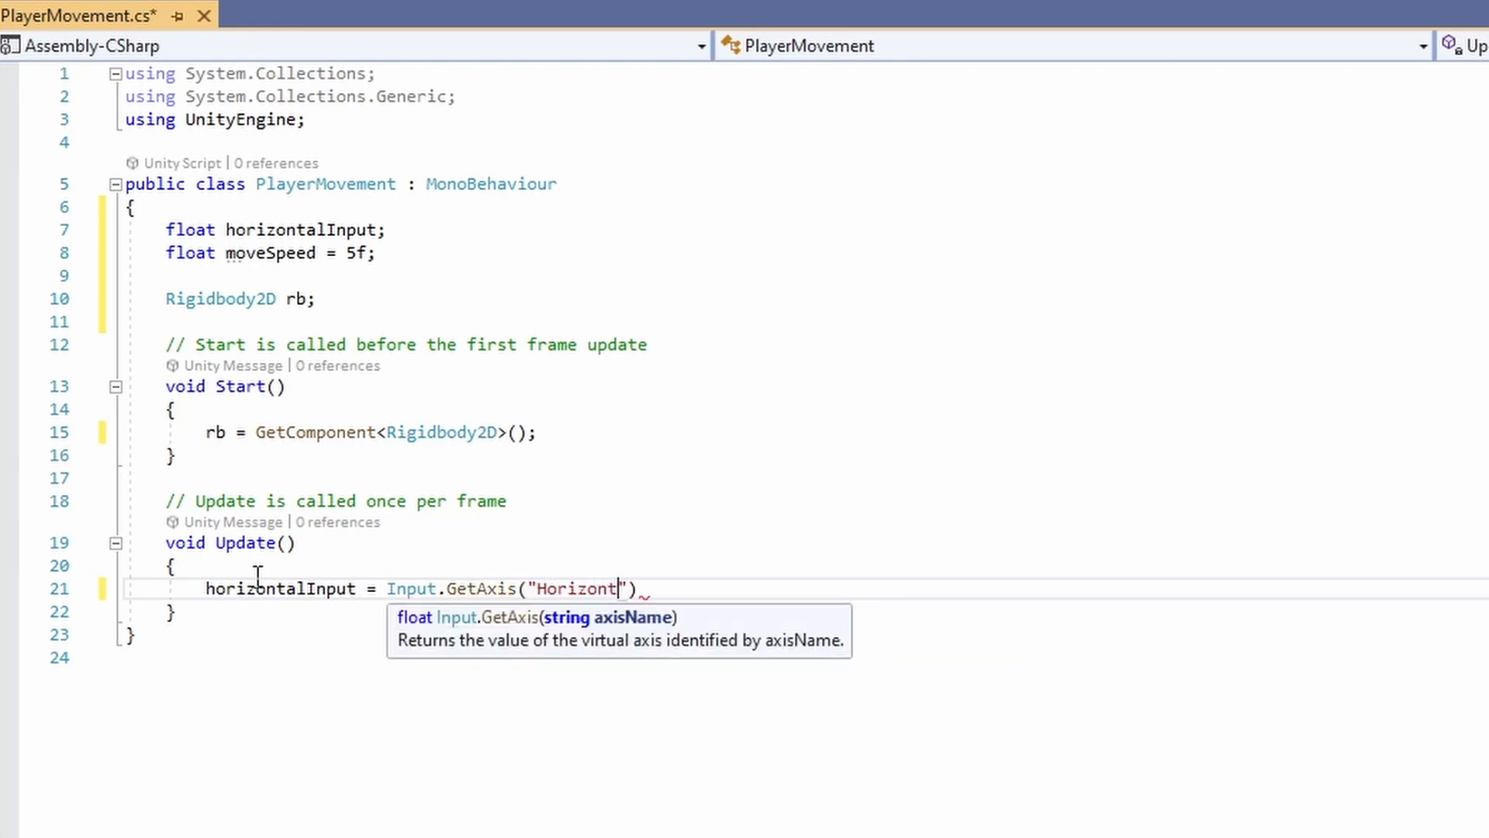
text(al");)
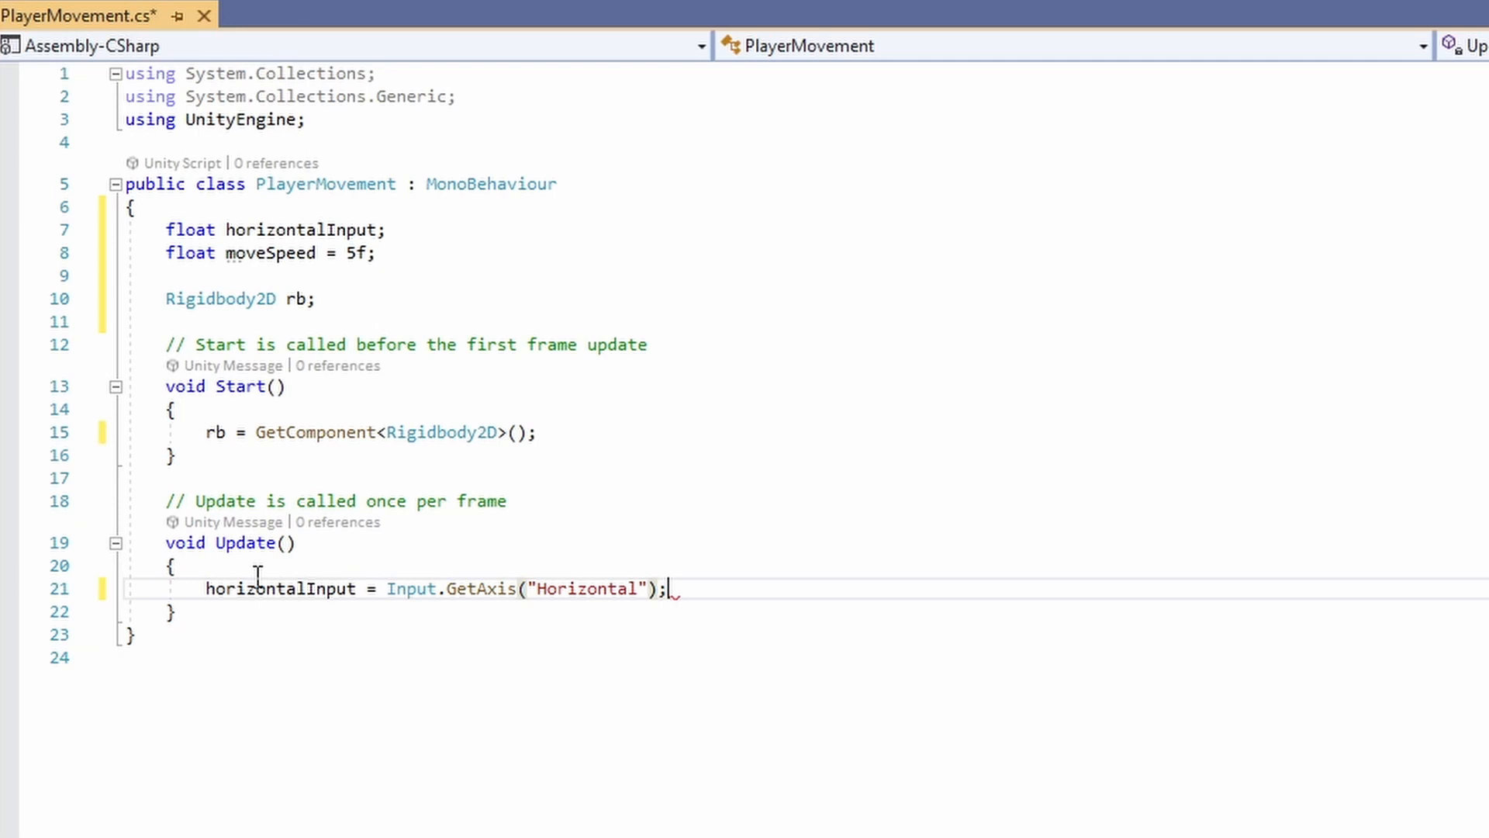
key(enter)
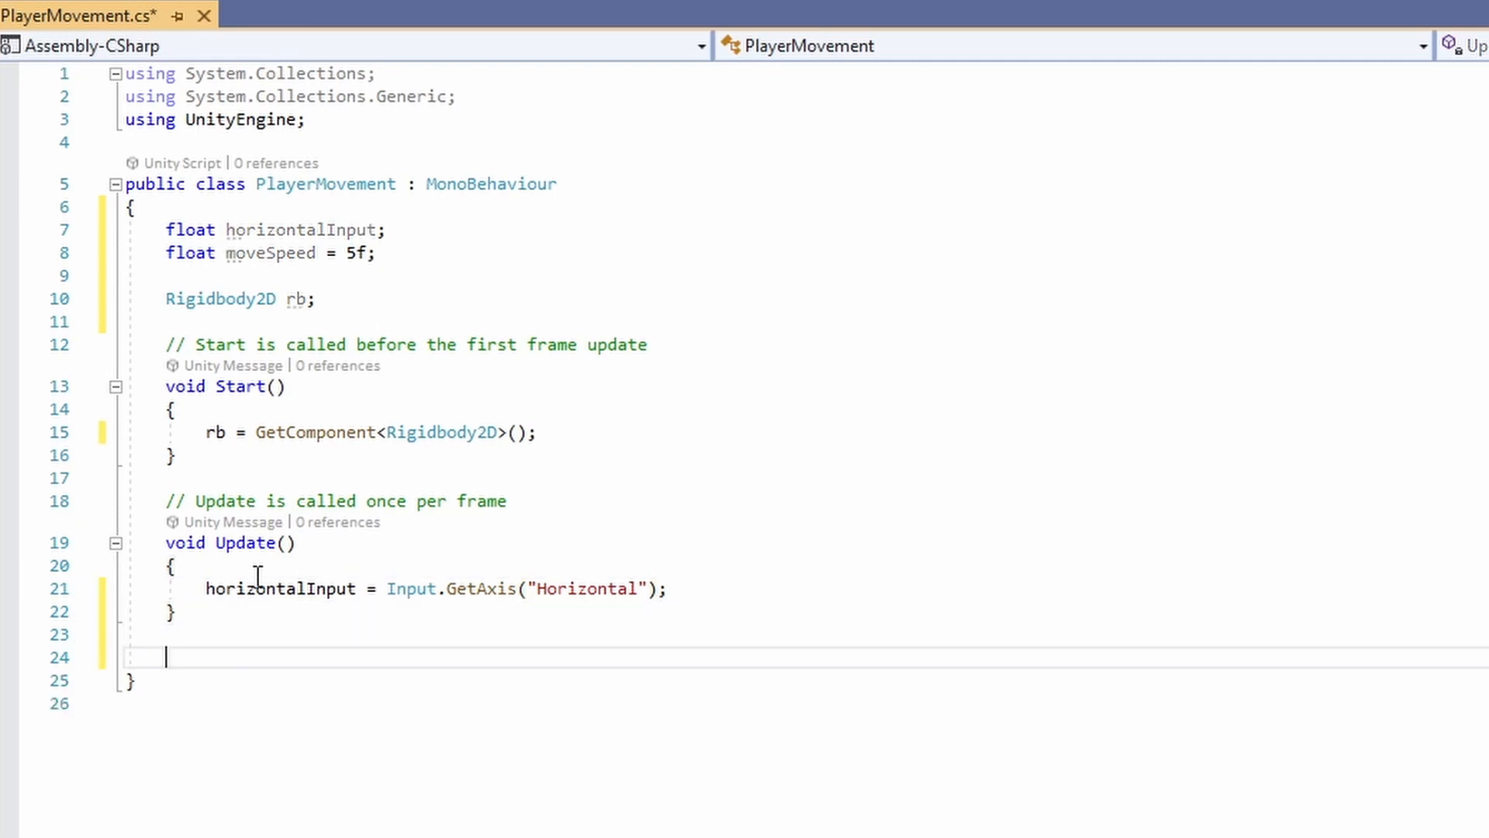
Write FixedUpdate setting rb.velocity to new Vector2(horizontalInput * moveSpeed, rb.velocity.y)
text(fixedUpdate()
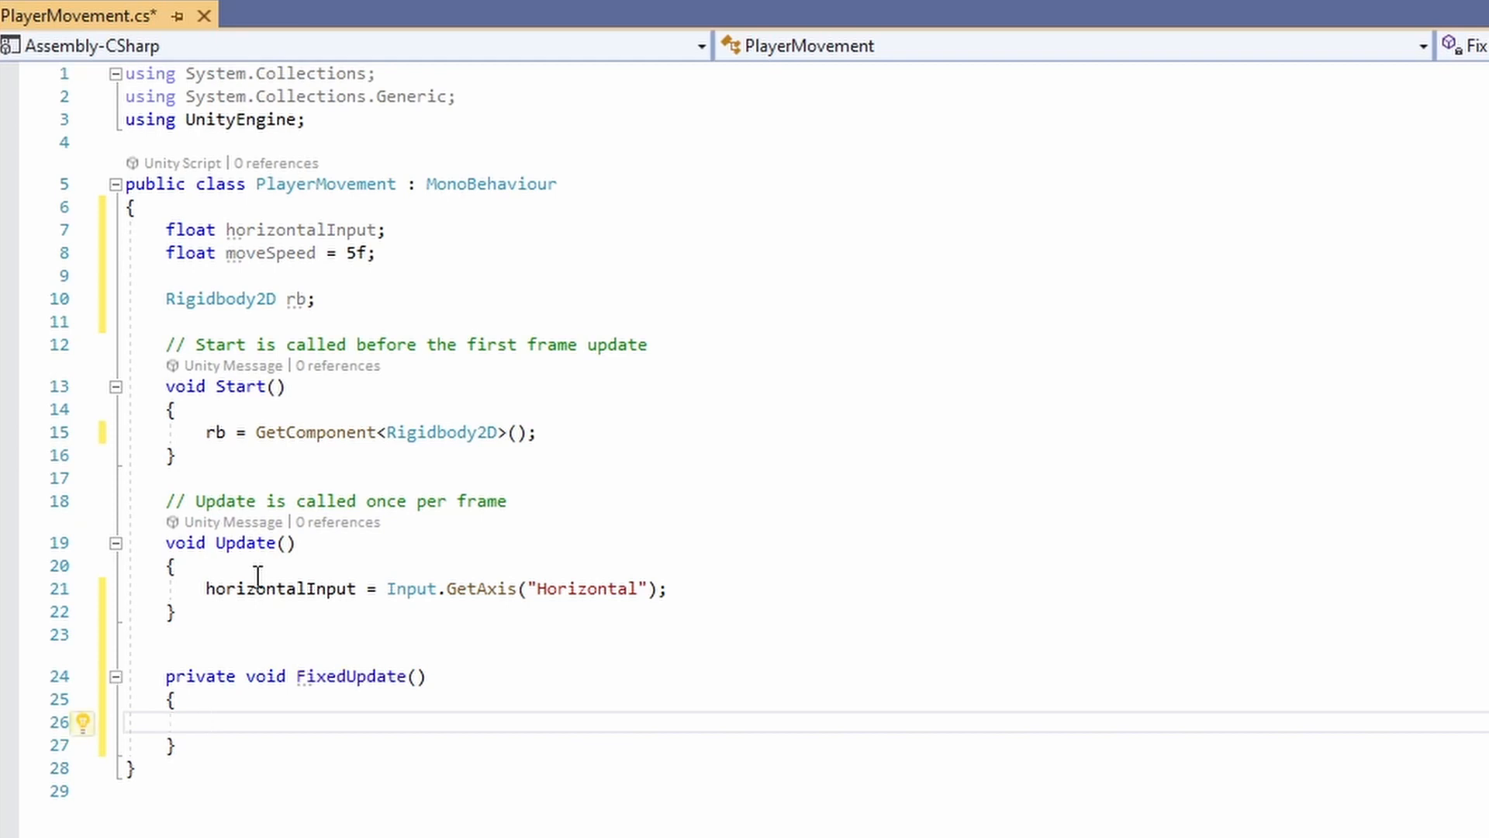
text(rb.velocity =)
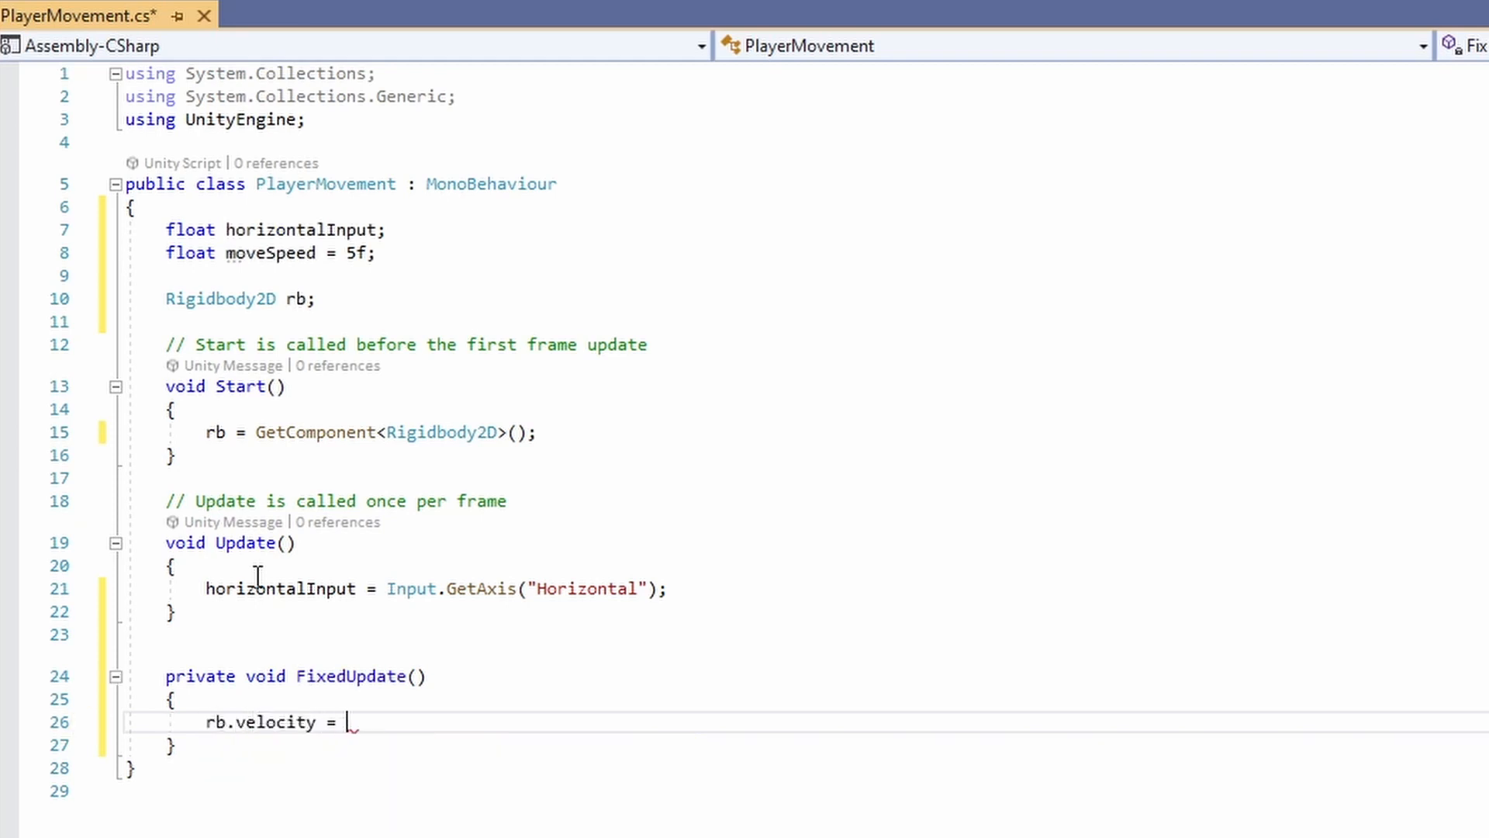
text(new Vecto)
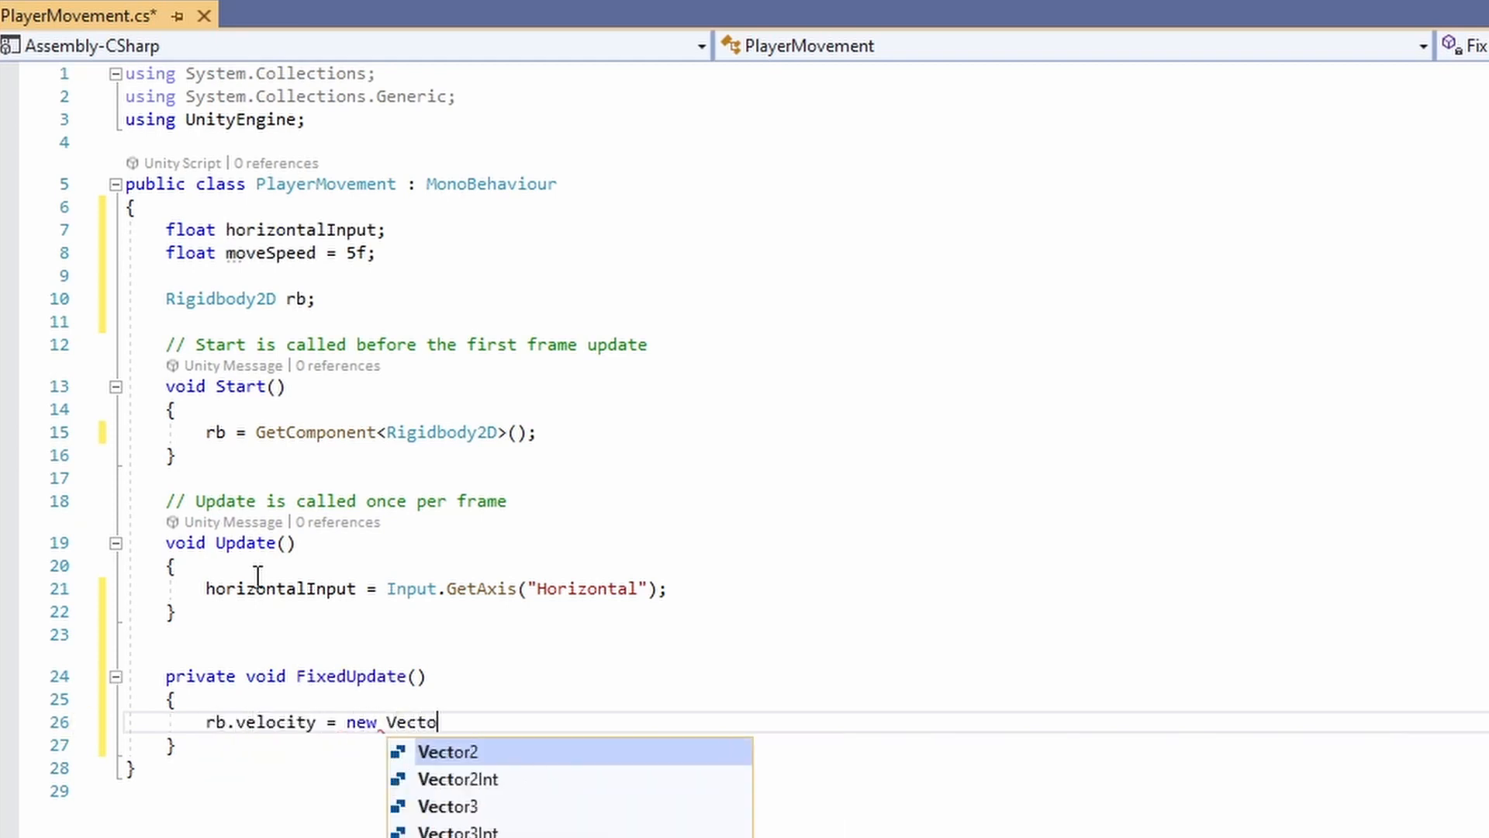
text(2(horizontalInput)
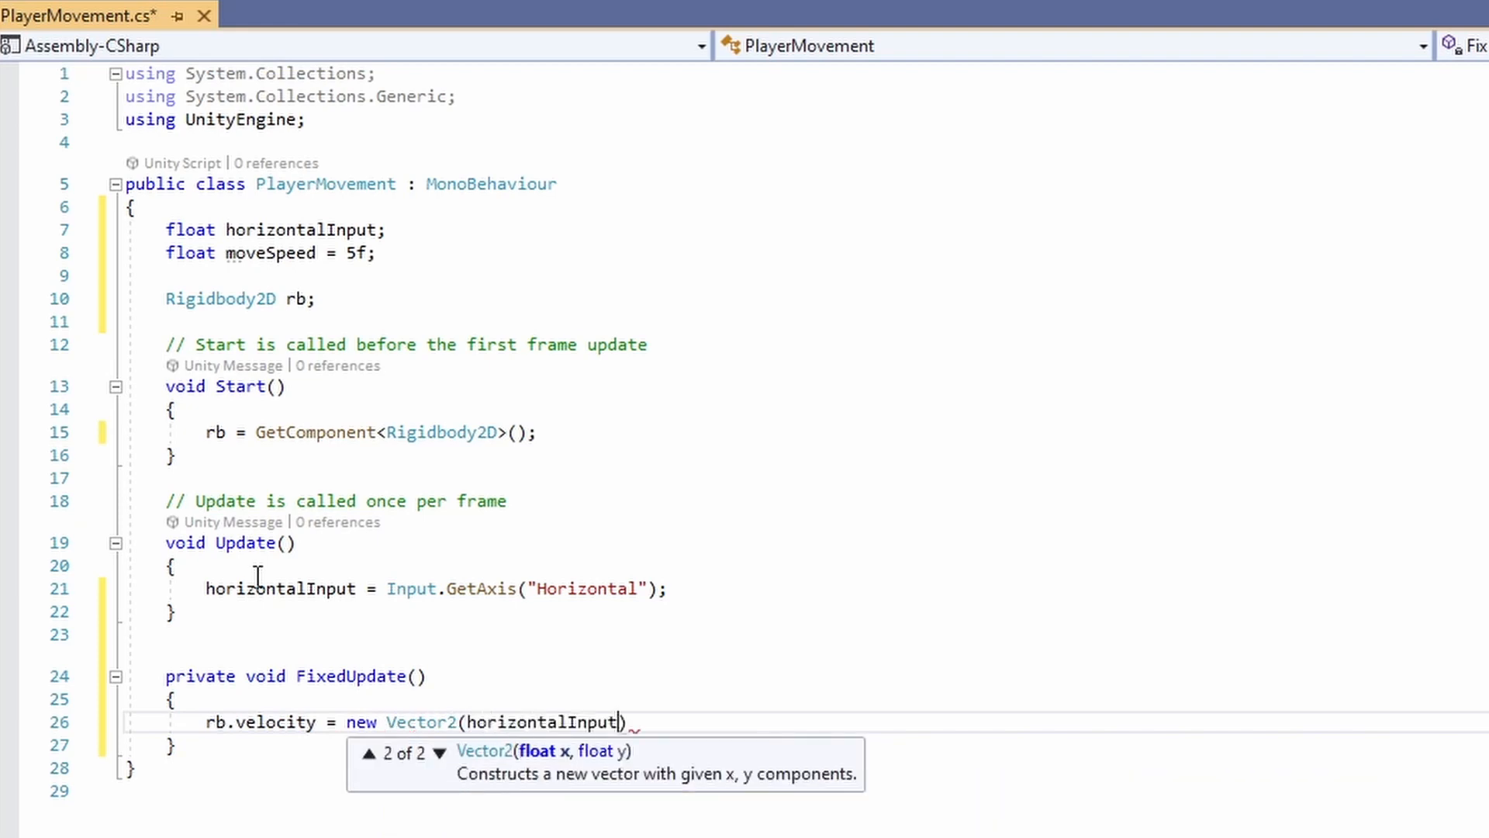
text(* mo)
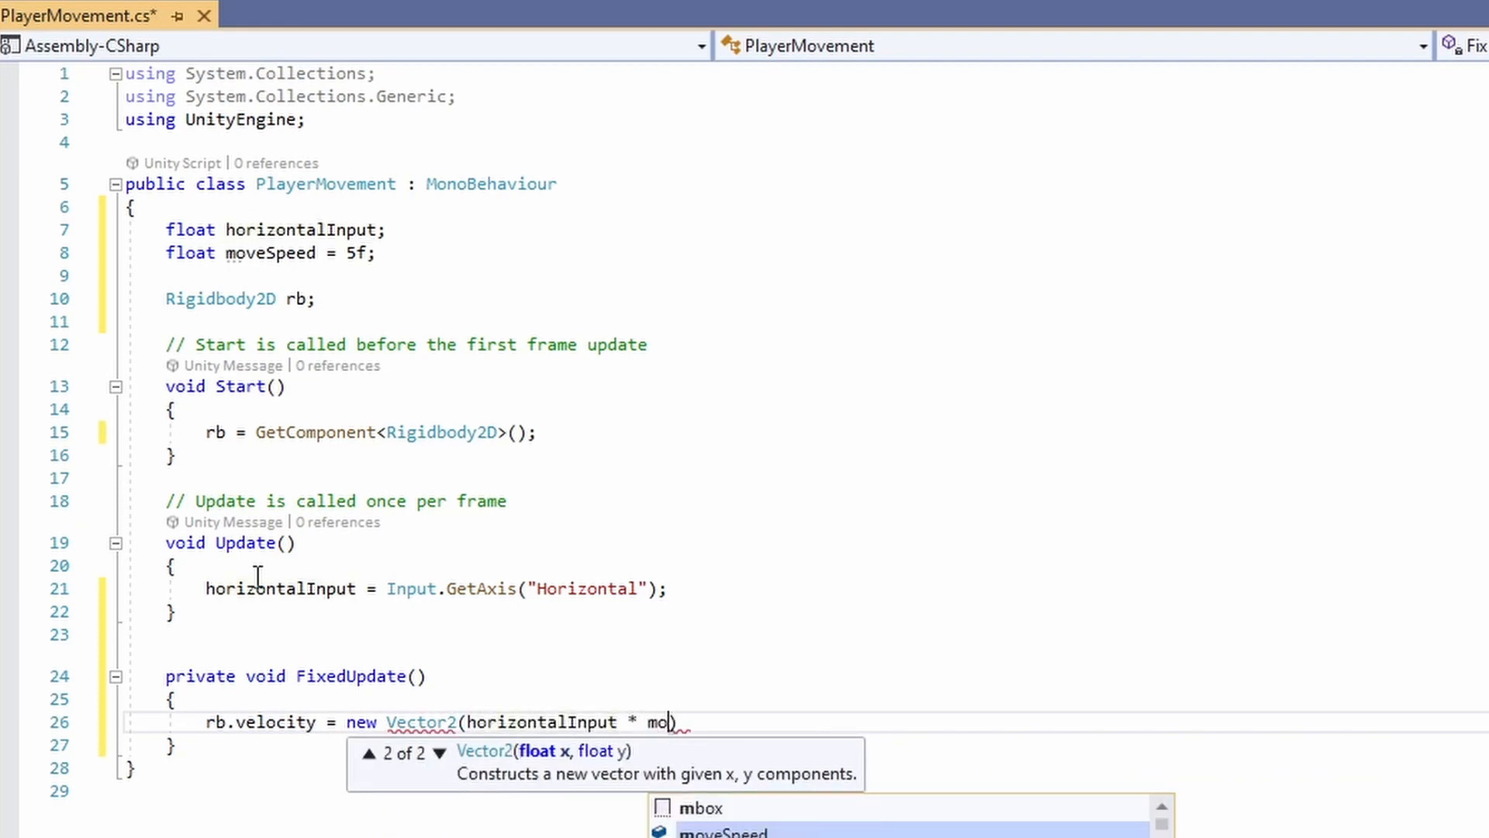
text(veSpeed, rb.velocity.y)
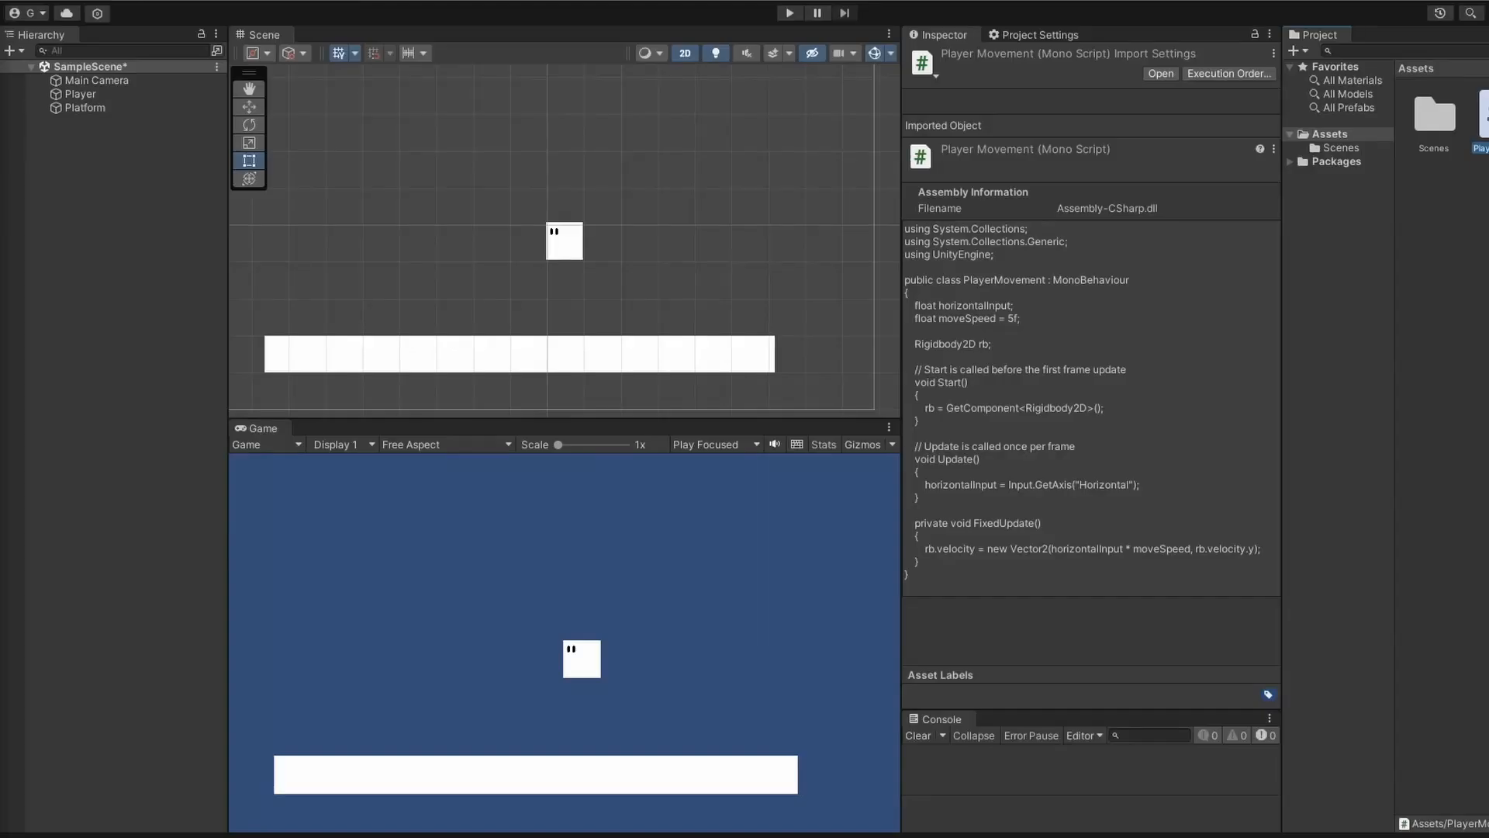
Reopen the PlayerMovement script for editing
click(789, 12)
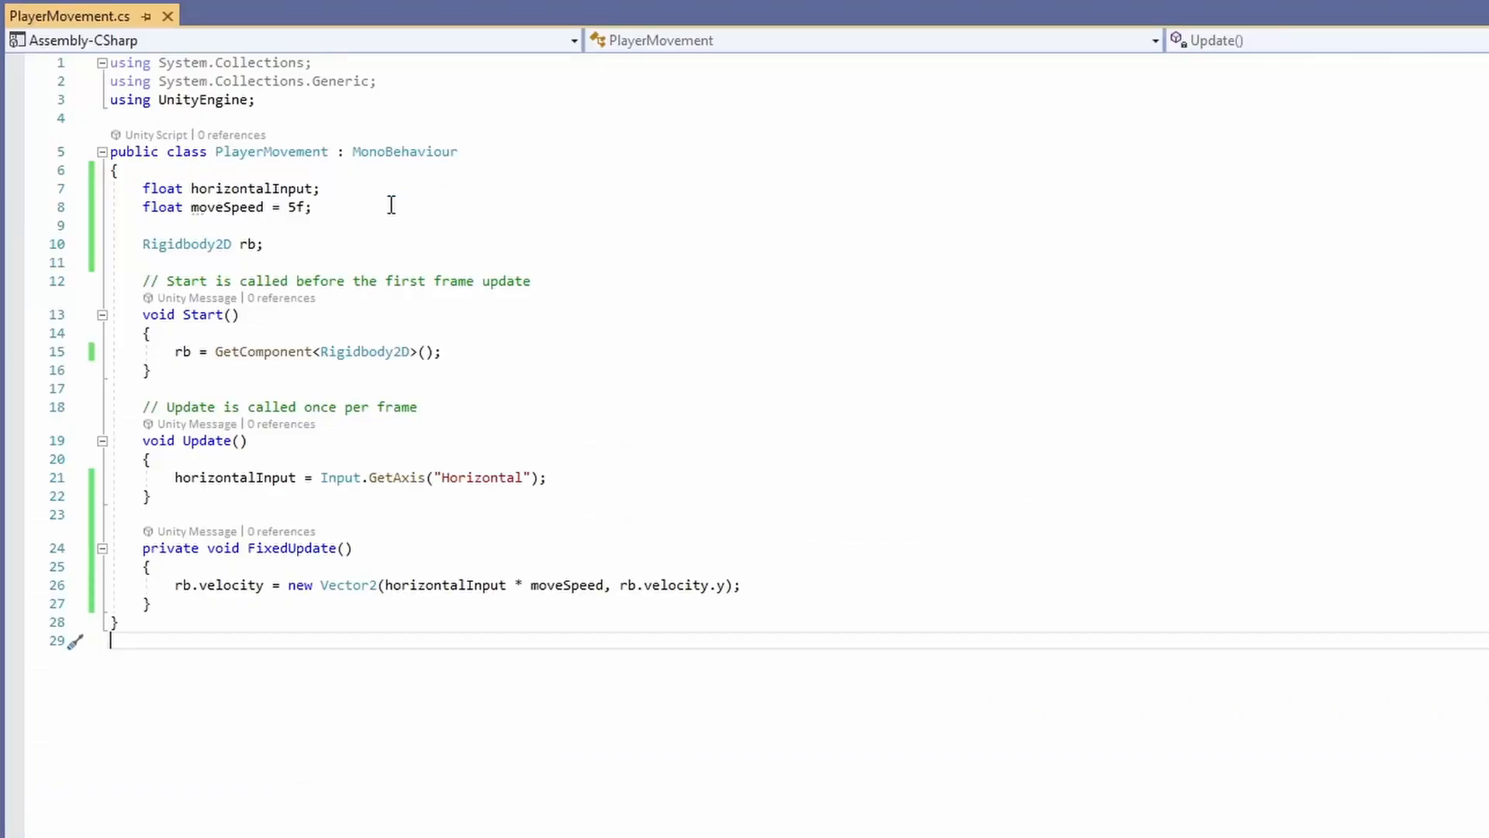
Declare bool isFacingRight = false and begin a void FlipSprite method
text(bool)
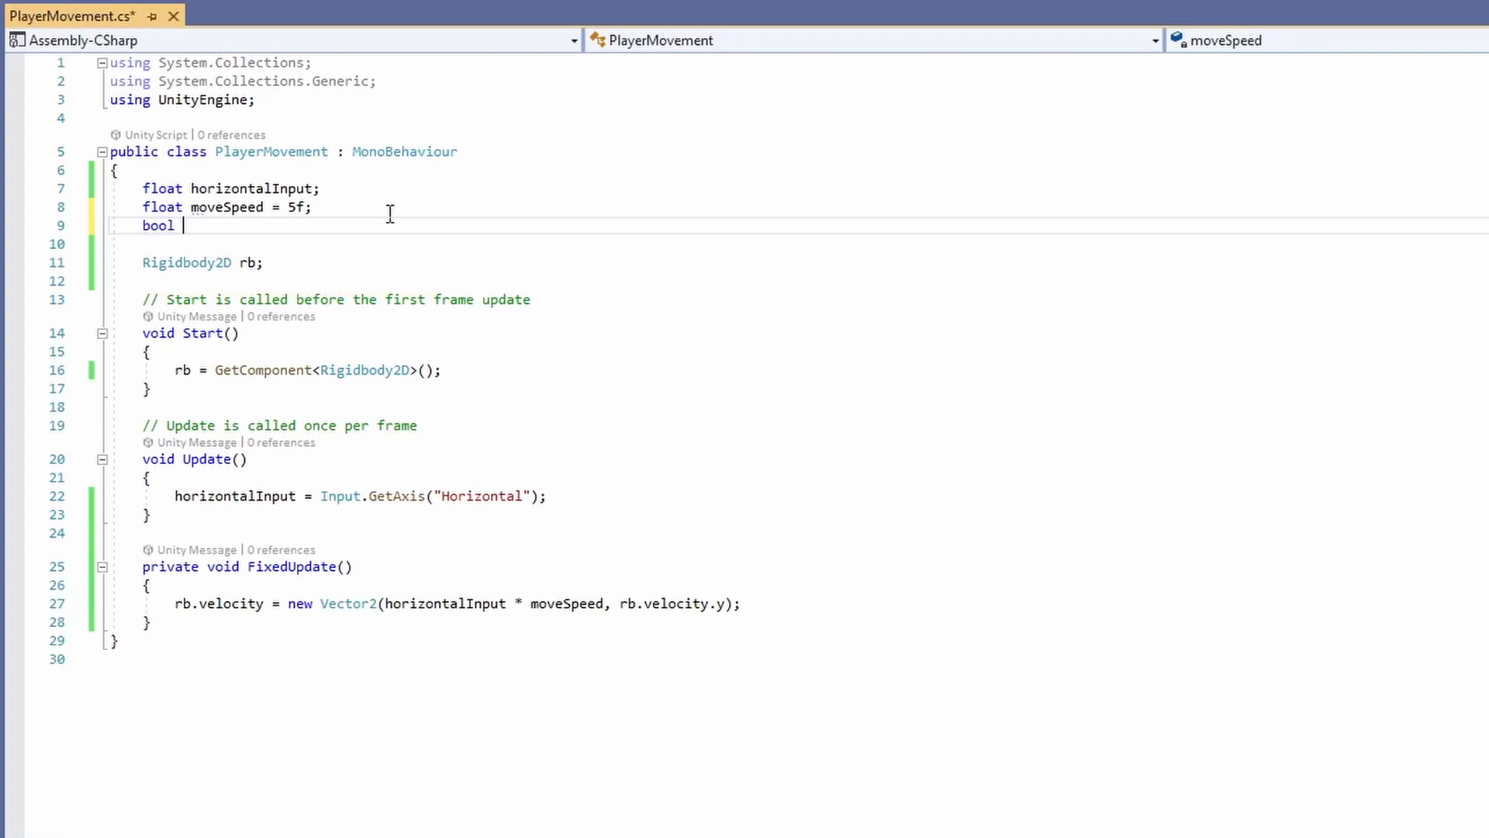
text(isFacingRight)
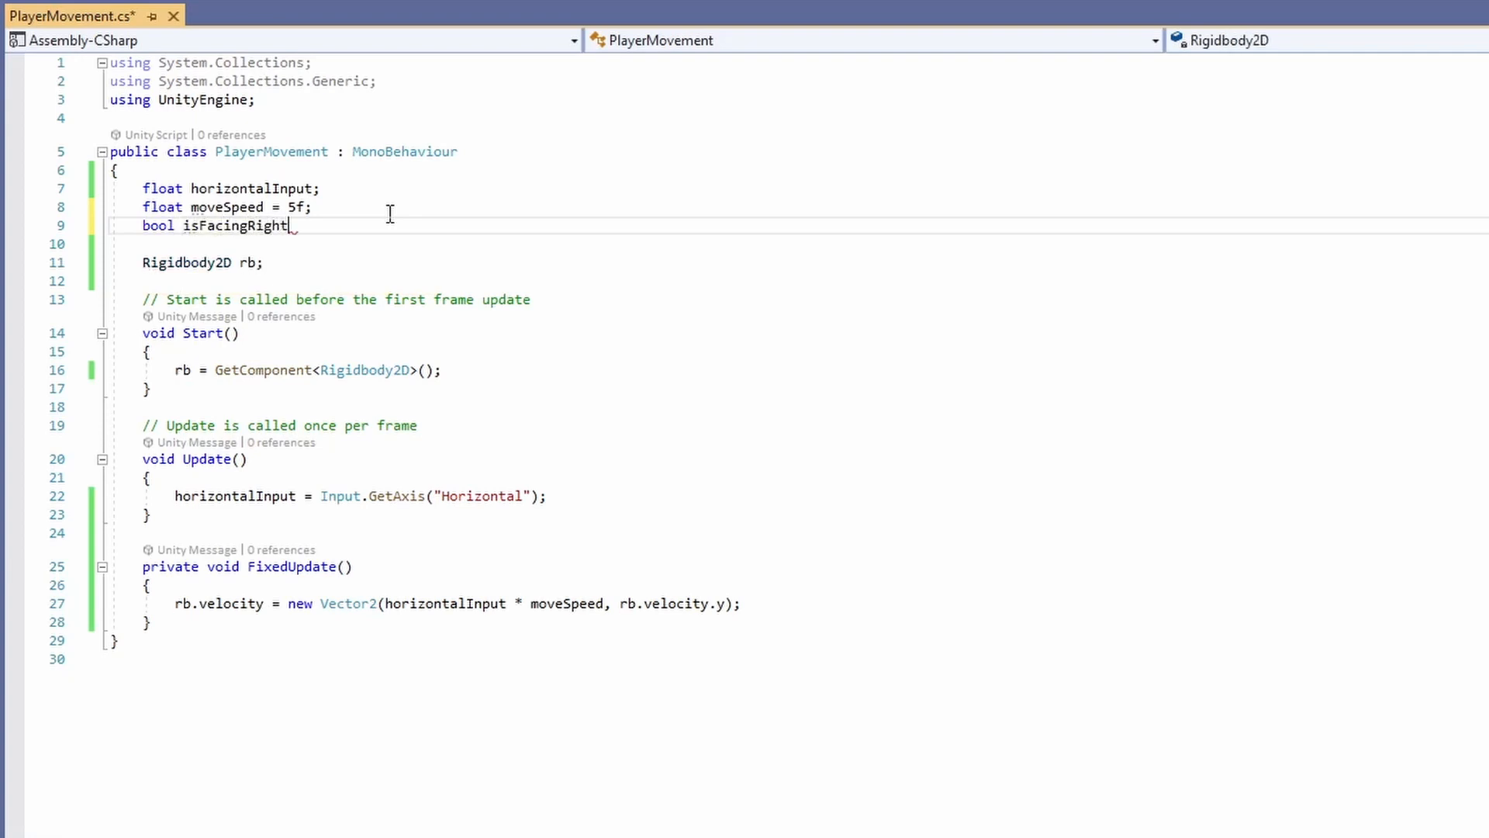
text(= false;)
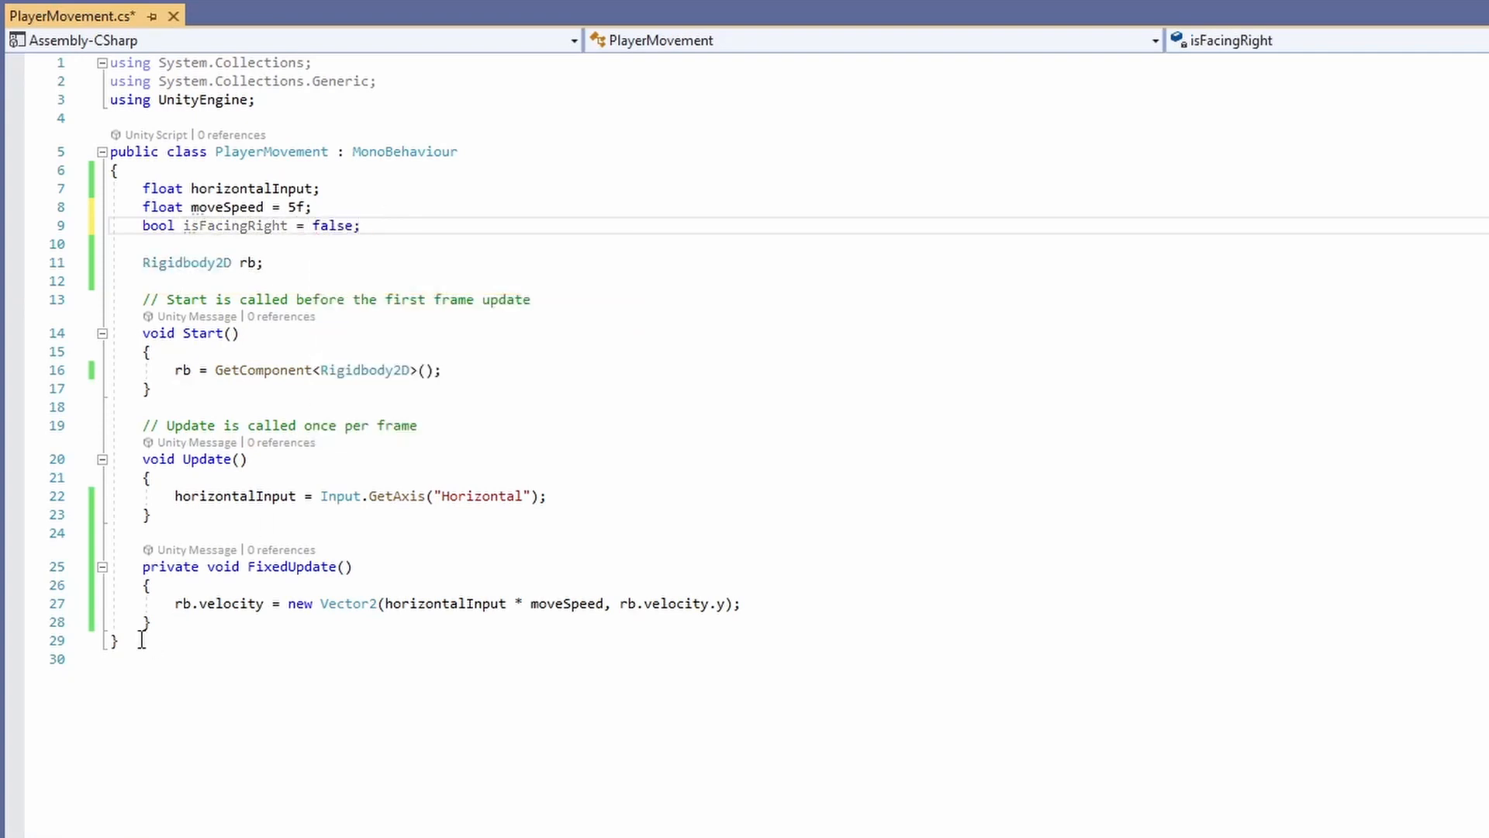
text(void)
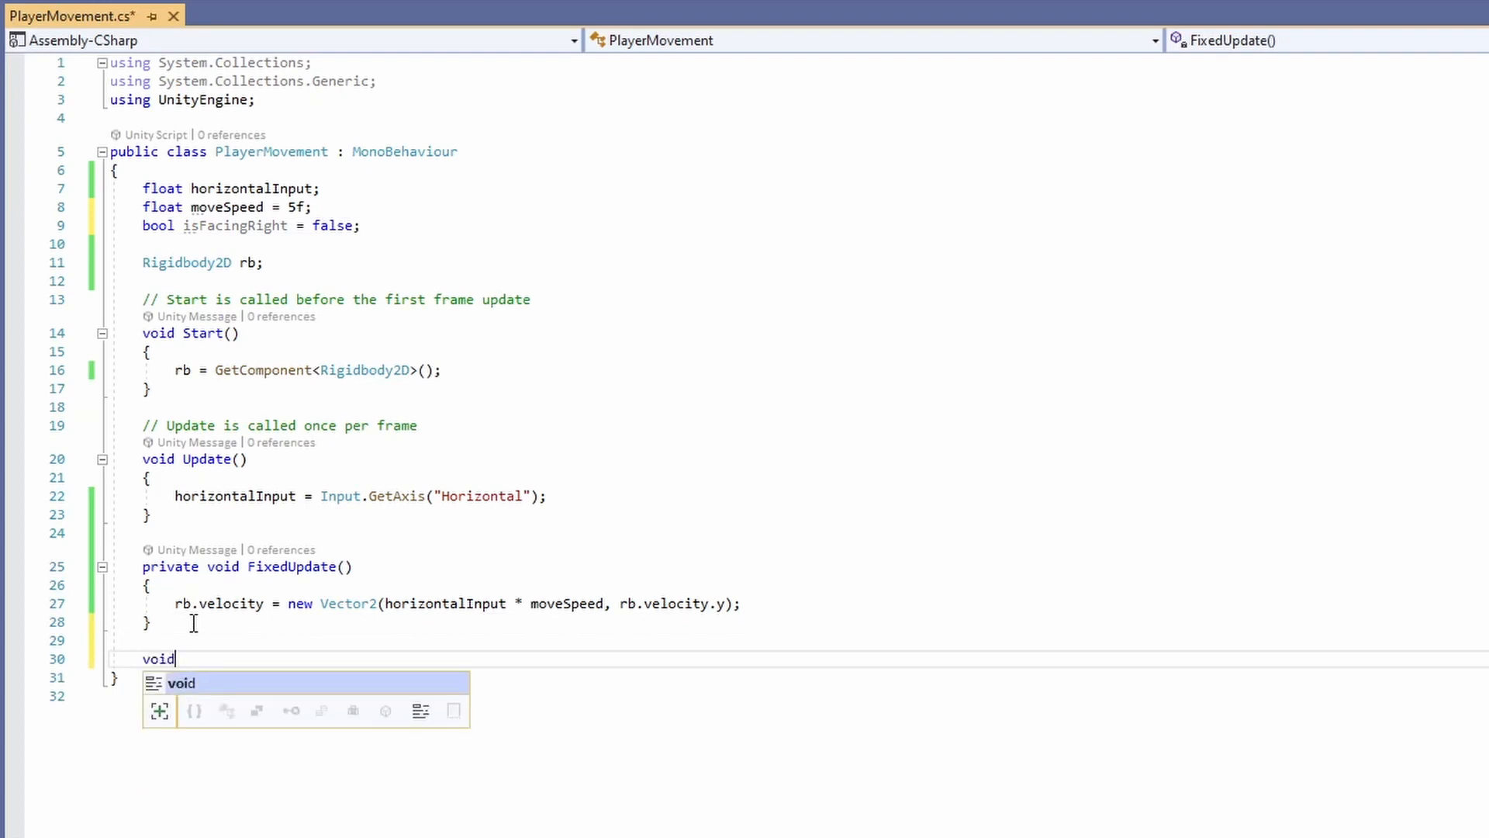
text(FlipSprite()
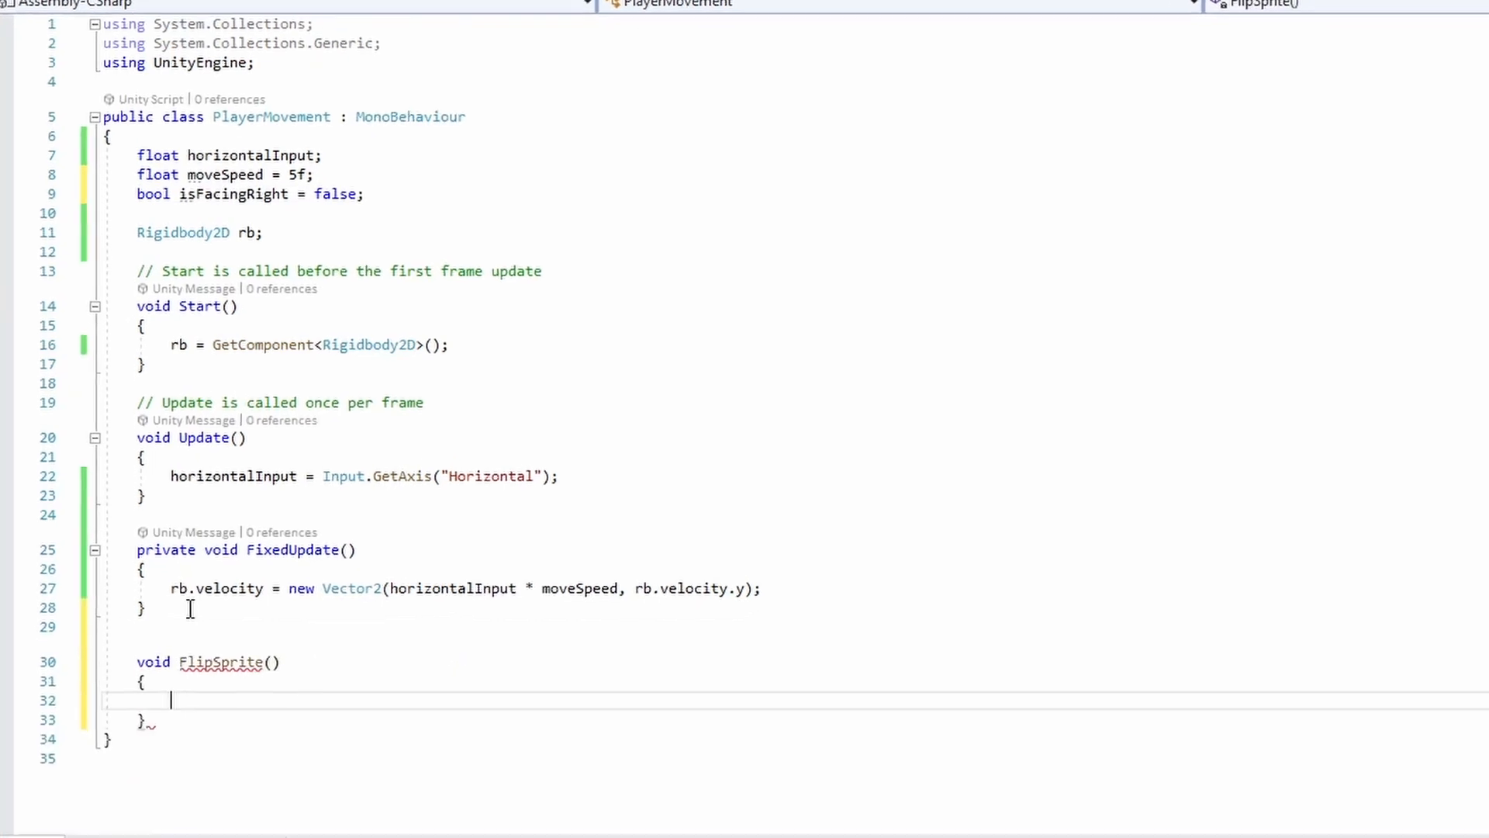
Write the if condition checking facing direction against horizontalInput for a direction change
text(if()
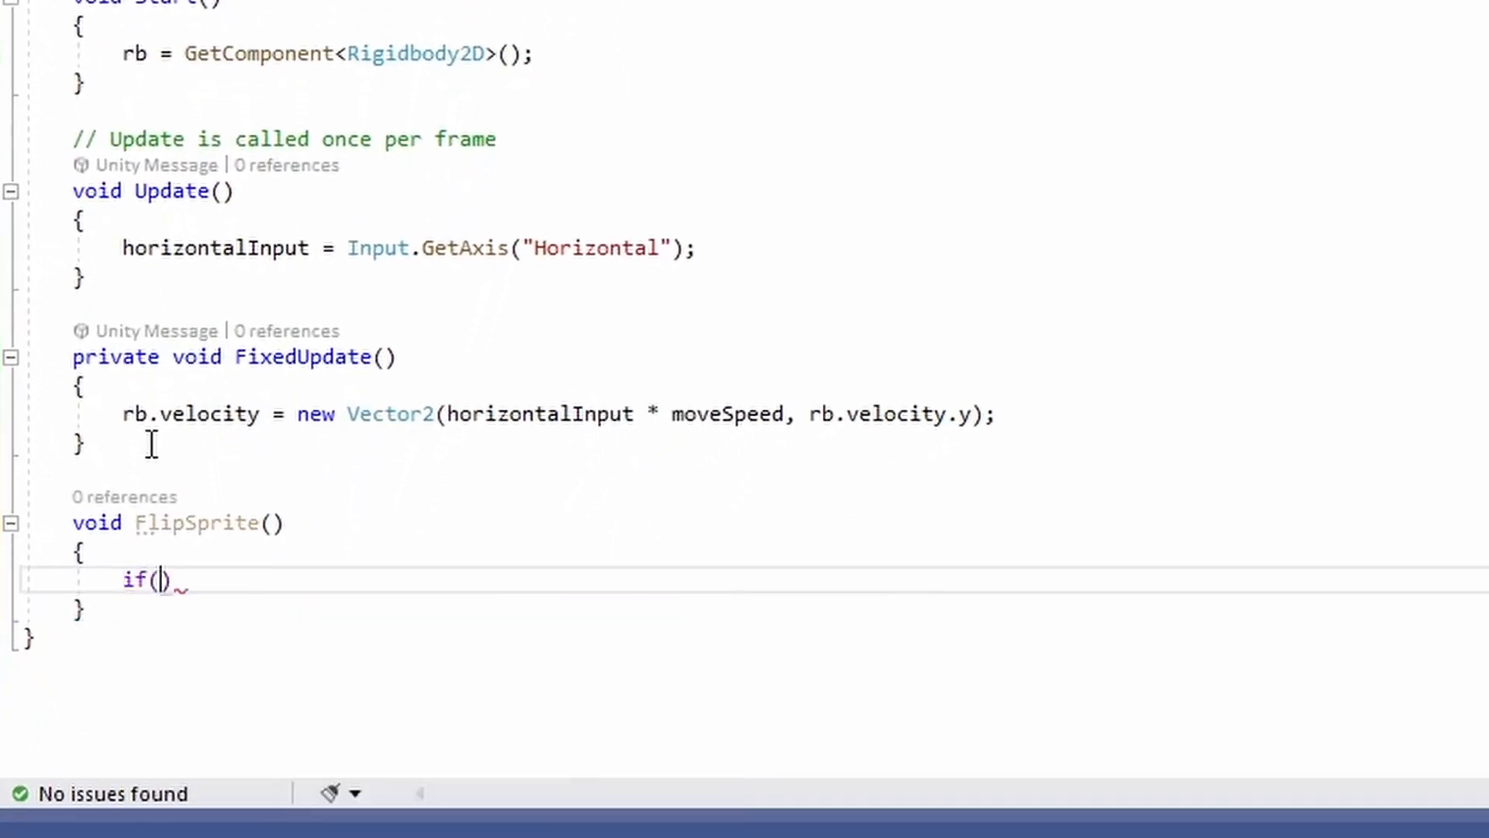
text(isFacingRight && horizontalInput <)
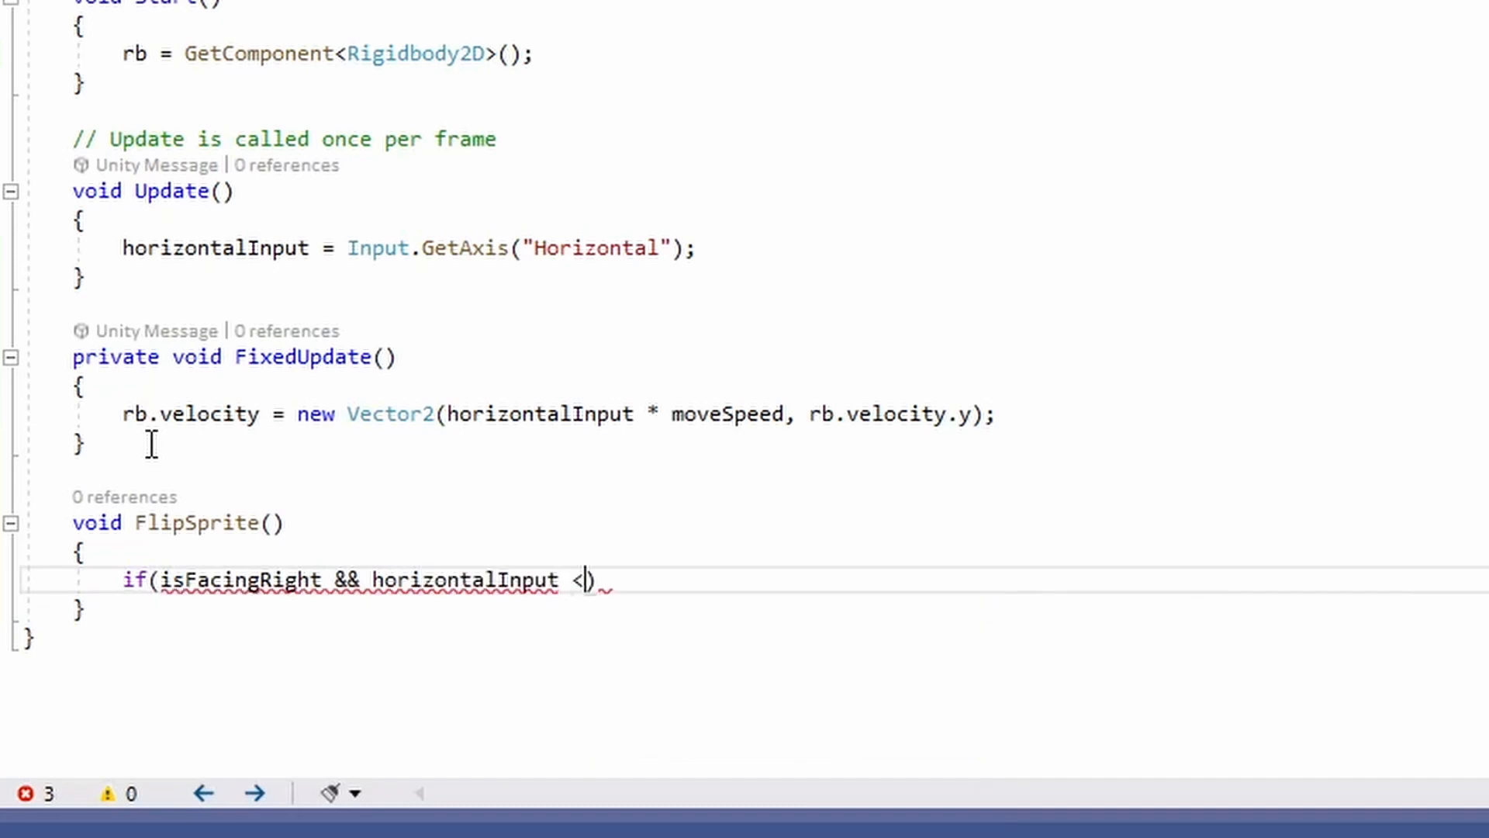
text(0f)
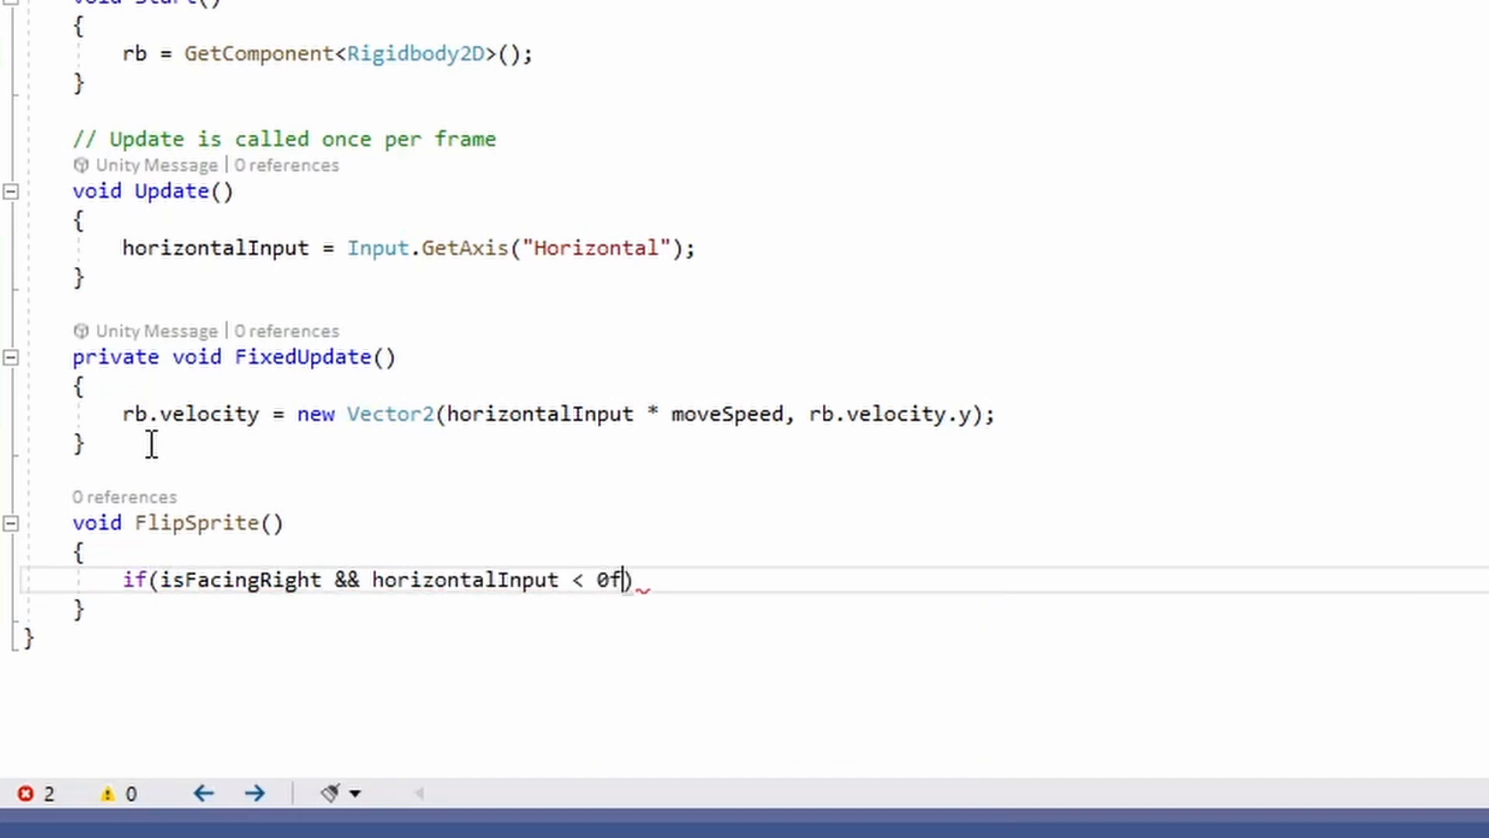
text(|| !)
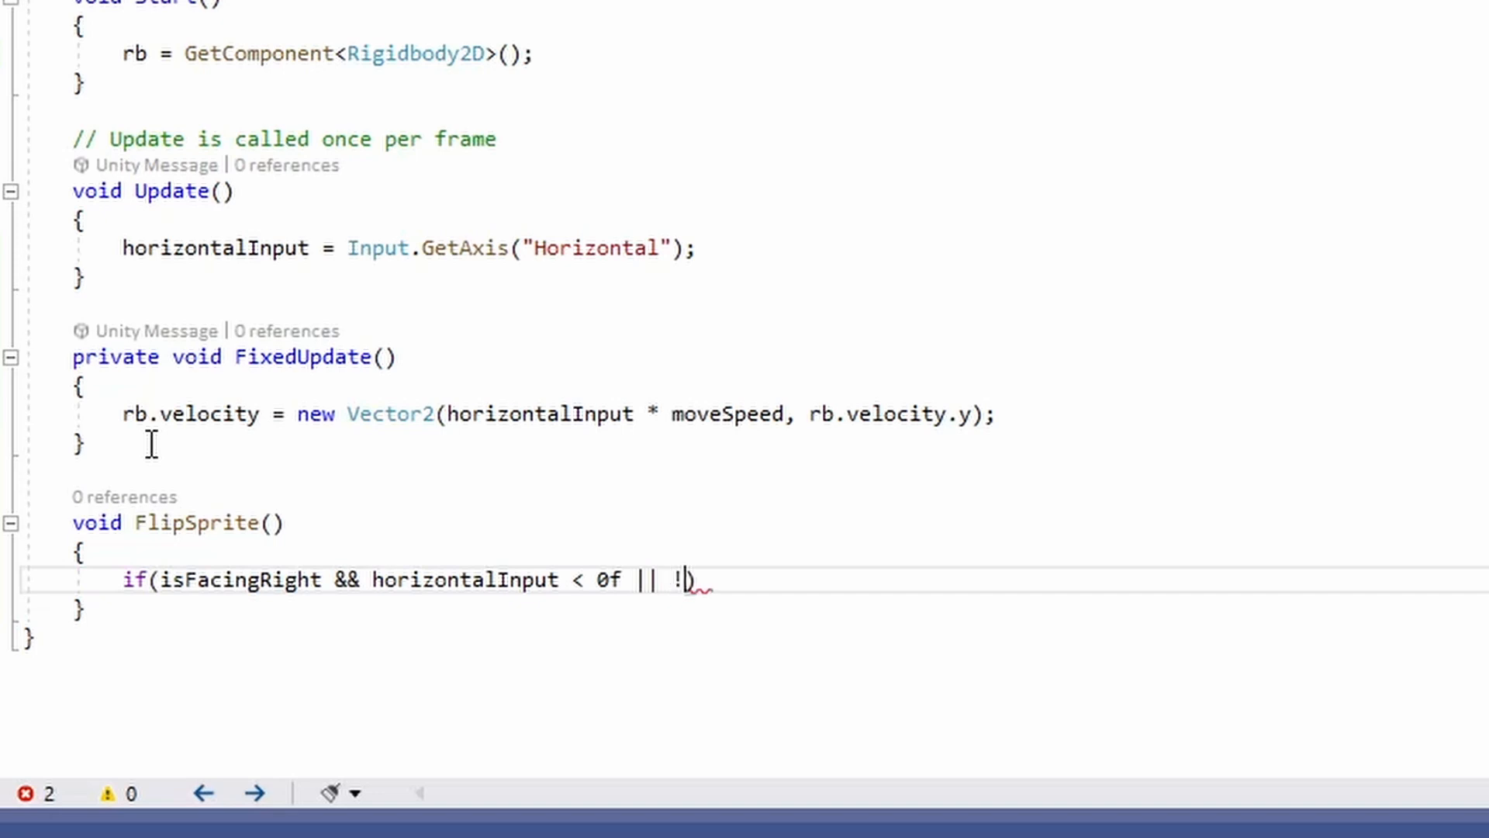
text(isFacingRight))
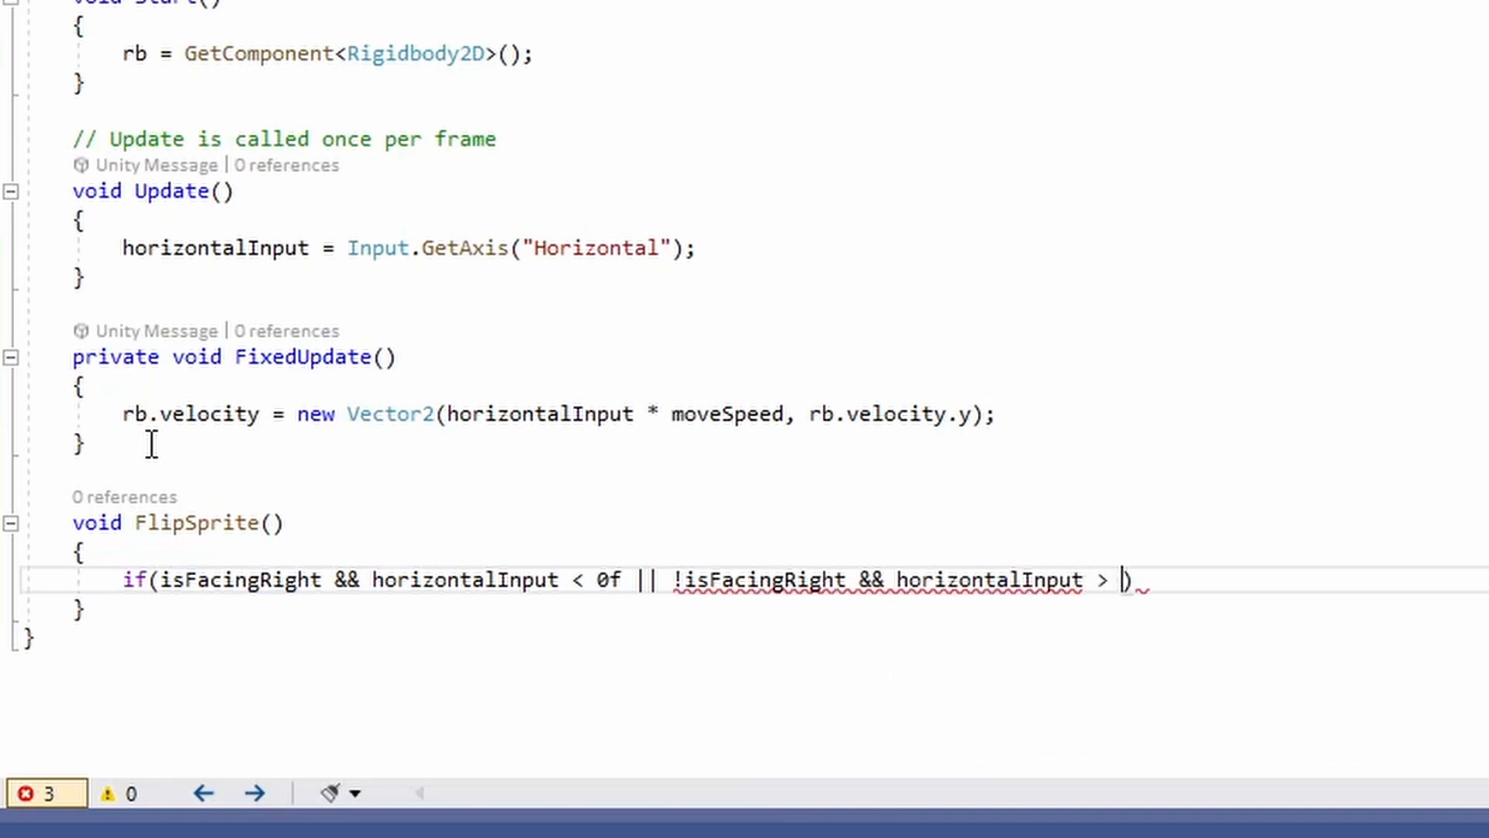
text(0f)
text(i)
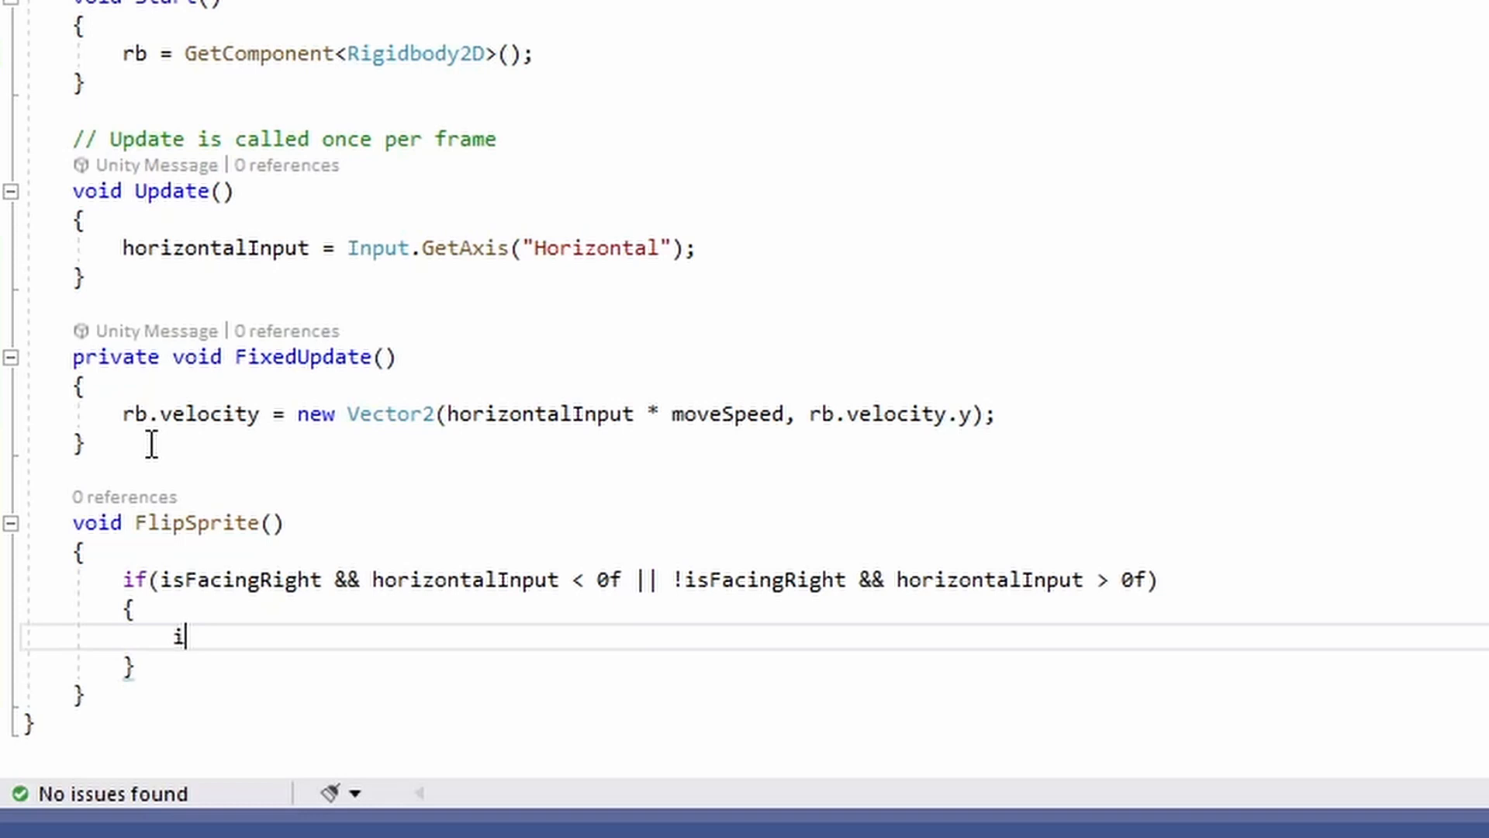
Inside the if, toggle isFacingRight and multiply transform.localScale.x by -1f
text(sFacingRight =)
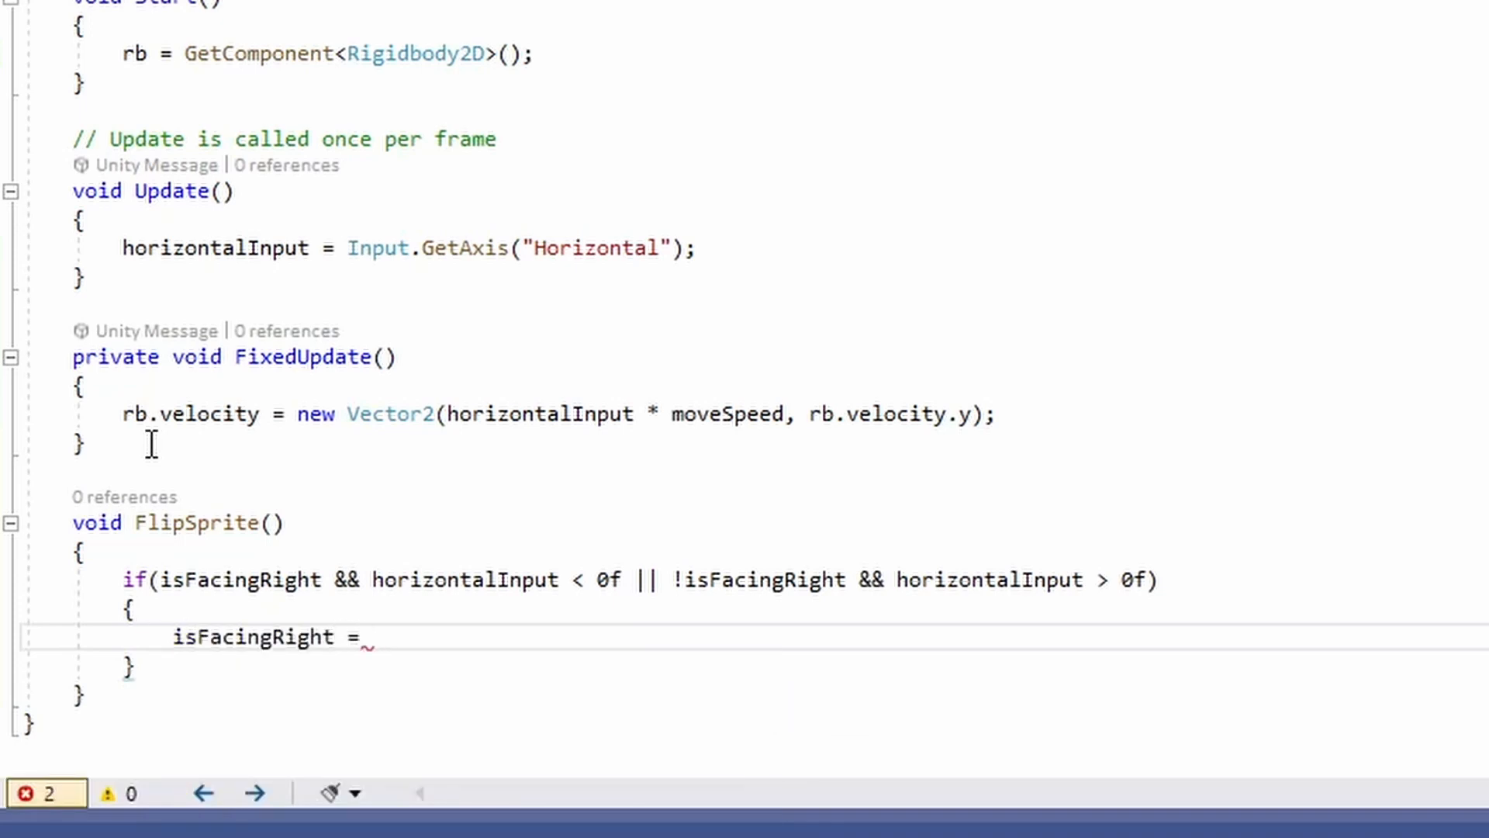
text(!isFacingRight;)
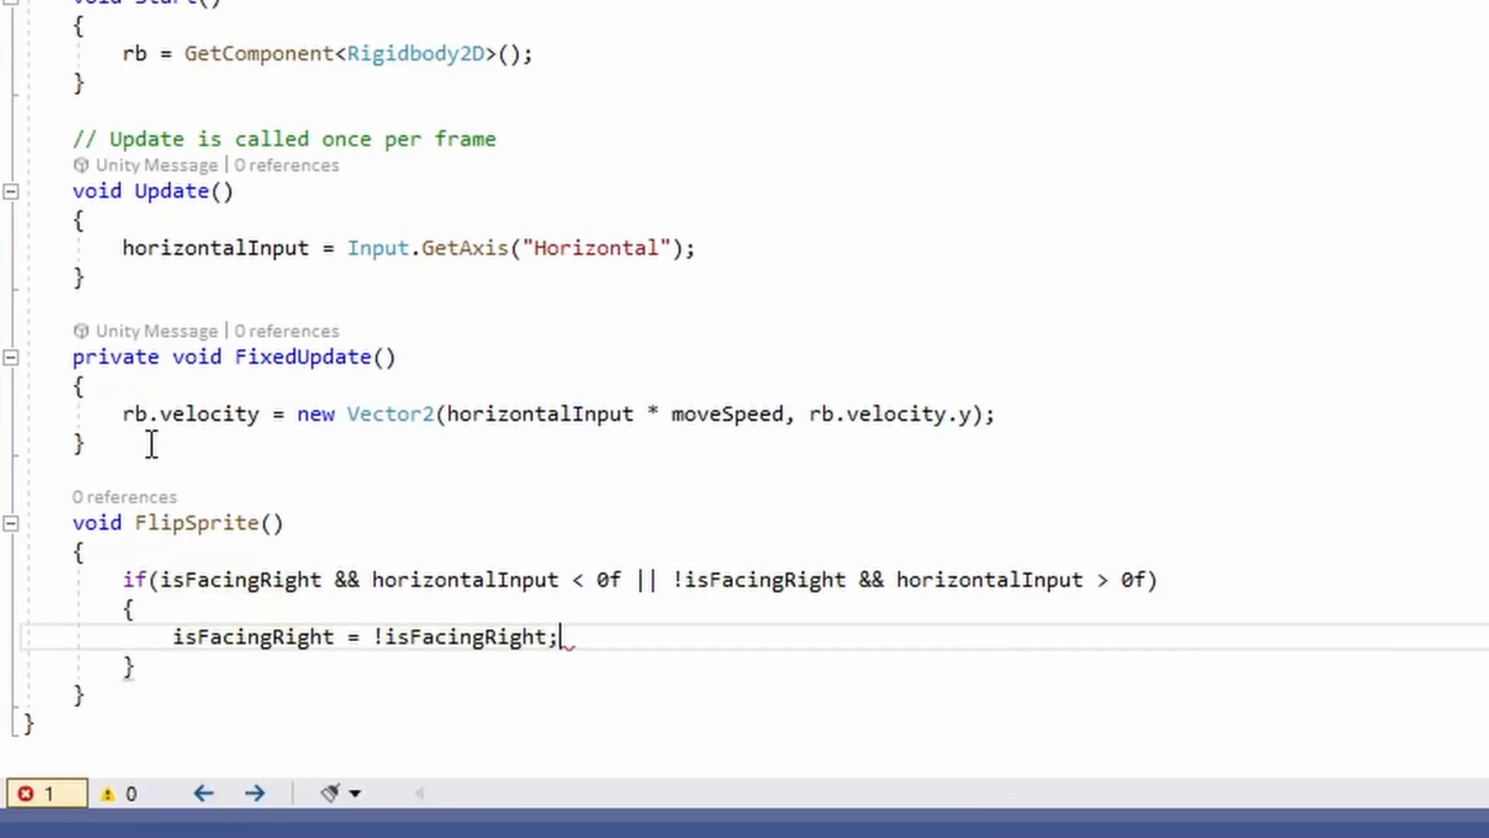
text(Vector3)
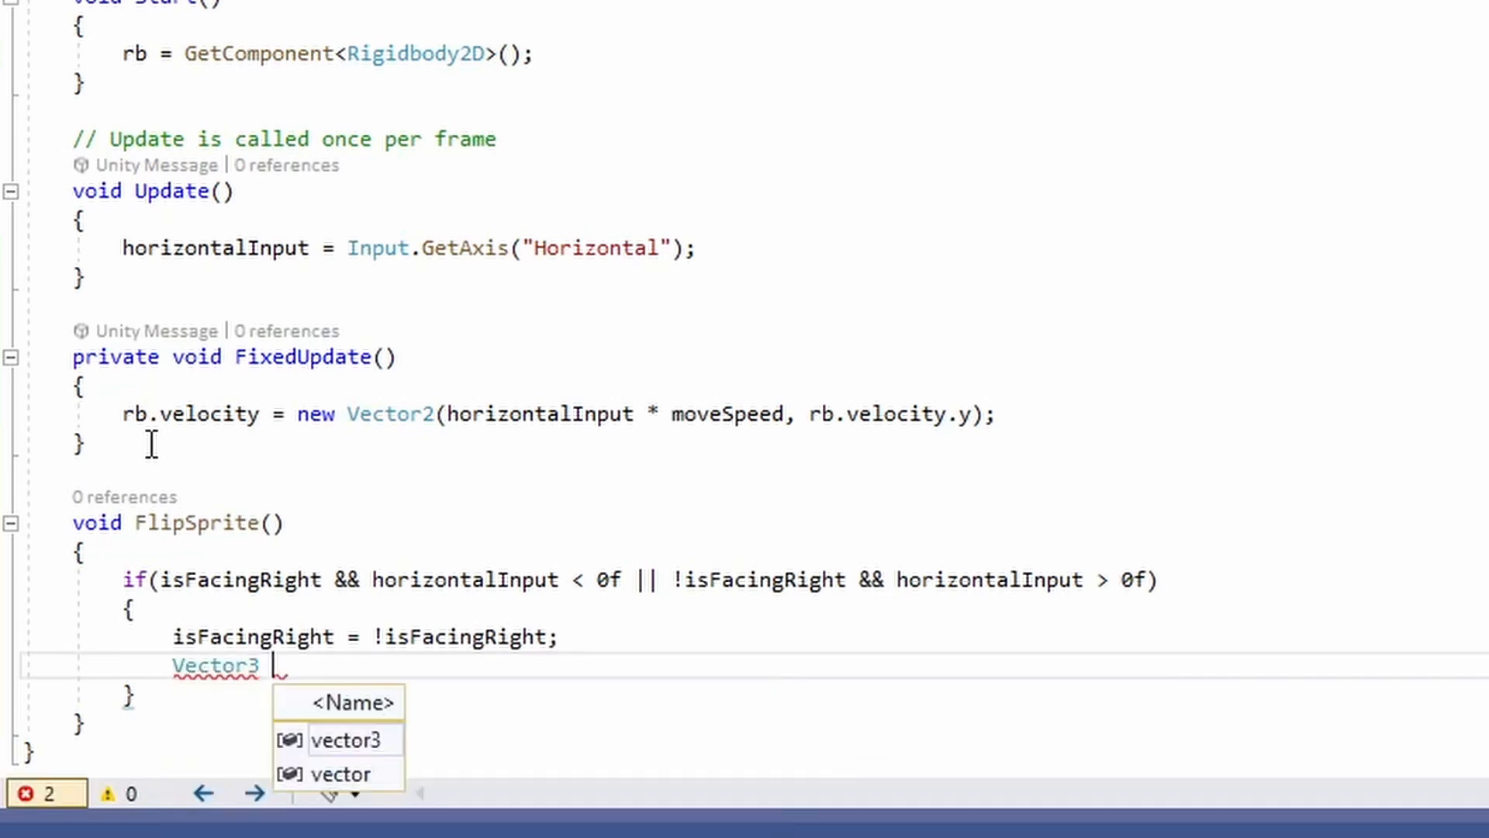
text(ls = transform.localScale;)
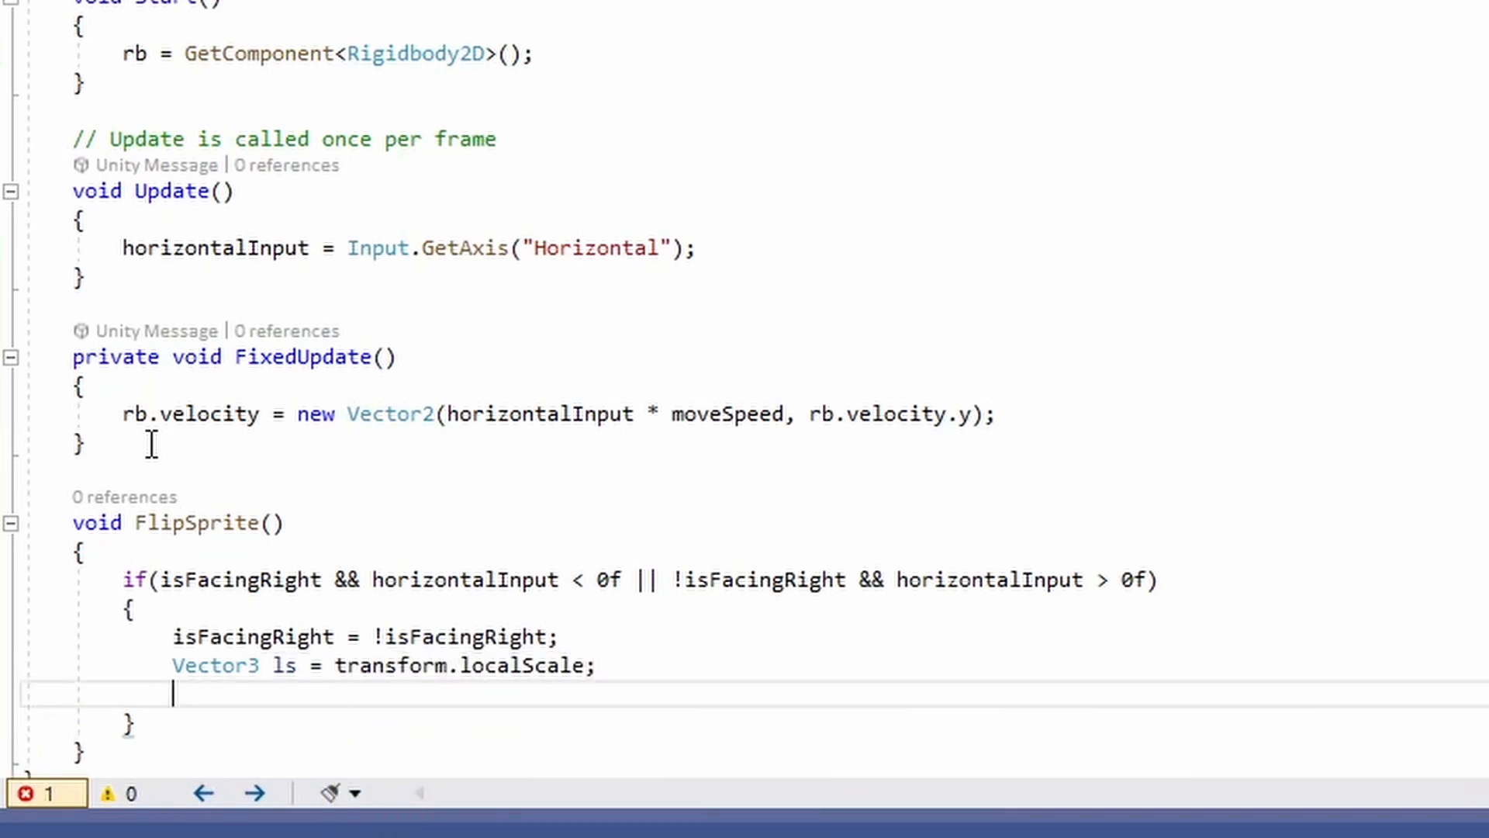
text(ls.x *=)
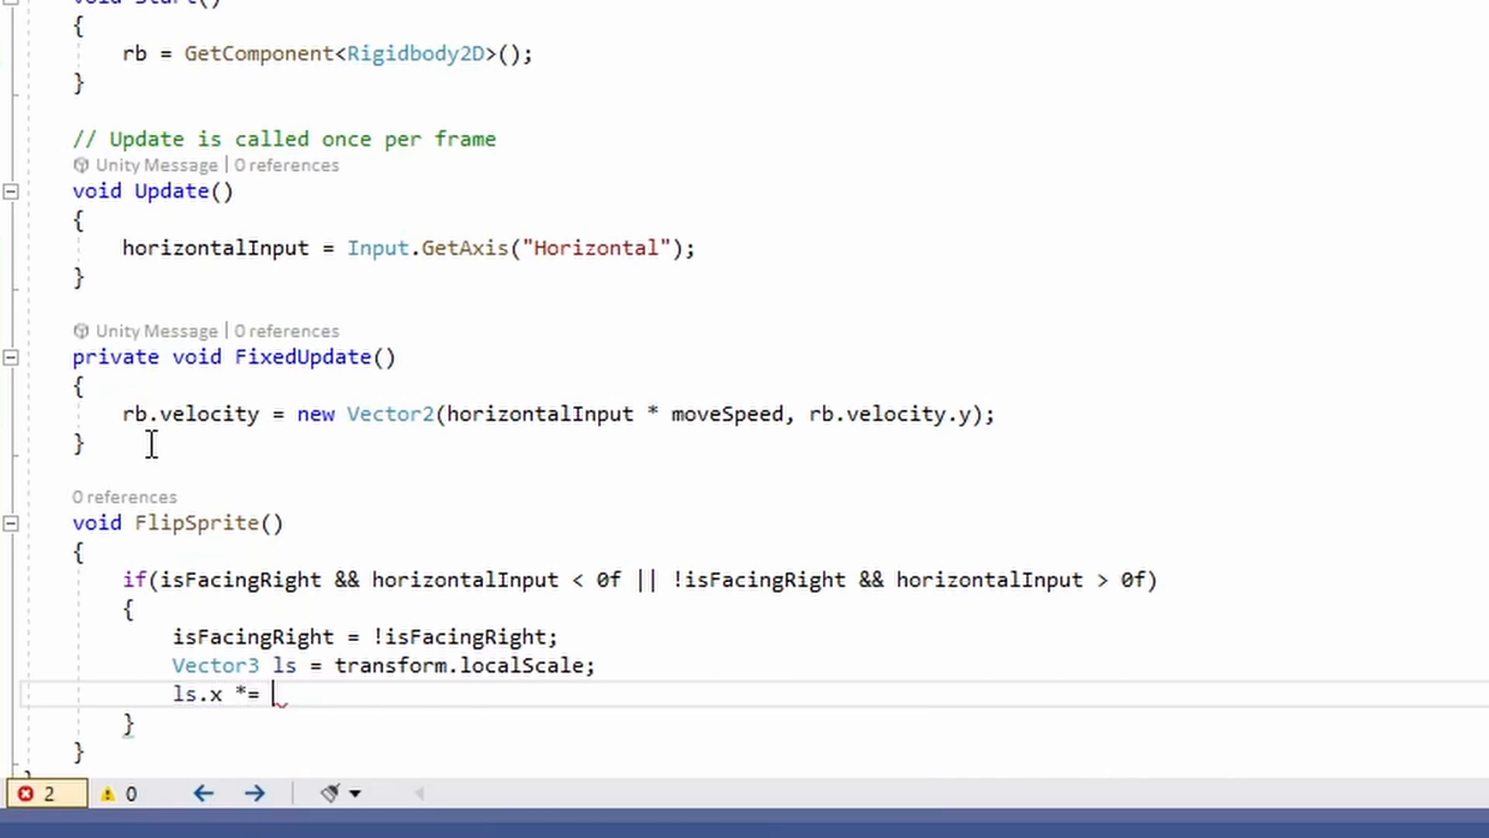
text(-1f;)
text(transform.localScale)
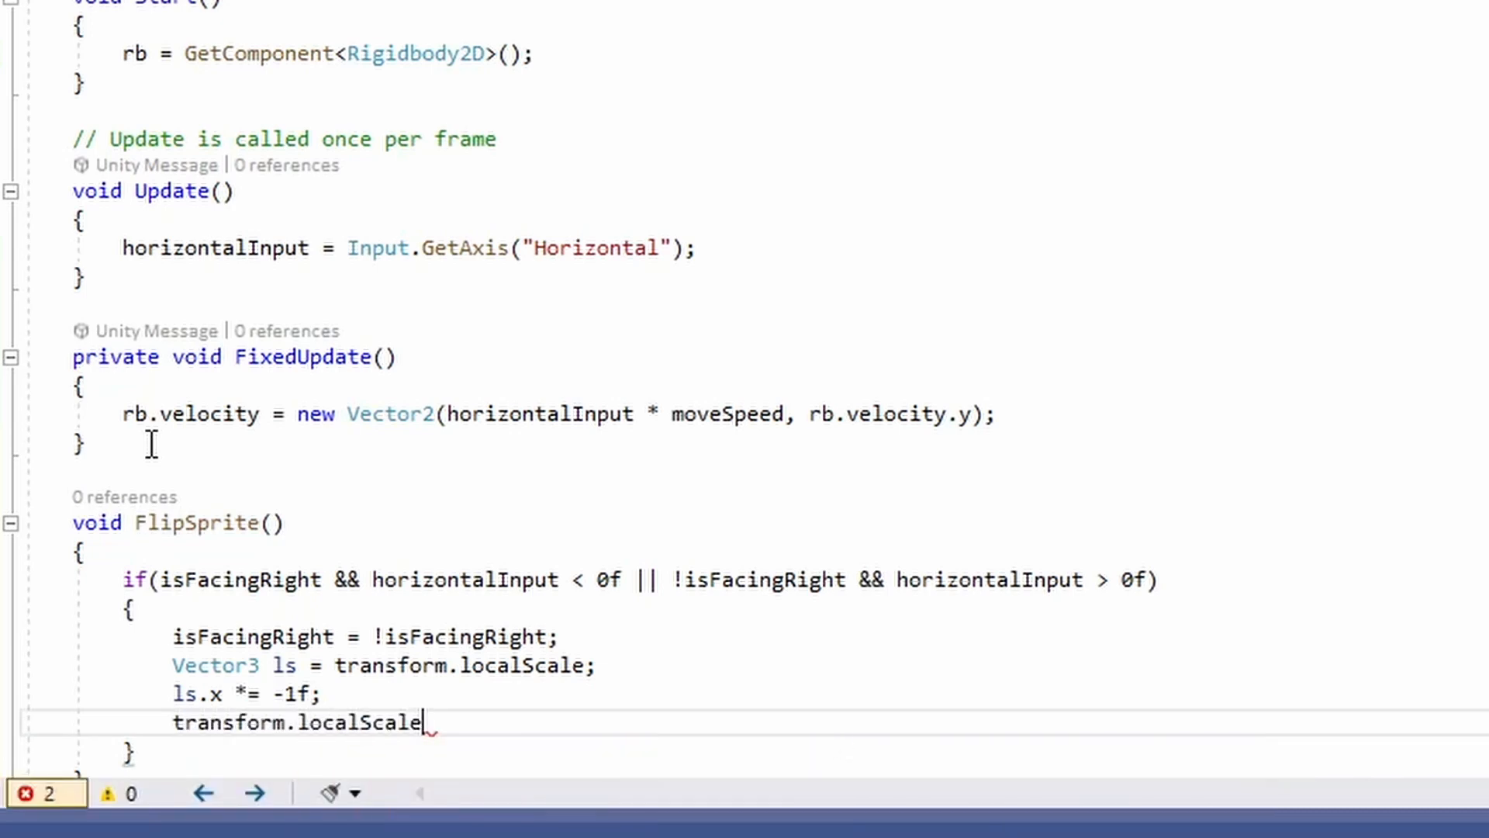
text(= ls;)
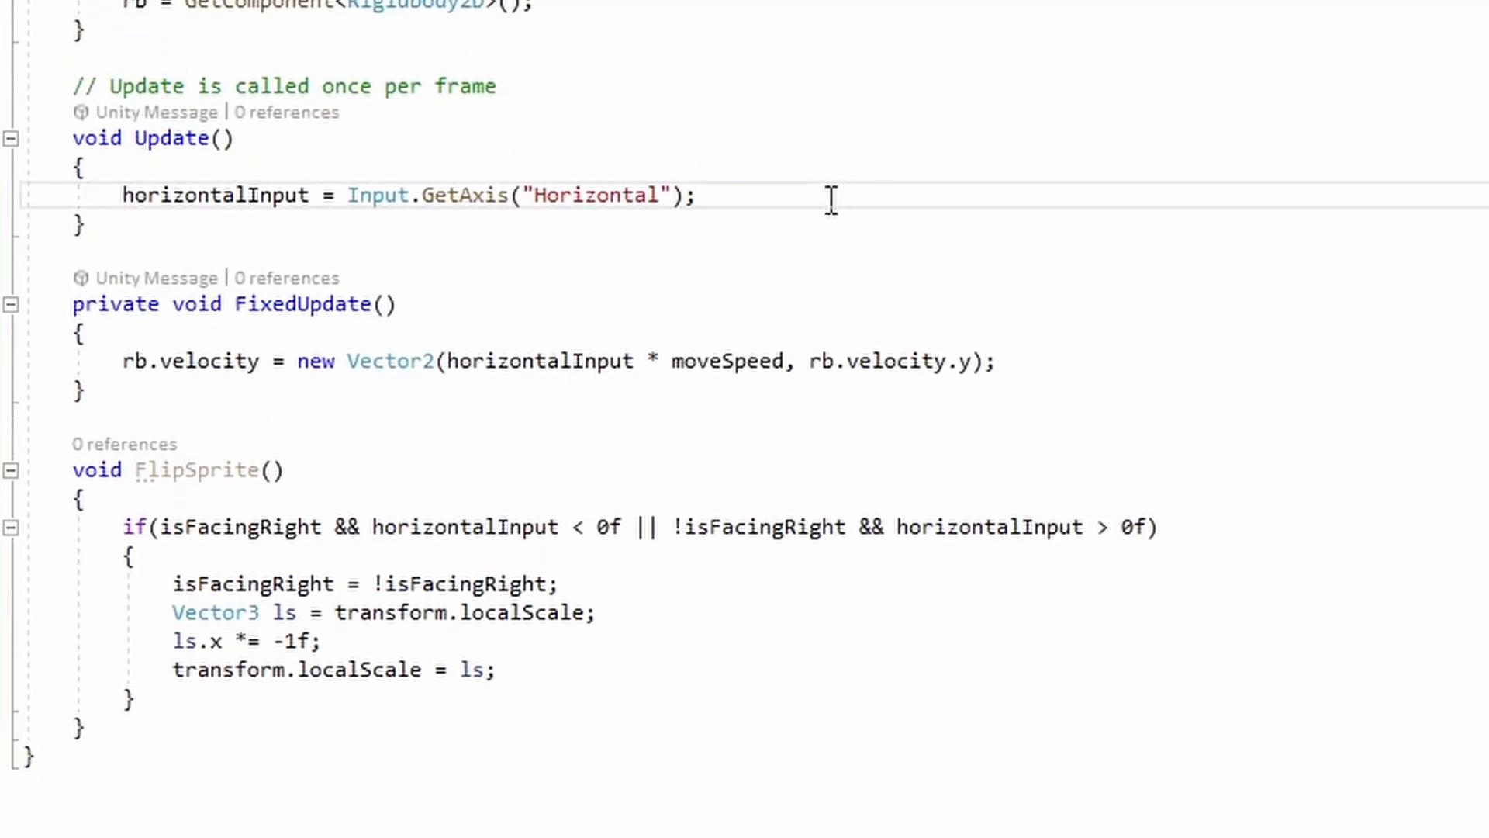
Call FlipSprite() in Update after reading the horizontal input
text(FlipS)
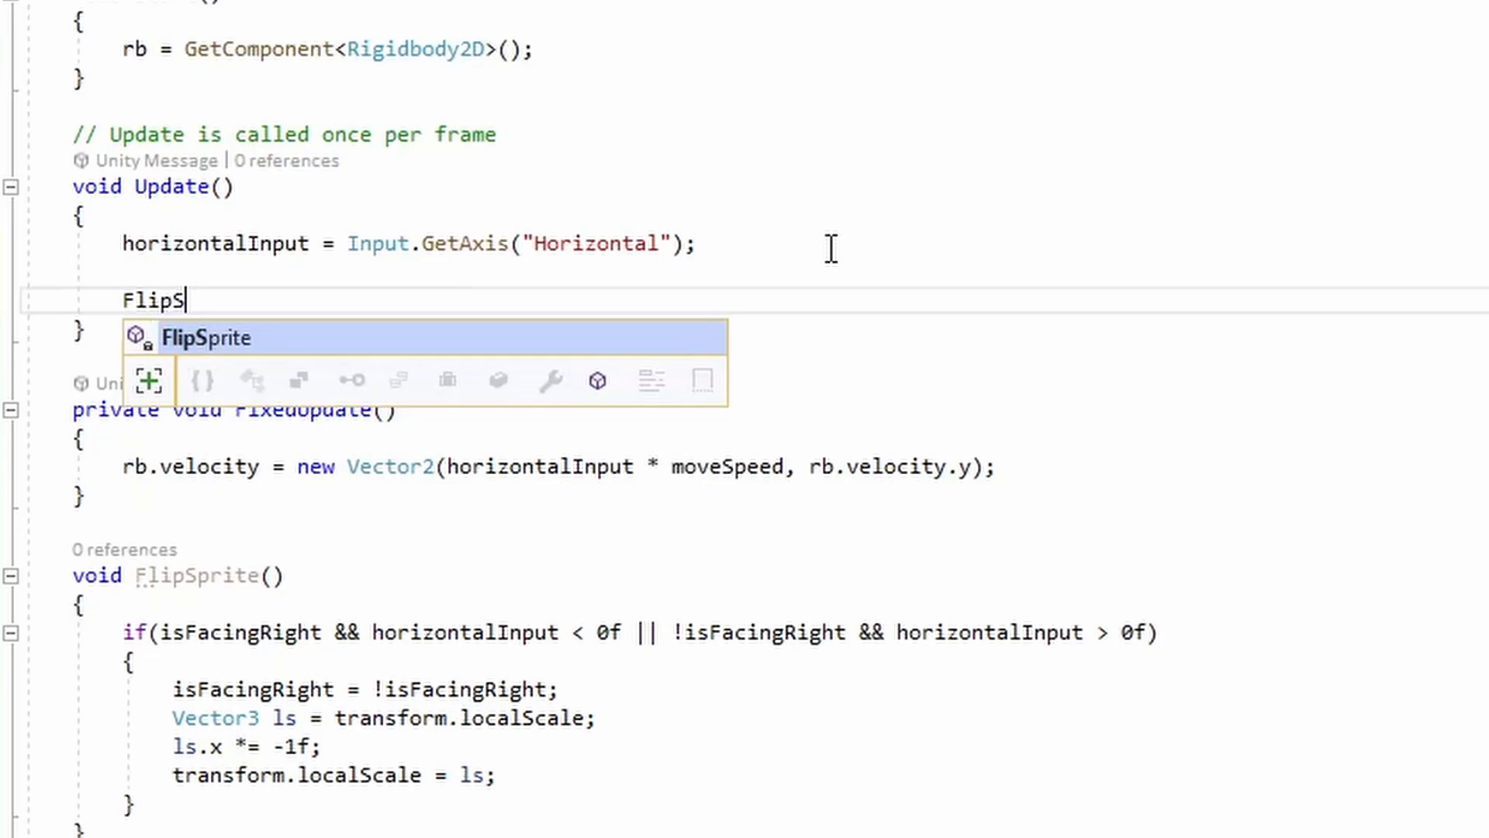
key(Tab)
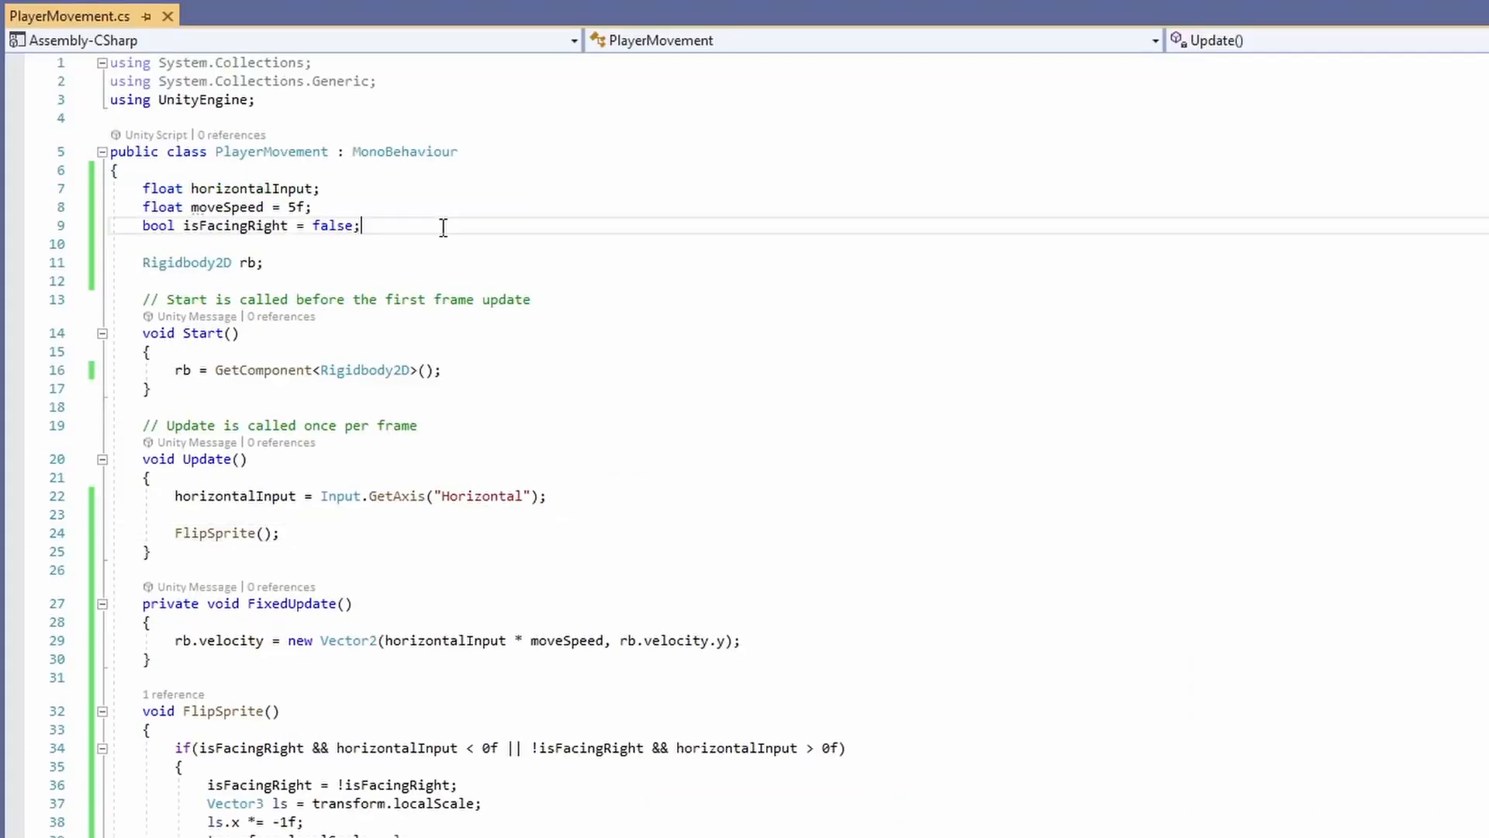
Declare fields float jumpPower = 4f and bool isJumping = false
text(f)
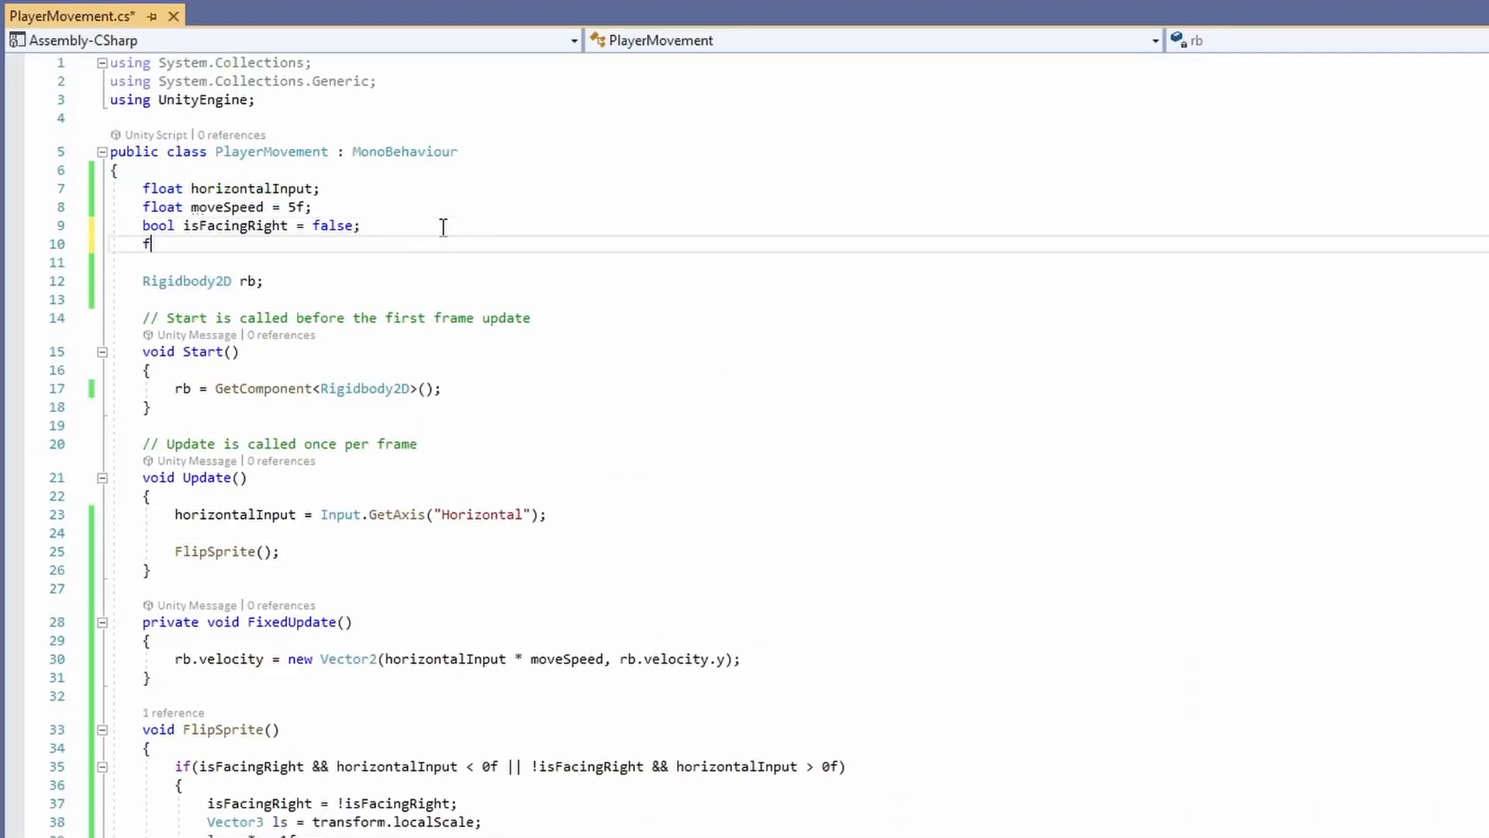
text(loat jumpP)
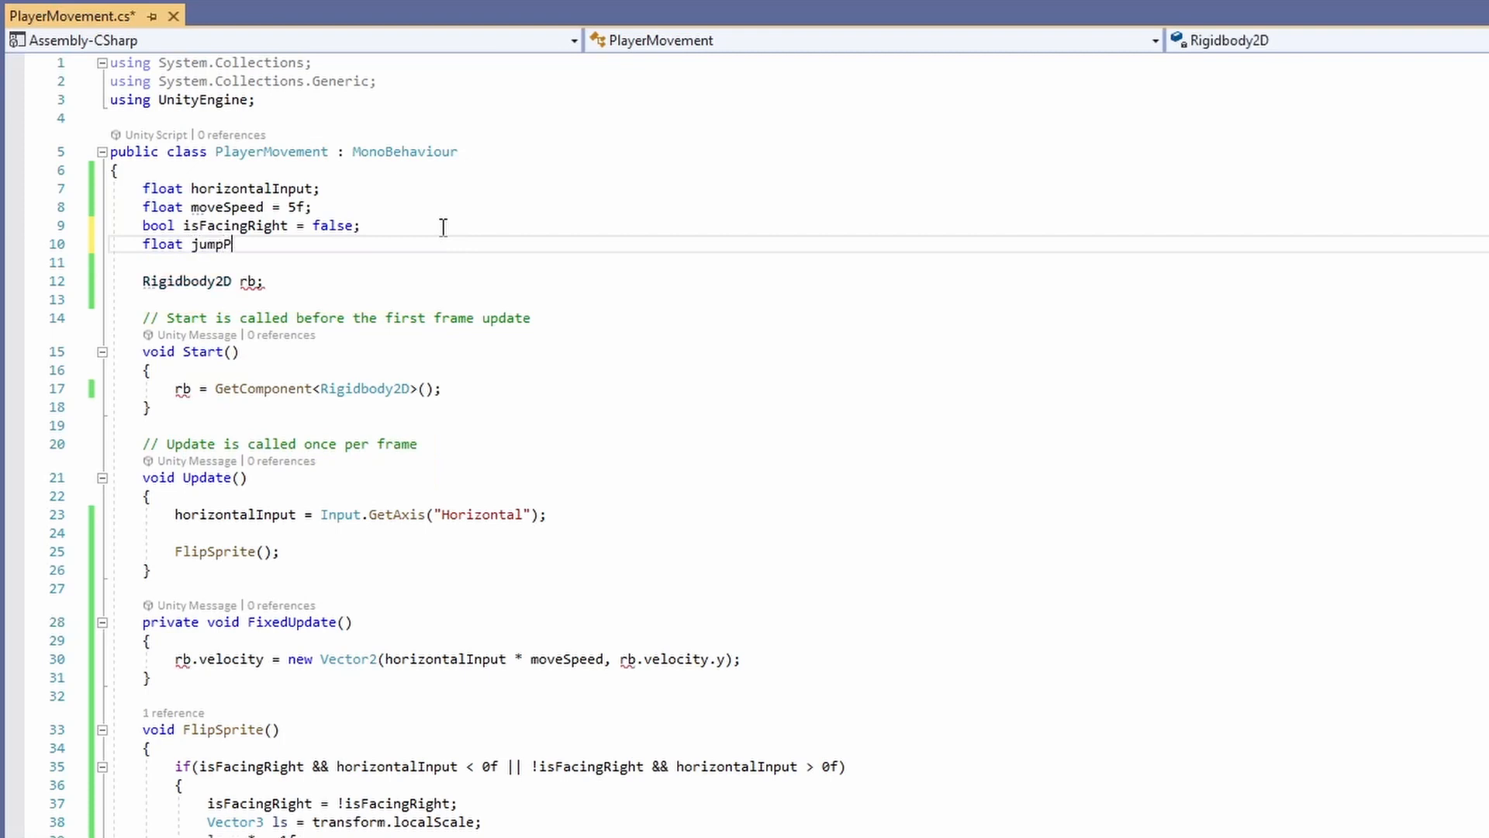
text(ower = 4)
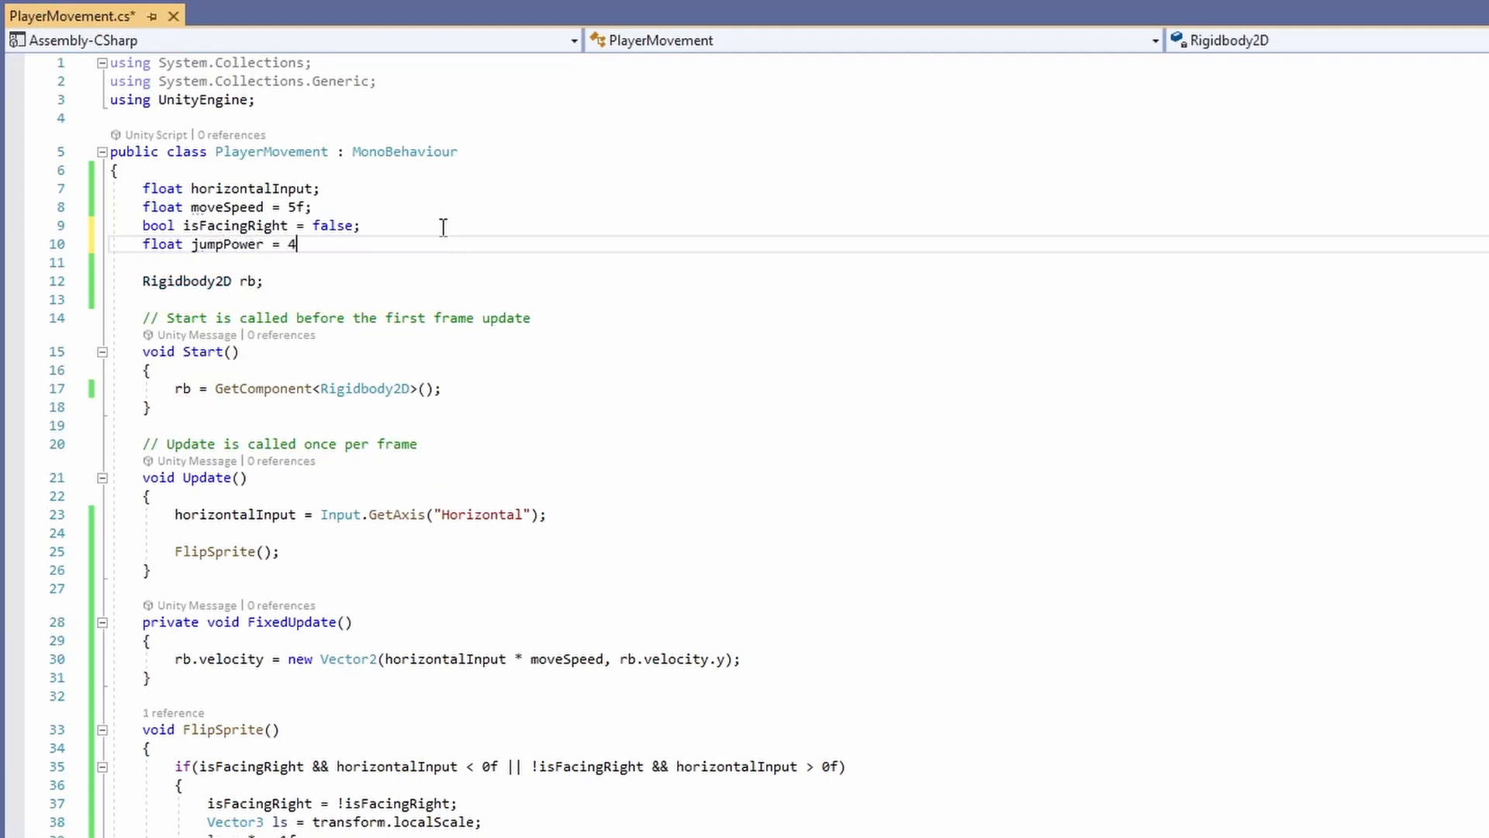
text(f;)
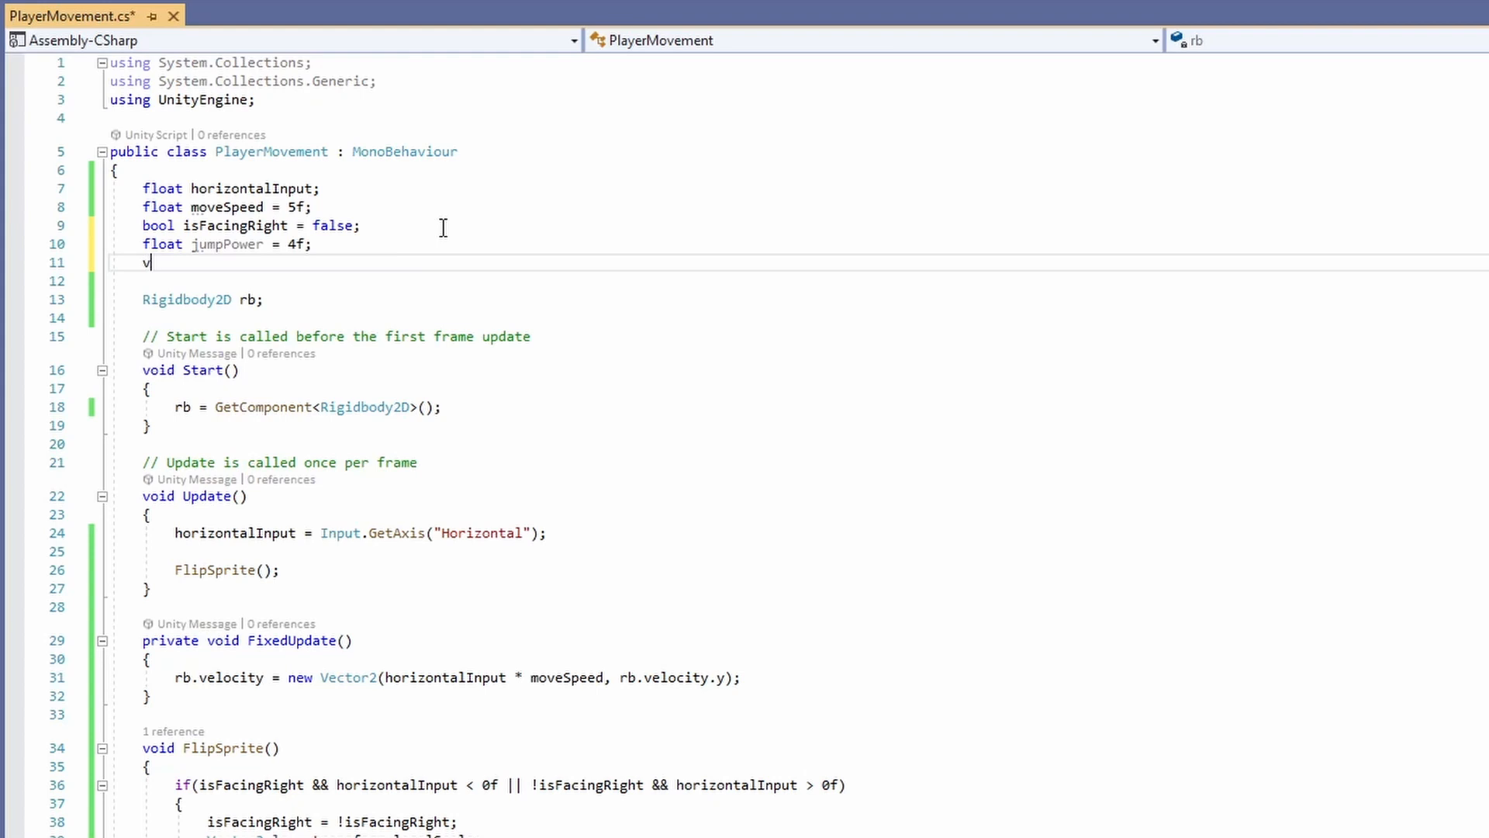
text(ool)
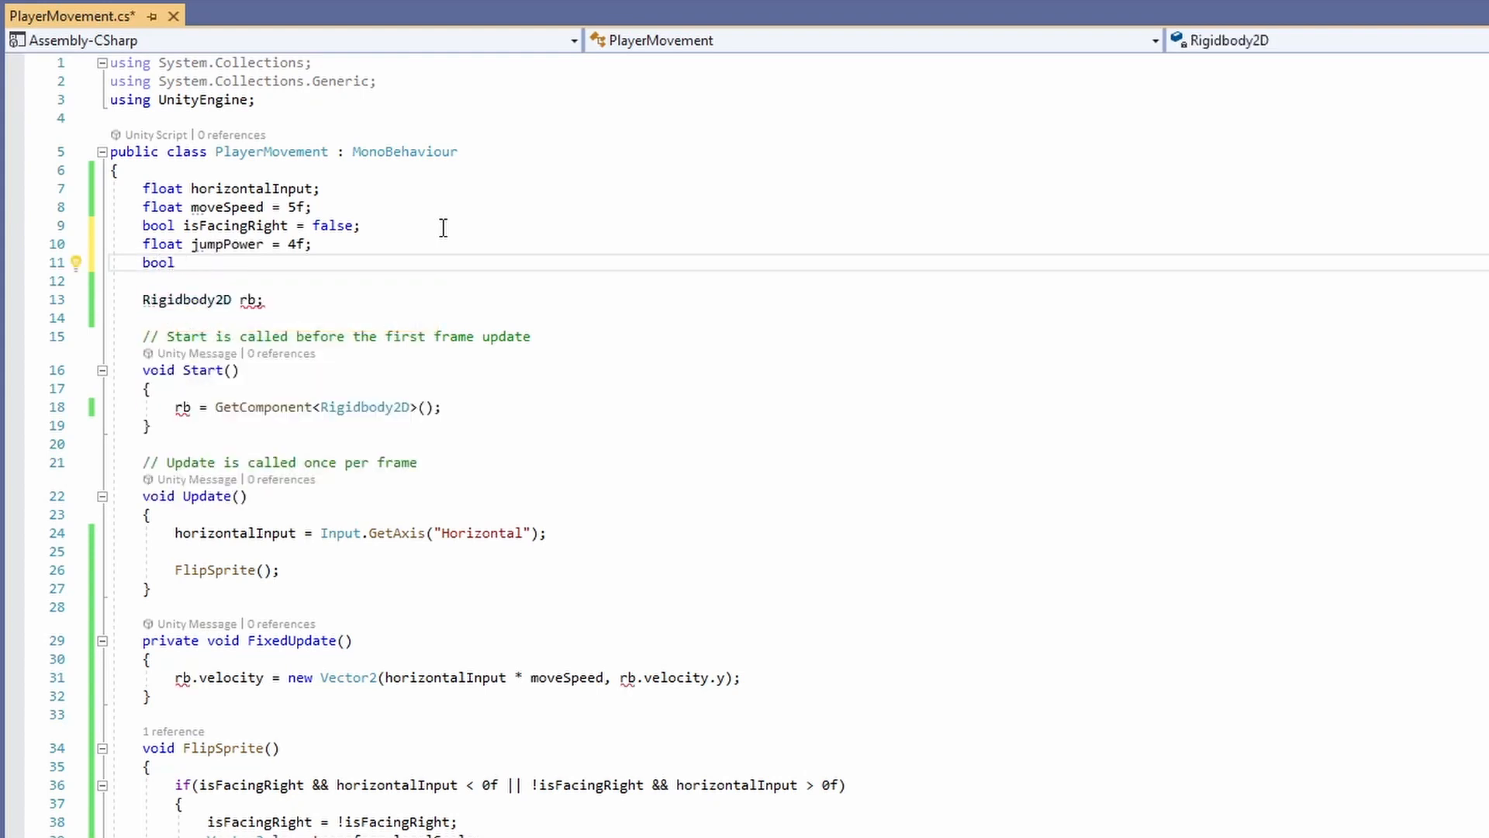
text(isJumping = f)
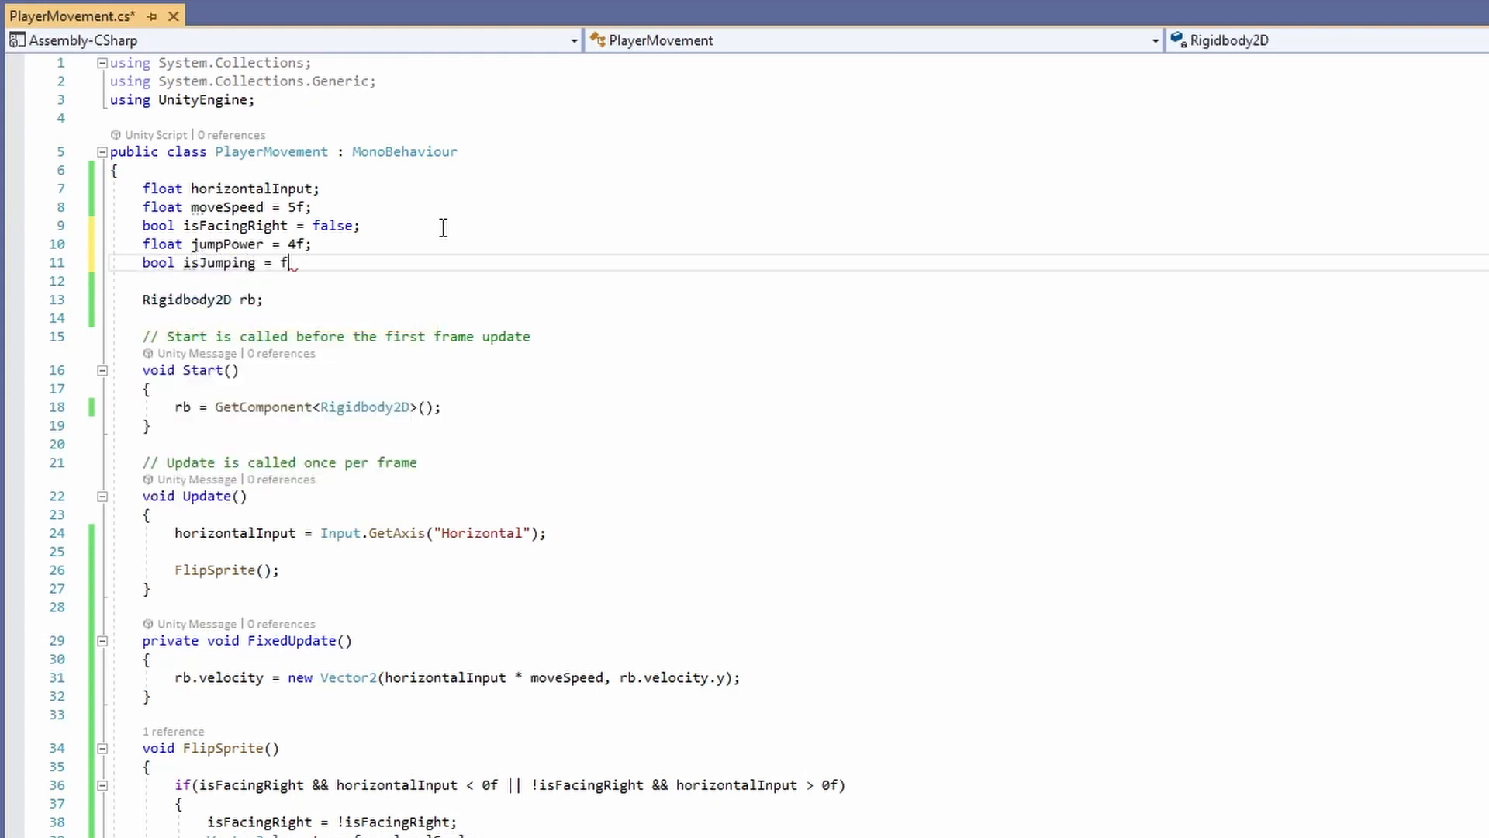
text(alse;)
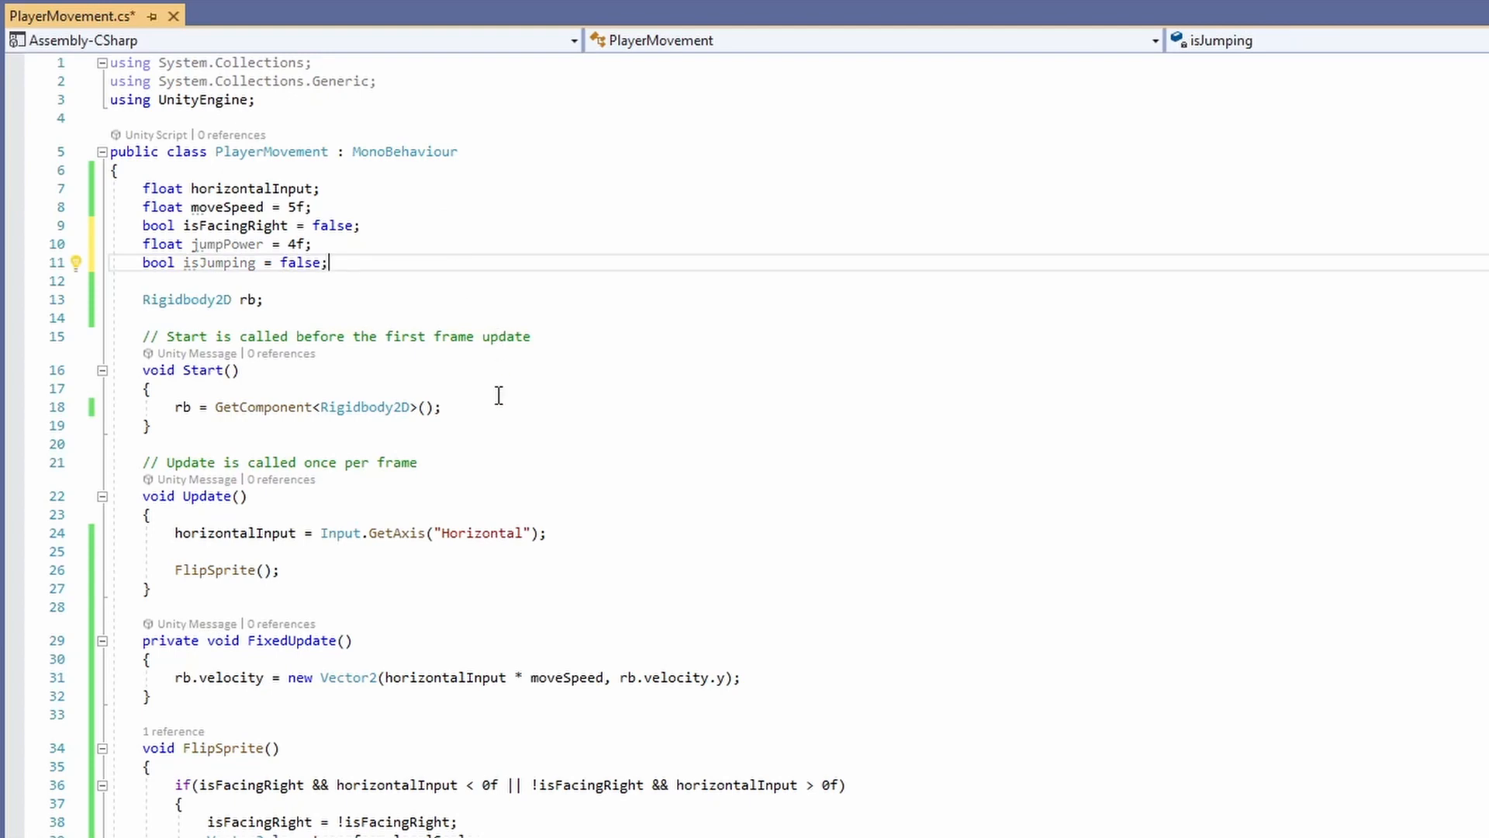
scroll(down, 3)
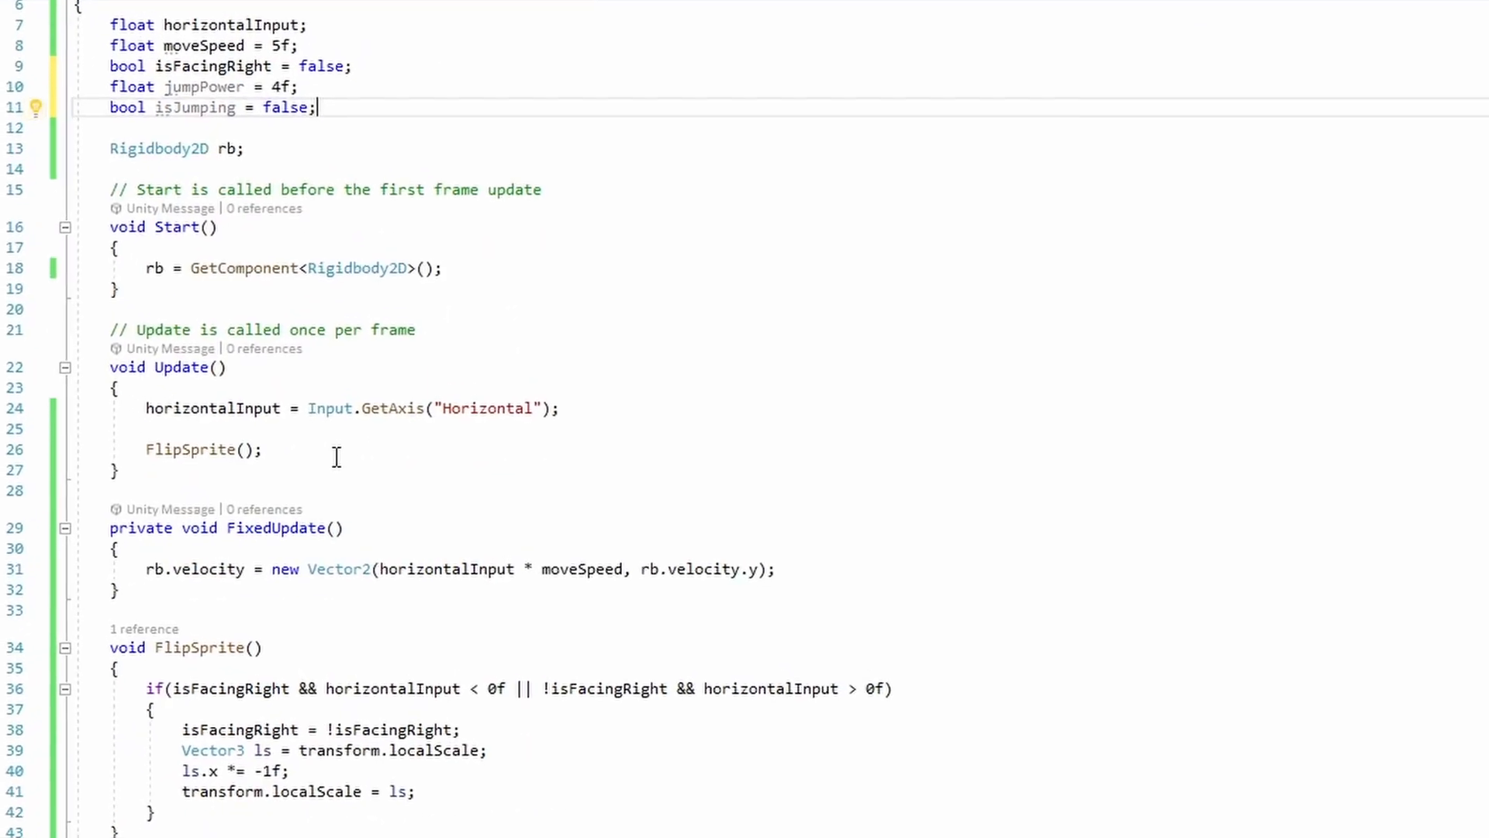
Add the condition if (Input.GetButtonDown("Jump") && !isJumping) with its code block in Update
text(if)
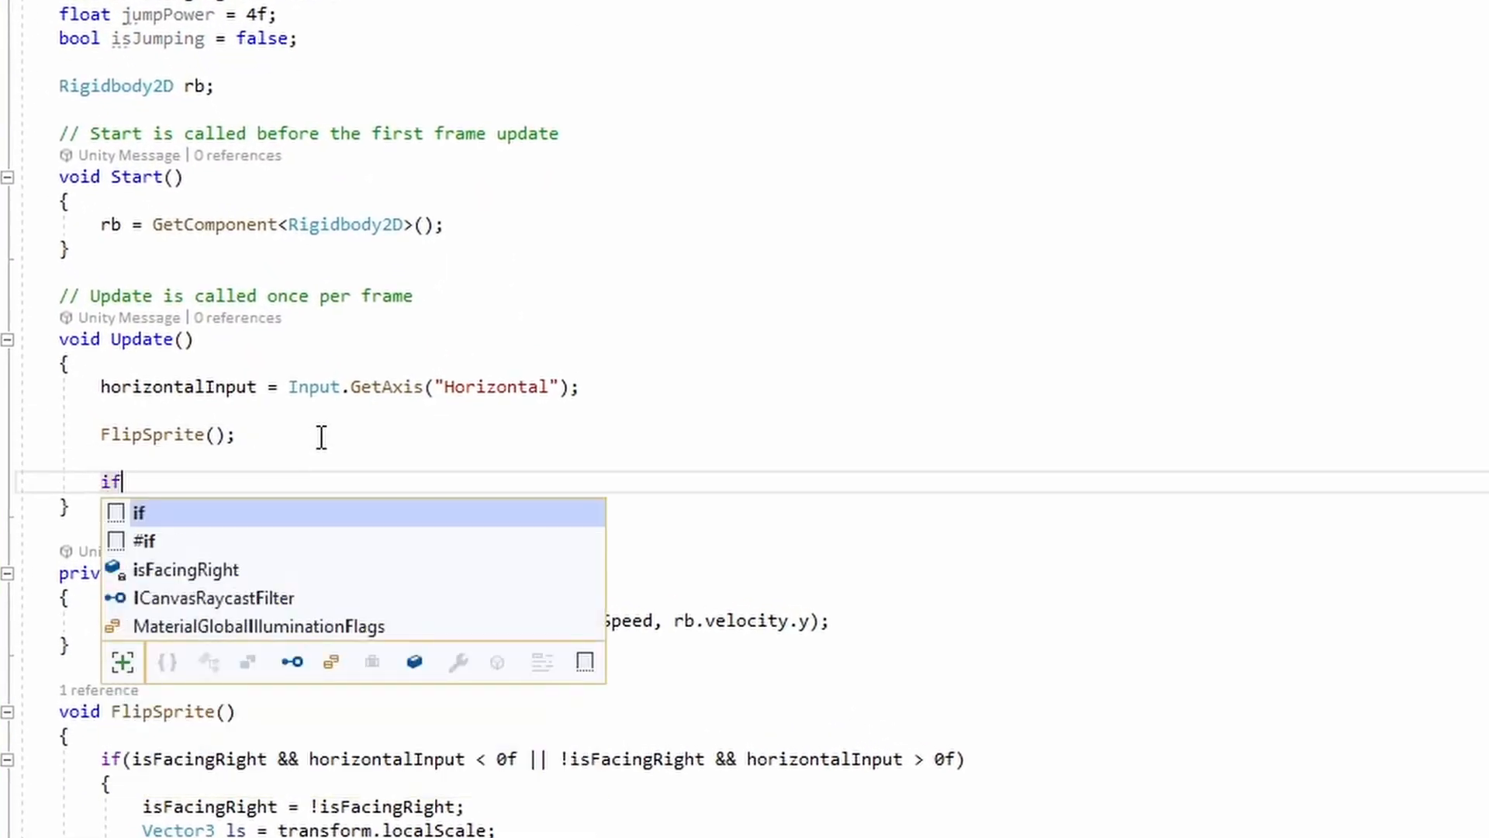
text((In)
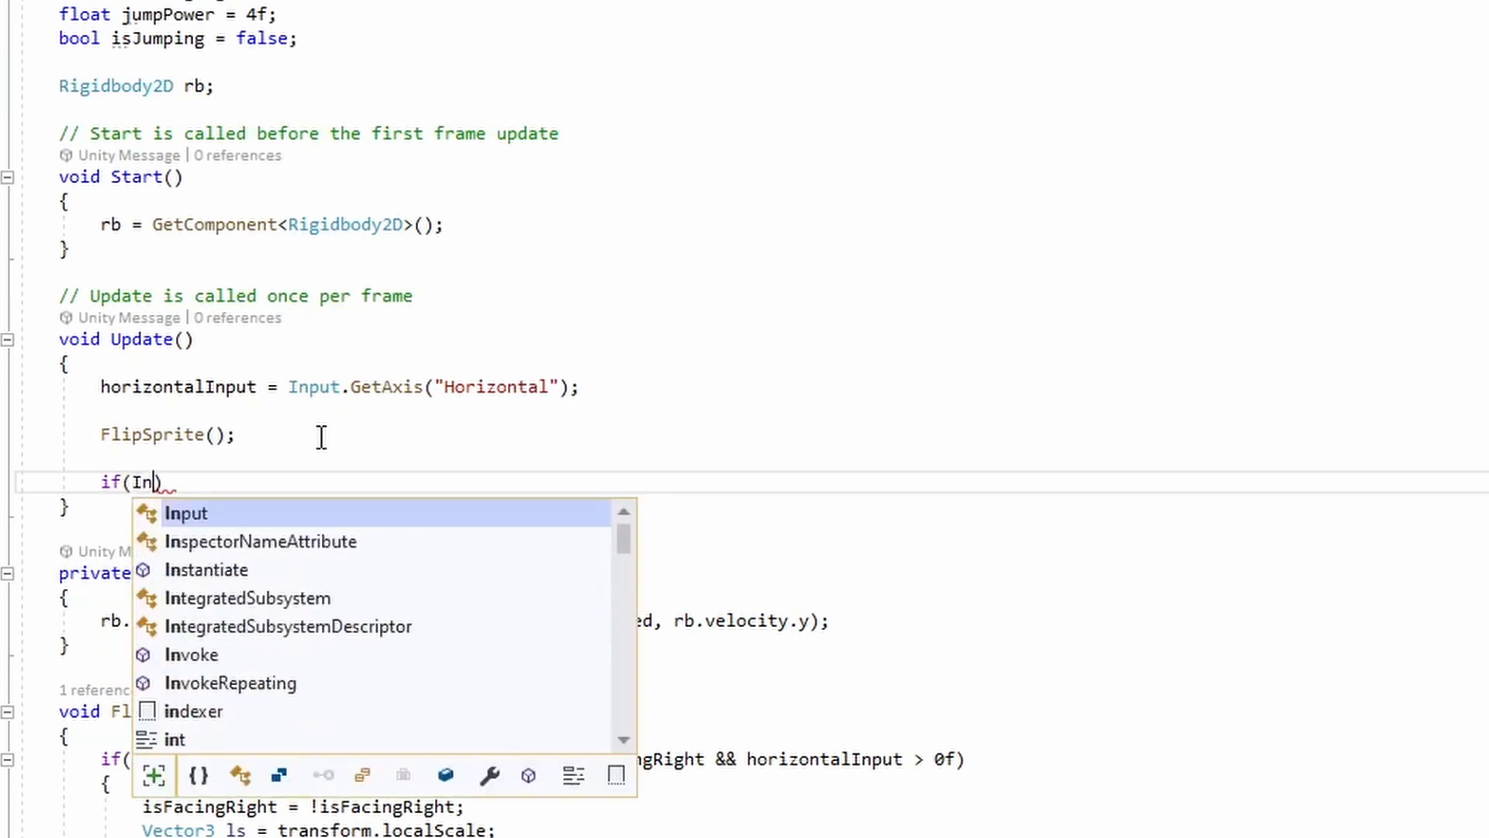
text(put.)
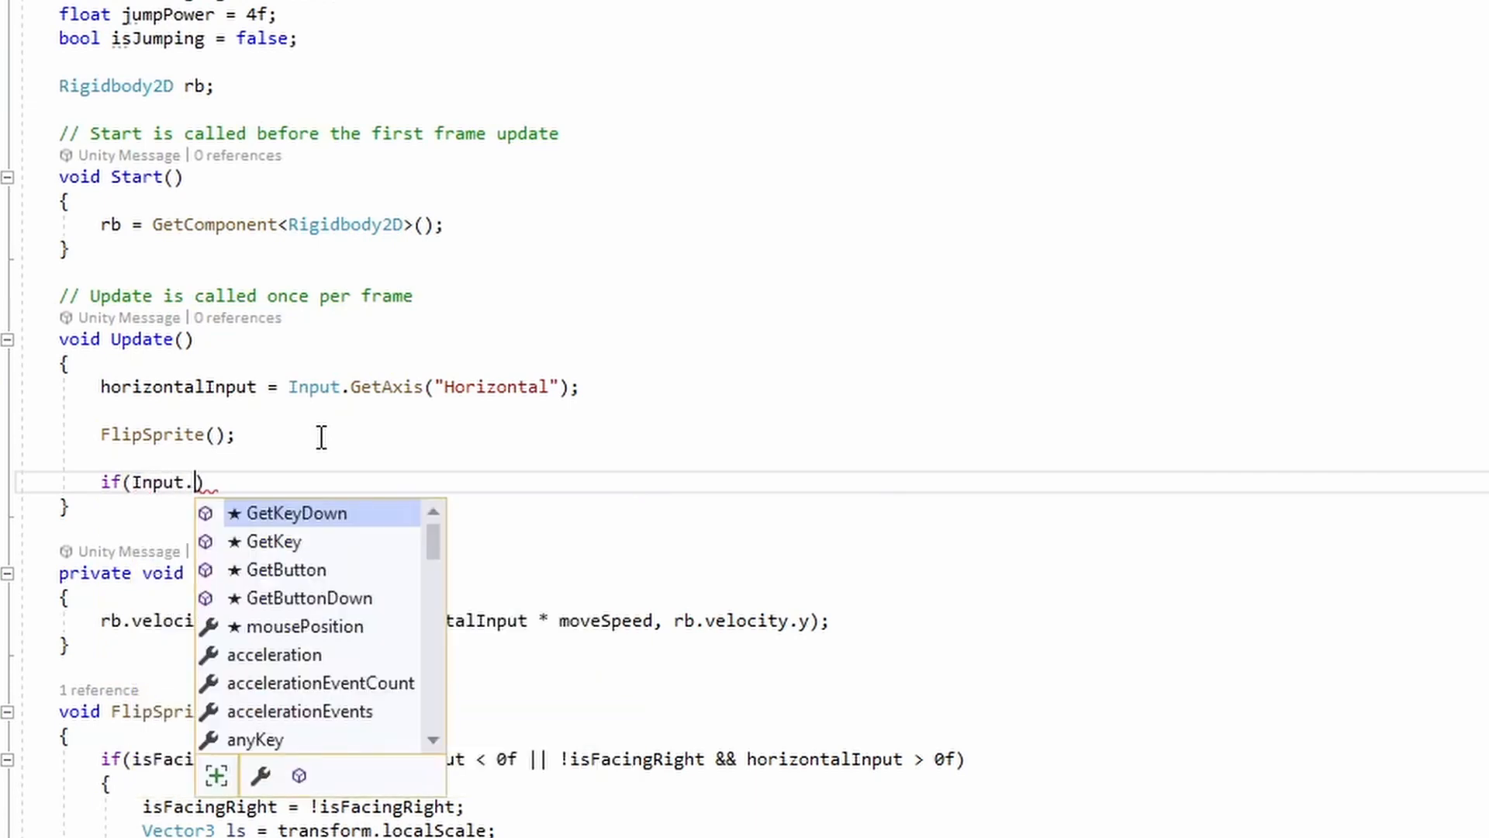
text(GetButtonDown)
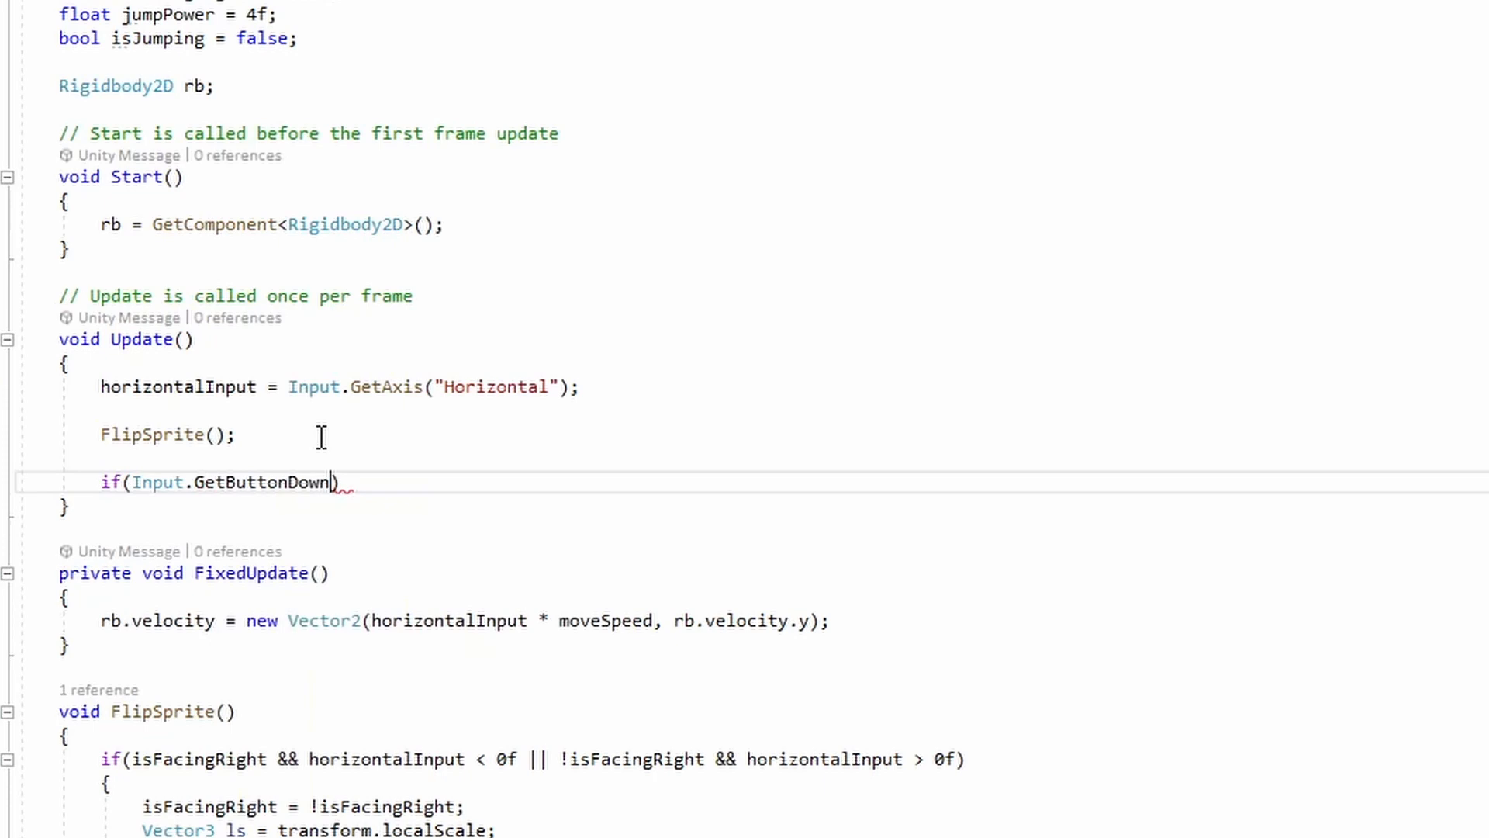
text((""))
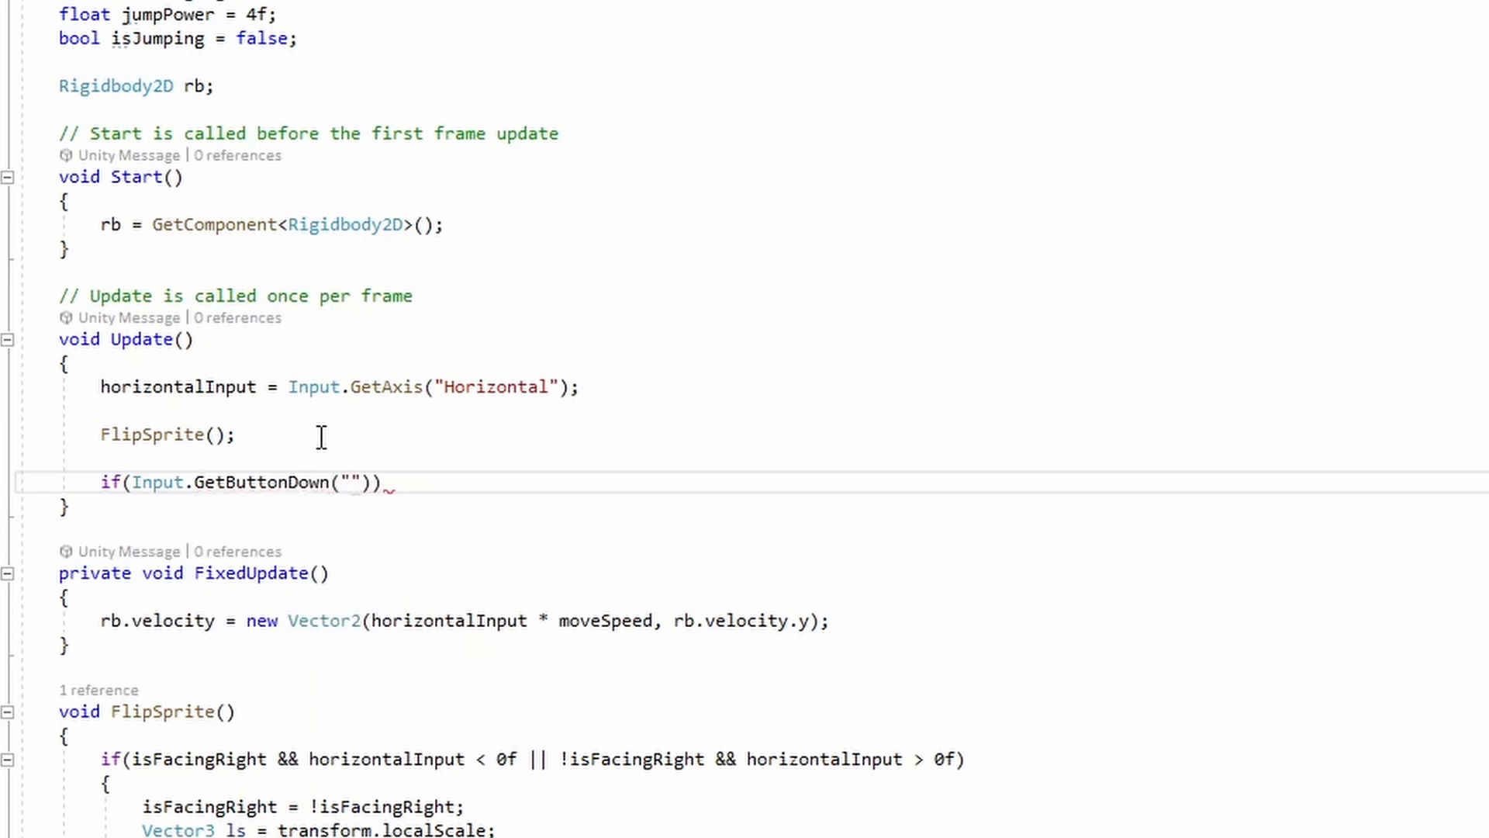
text(Jump)
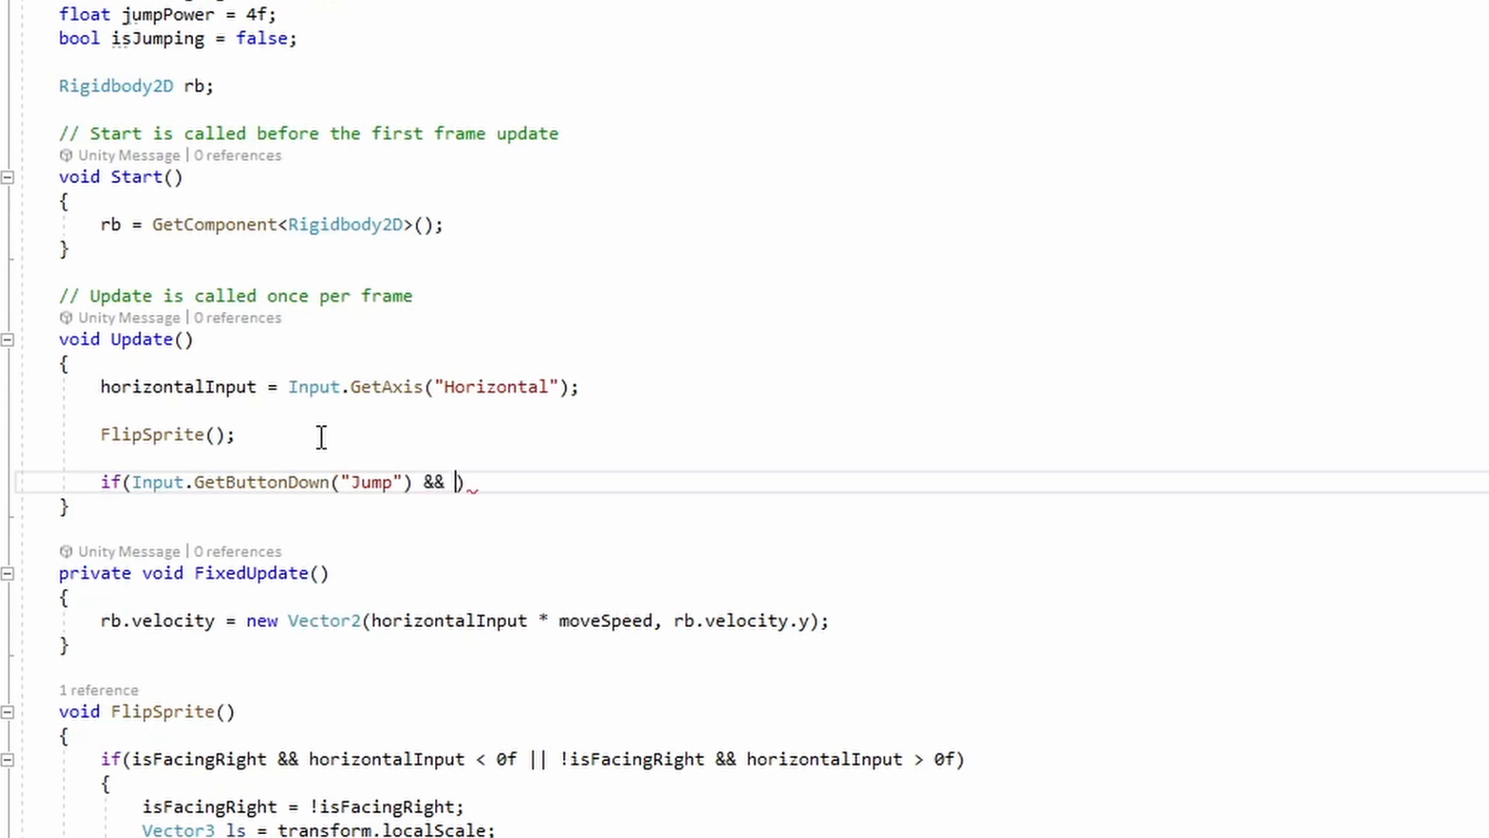
text(!isJumping)
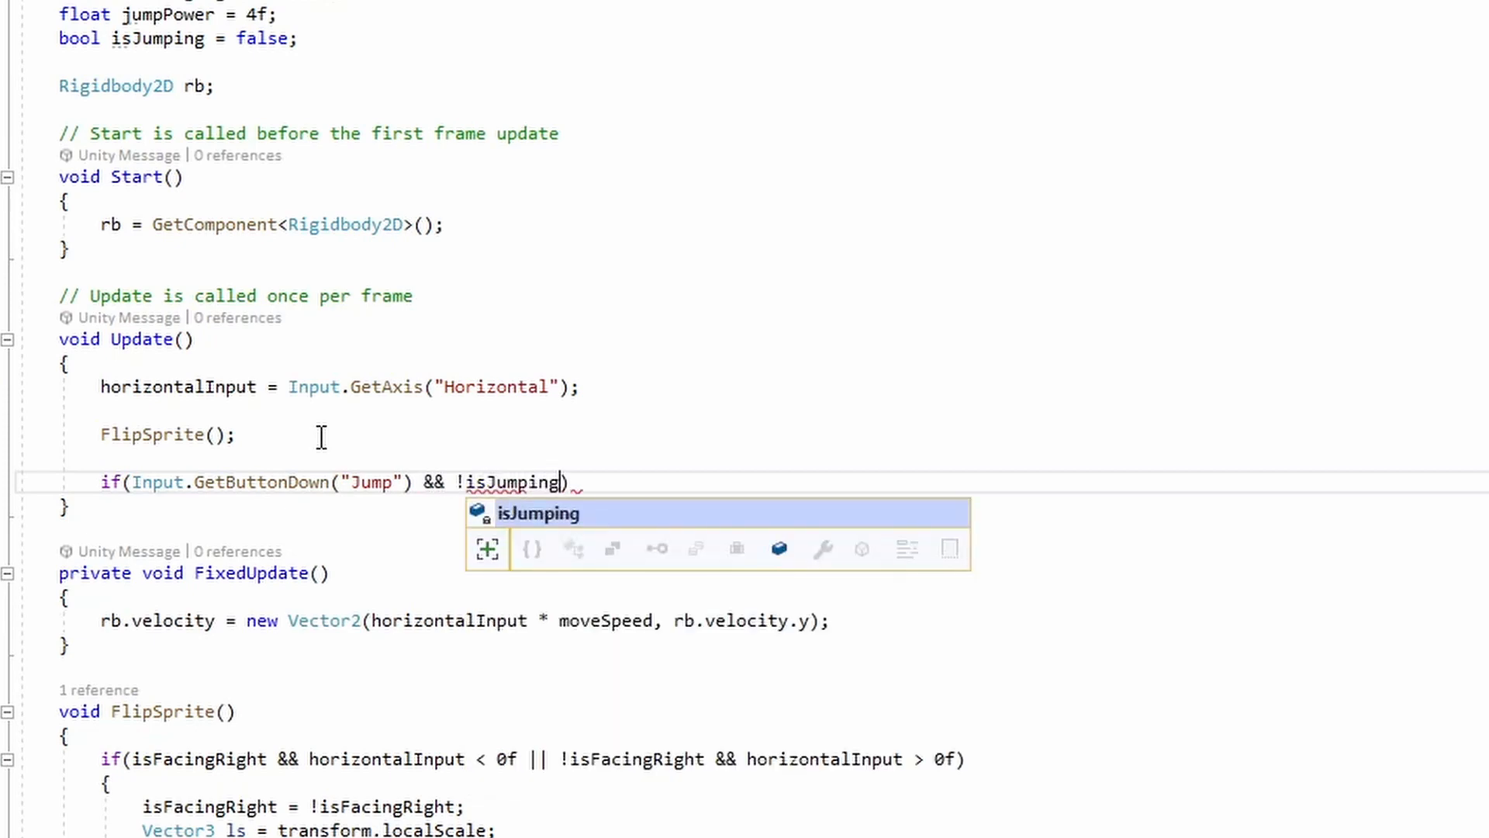
key(enter)
text({)
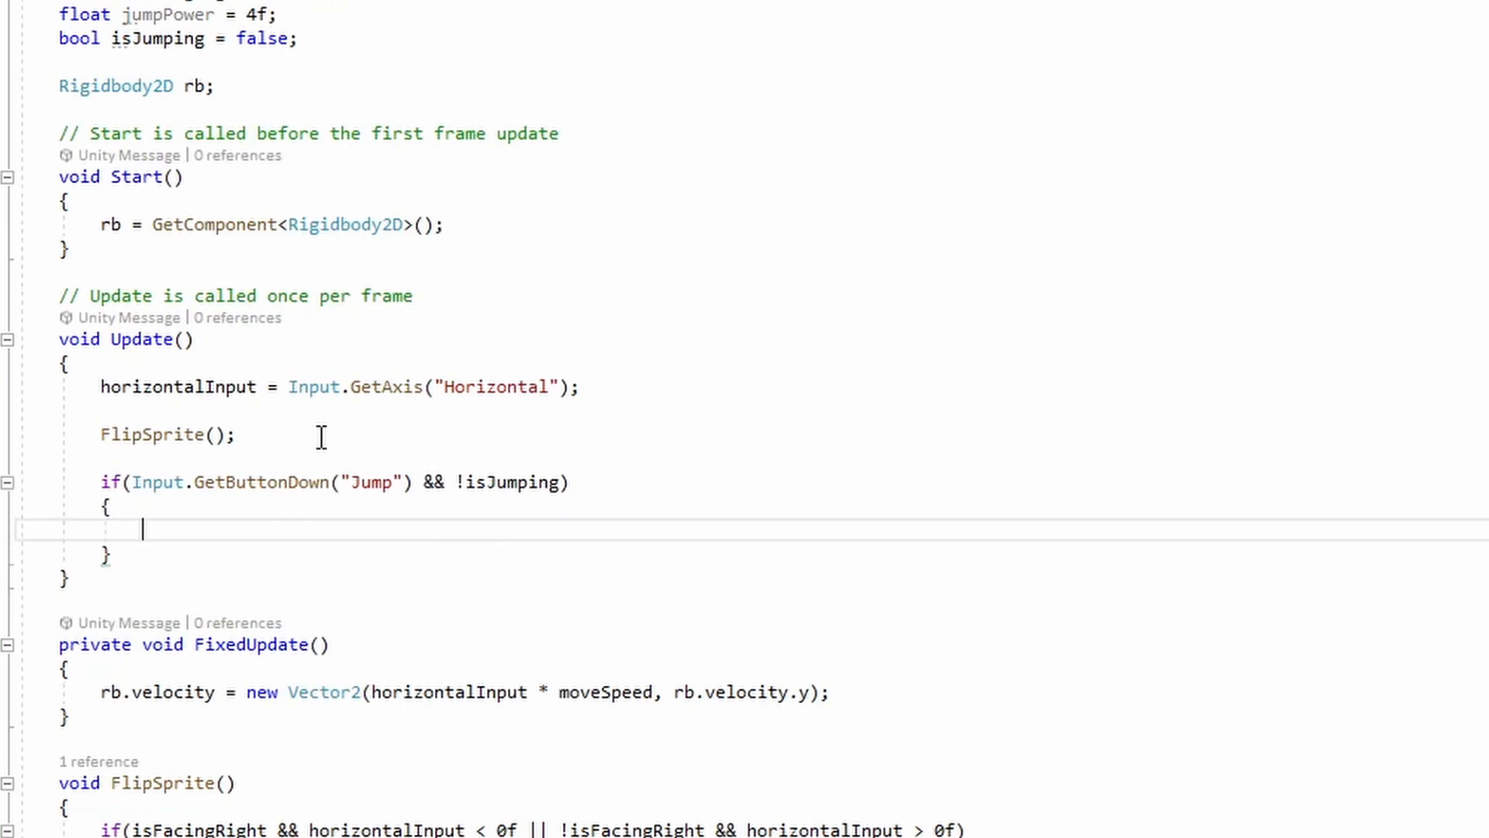
Inside it, set rb.velocity to new Vector2(rb.velocity.x, jumpPower) and isJumping = true
text(rb.vel)
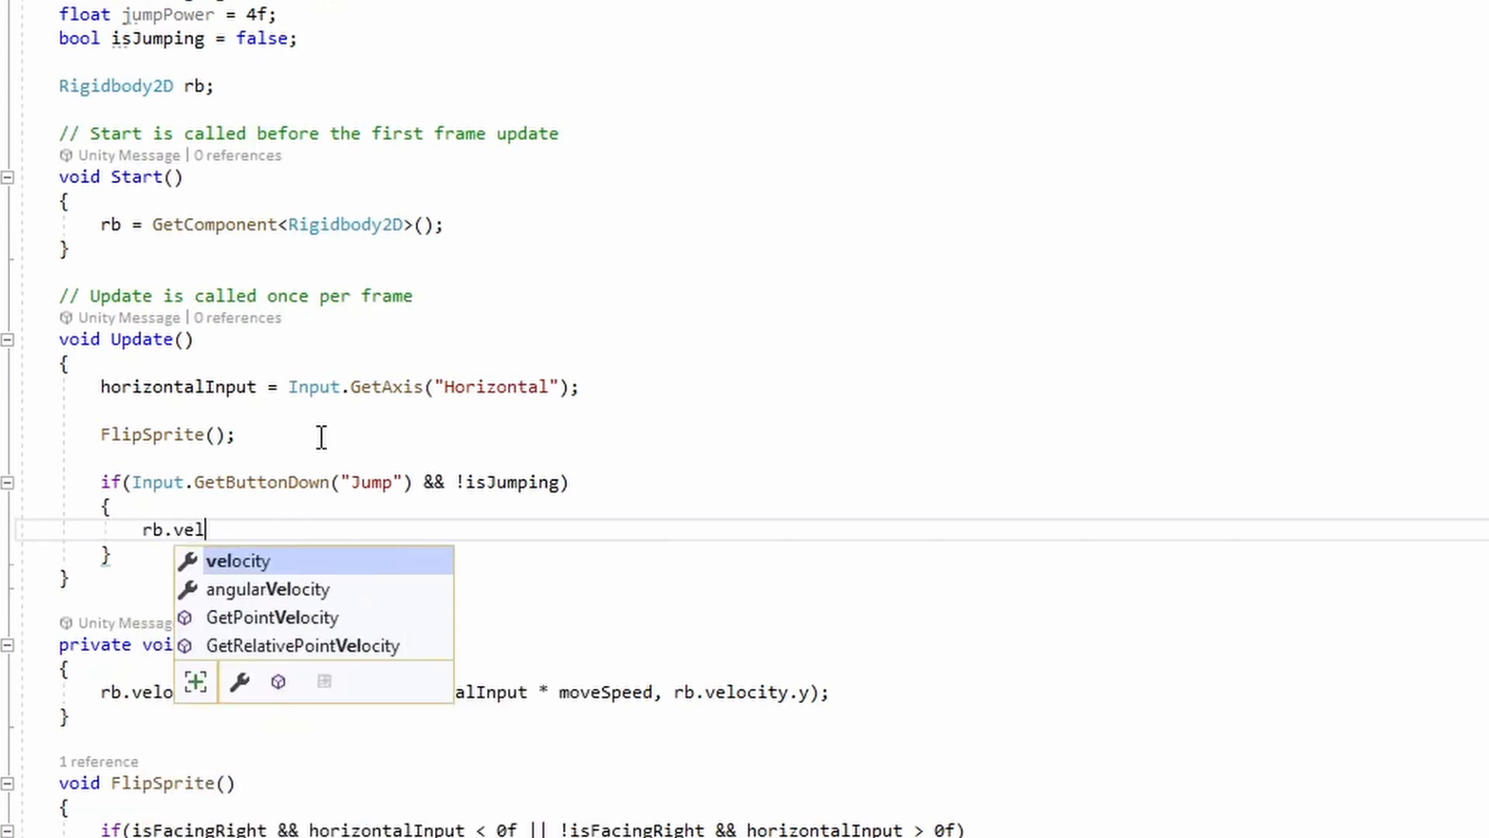
text(ocity = new)
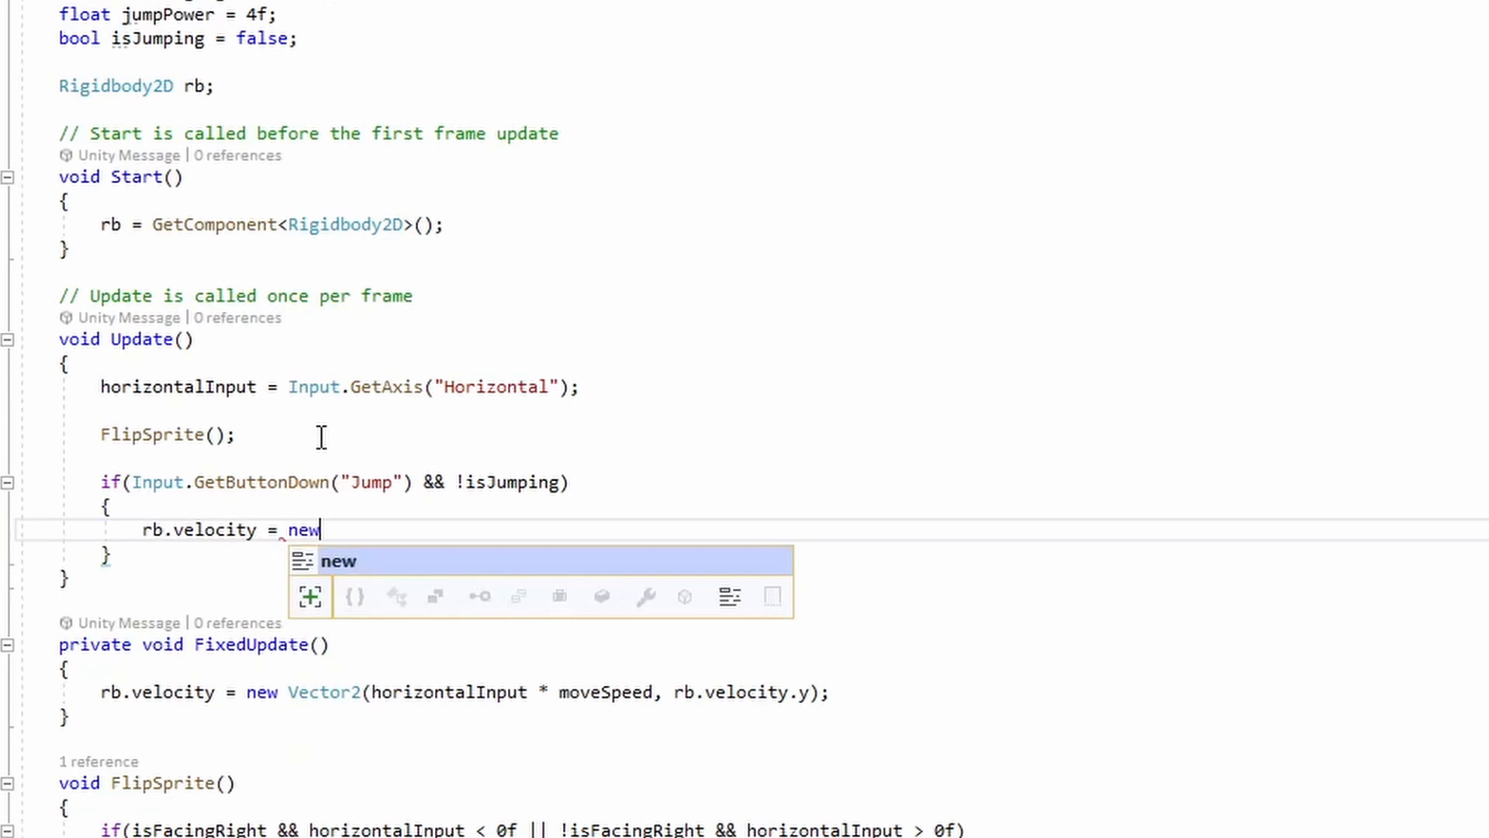
text(Vector2)
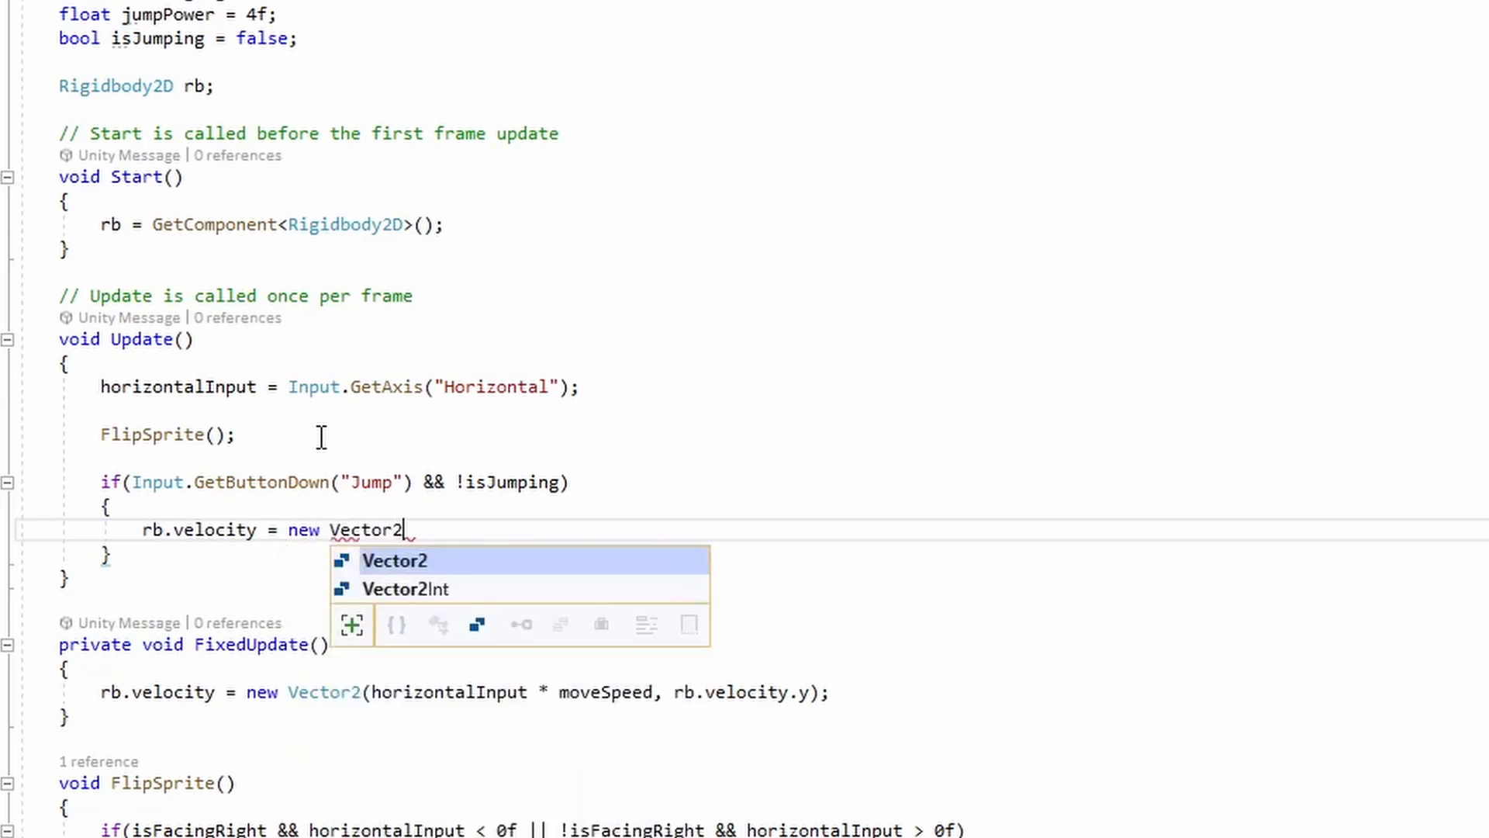
text((rb.v)
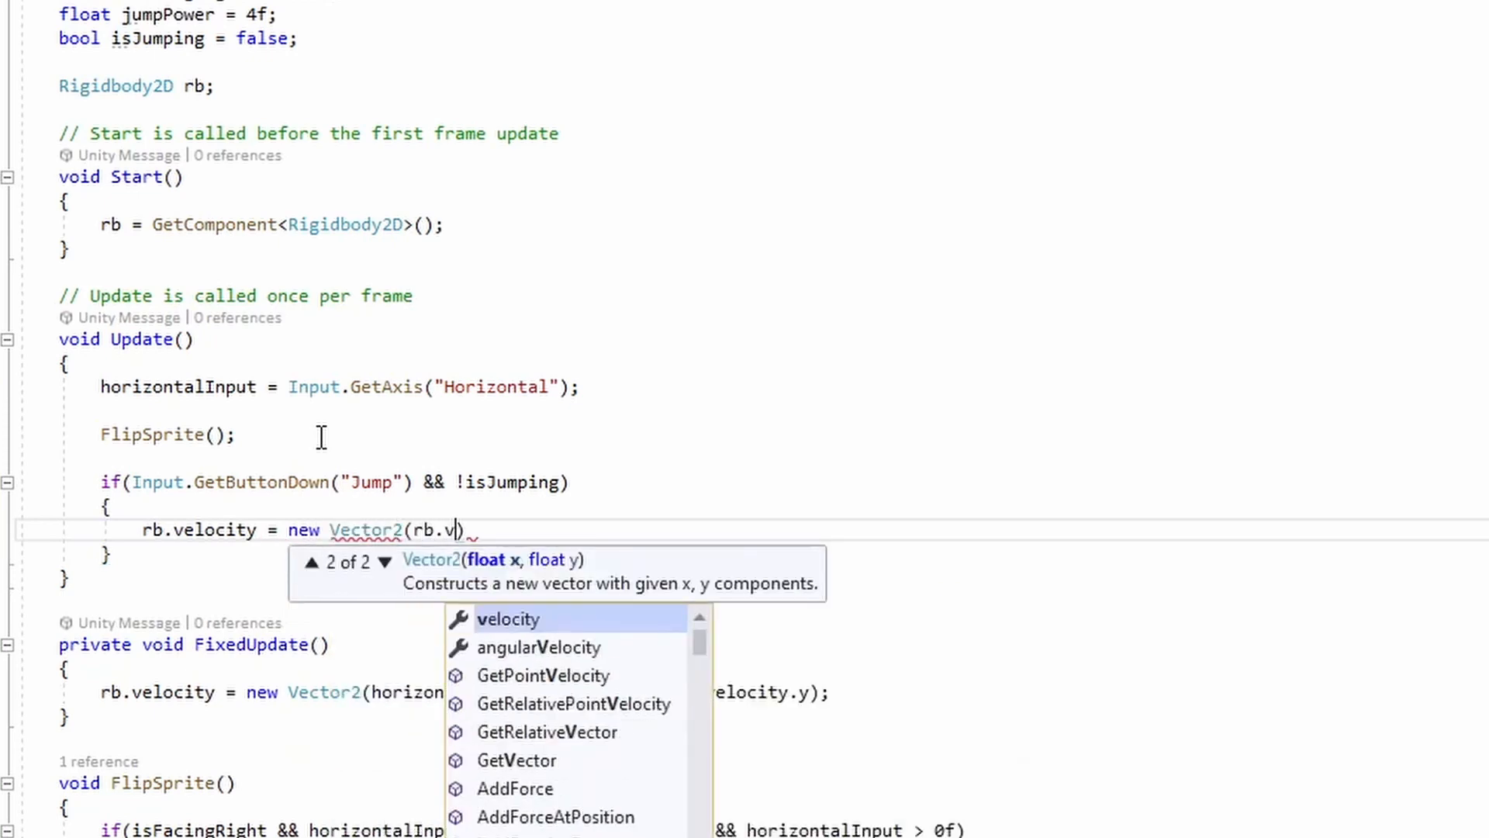
text(elocity.x))
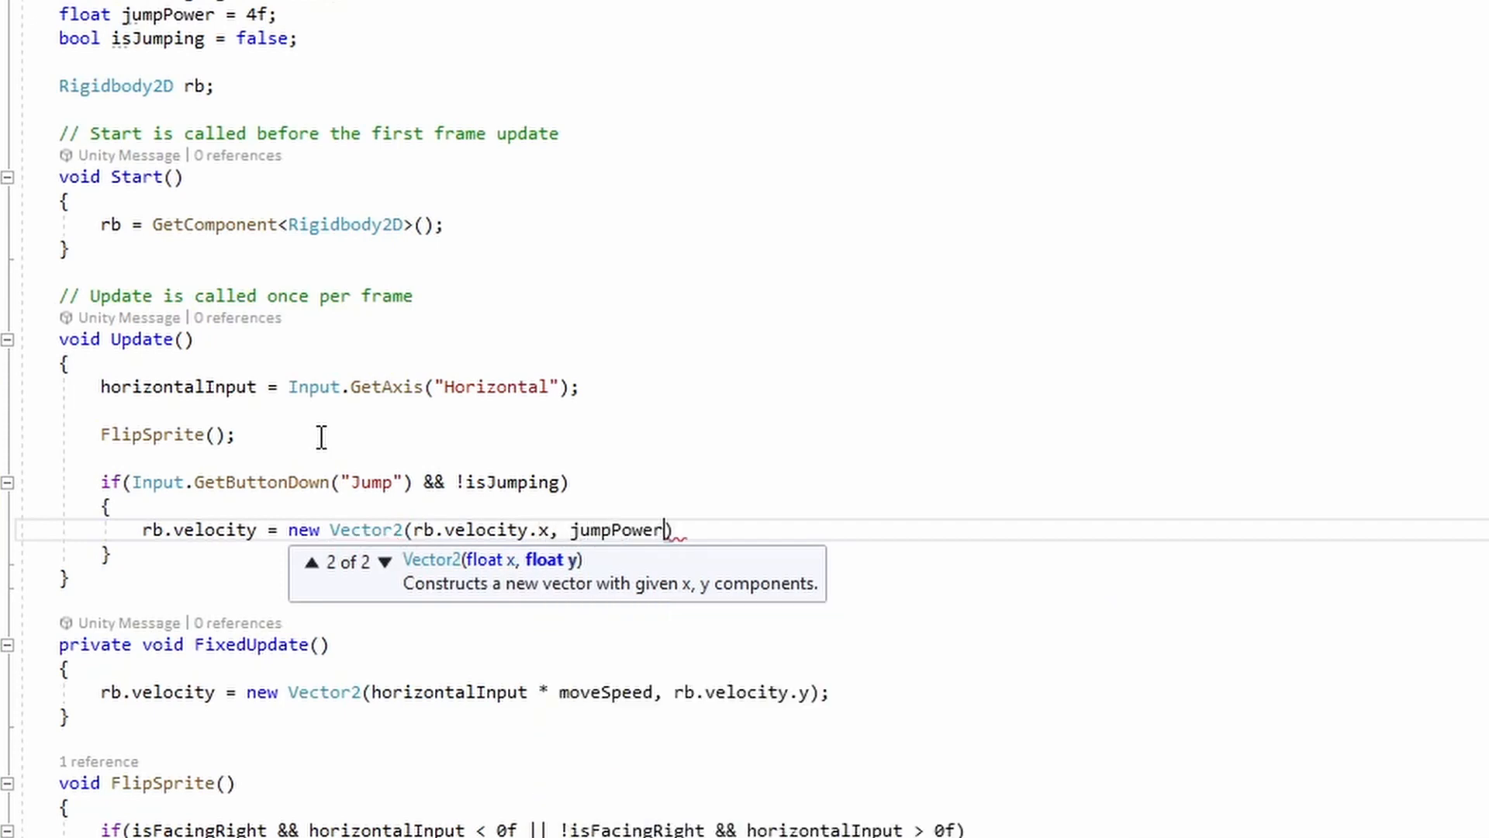
text(;)
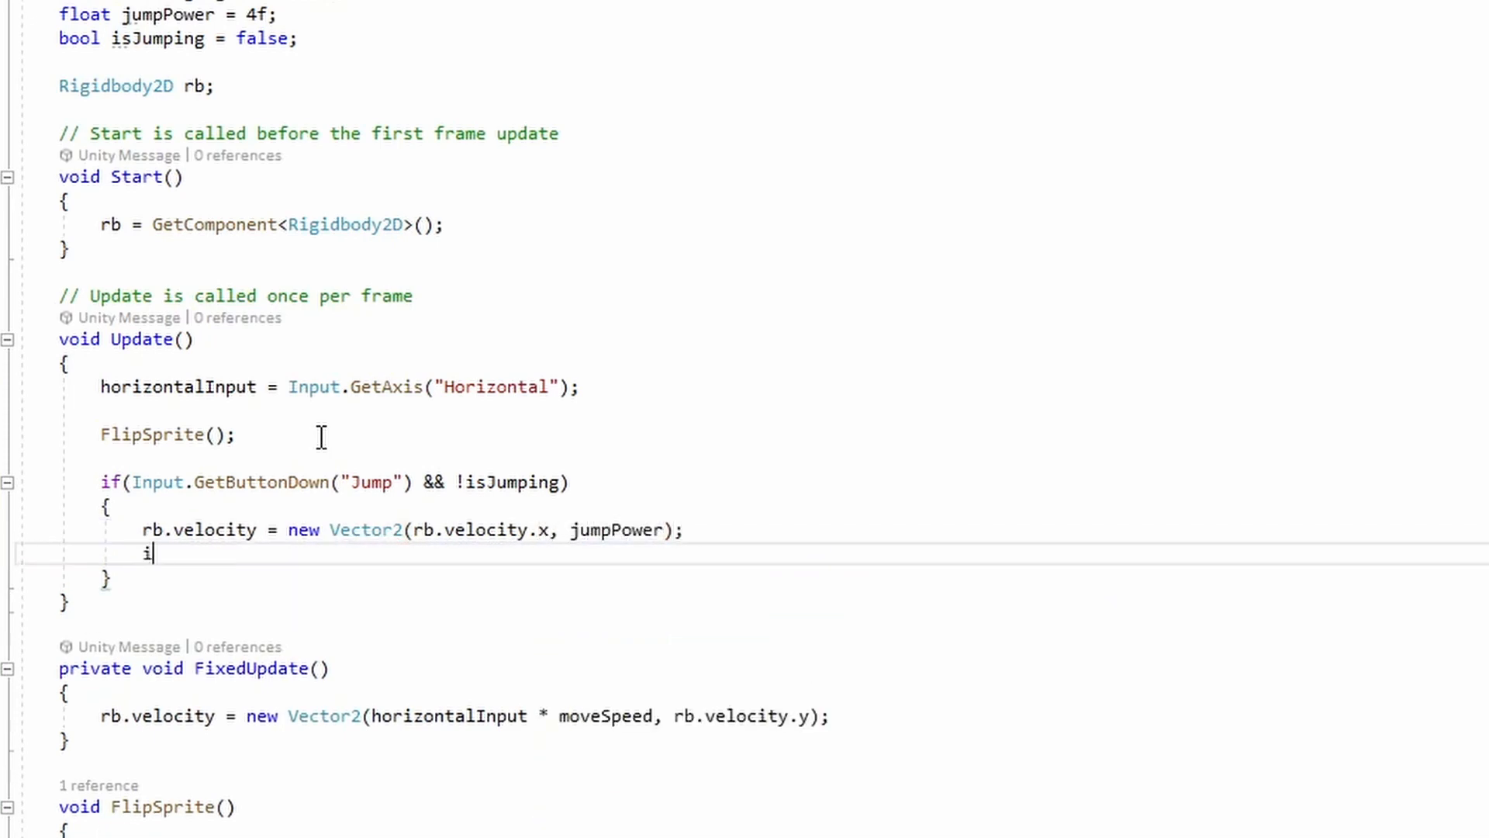
text(sJumping =)
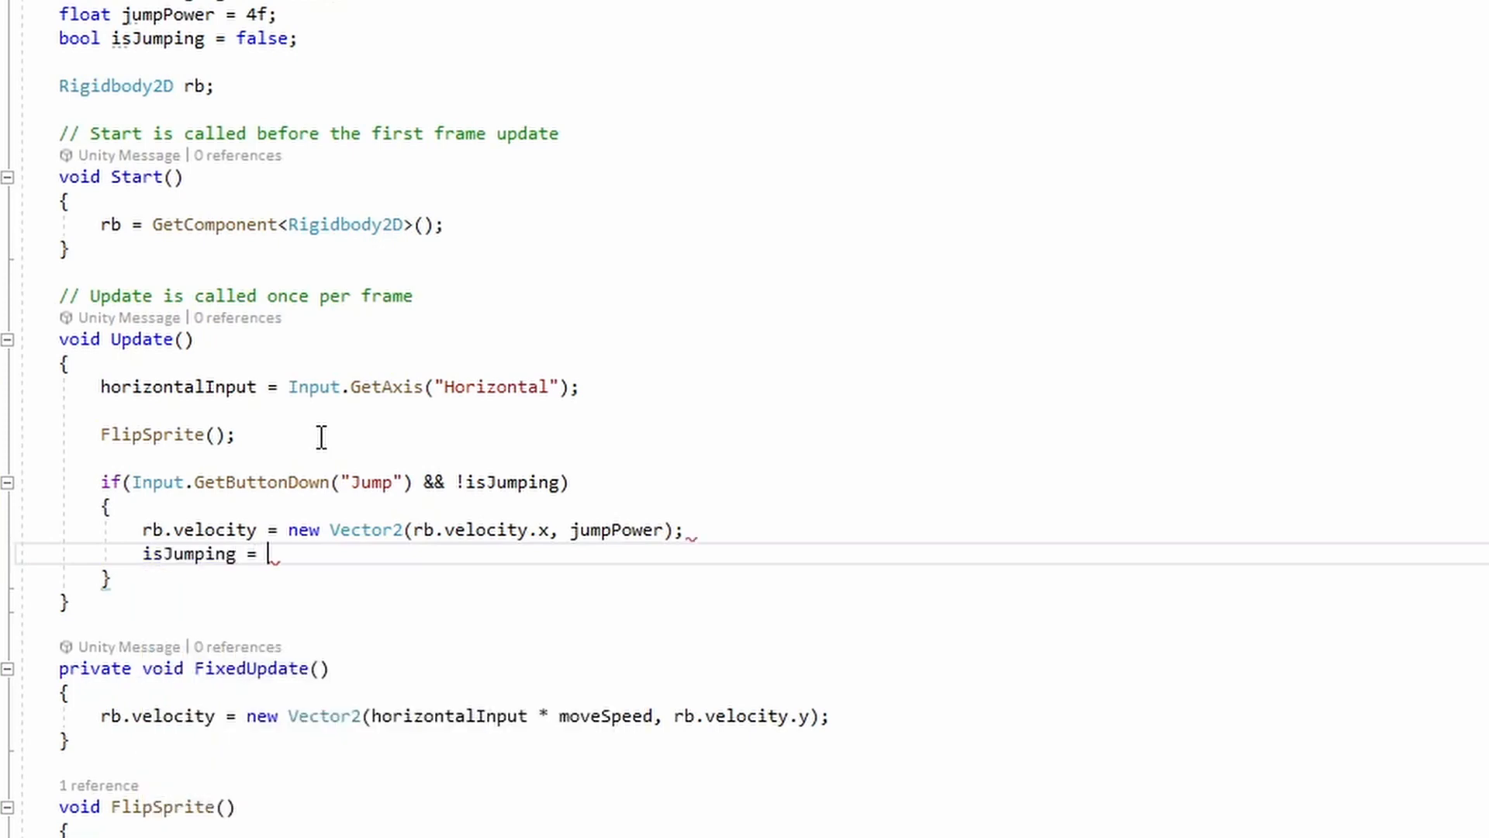
text(true;)
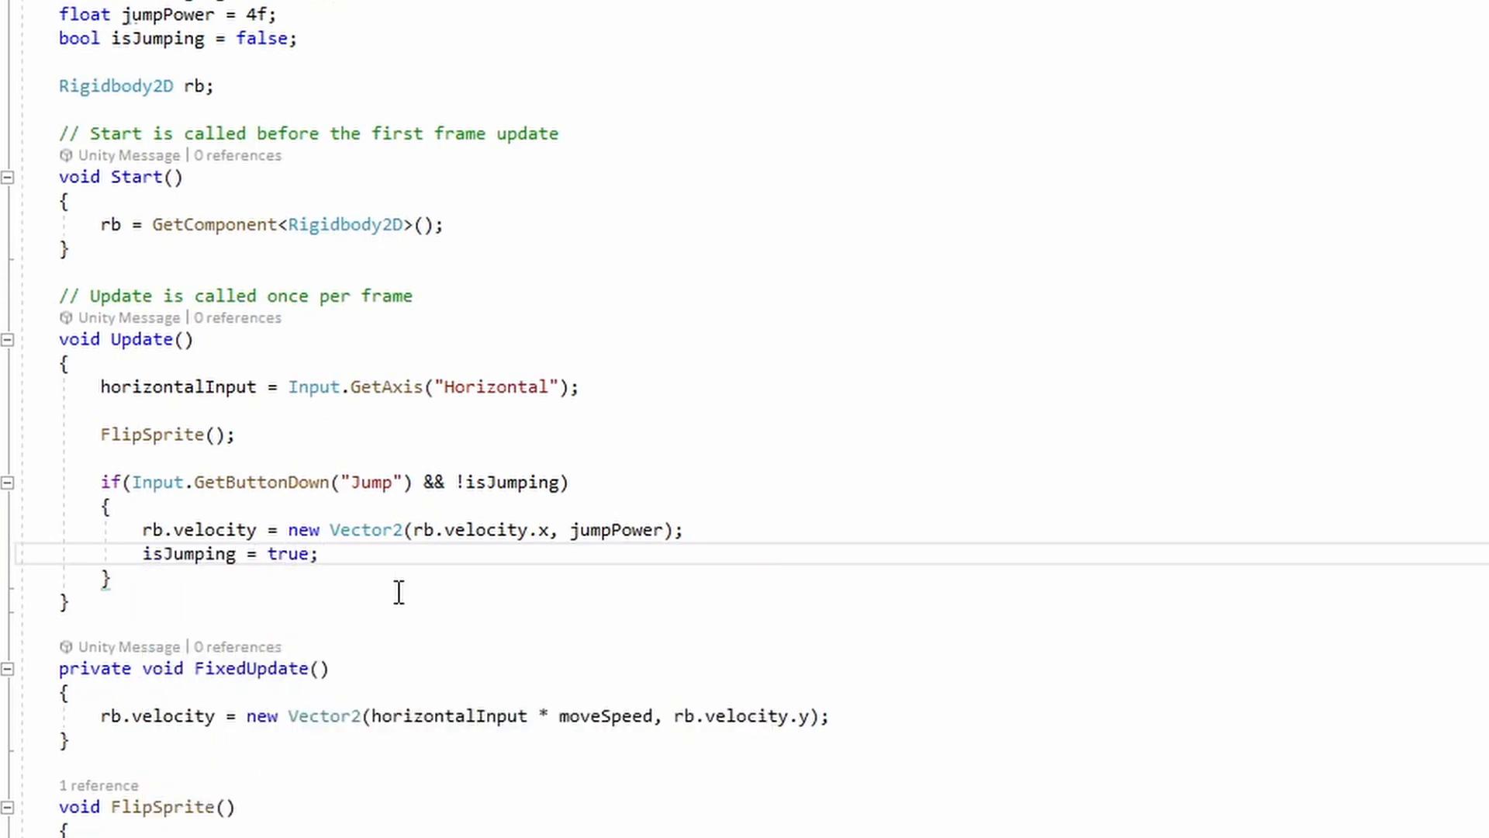
scroll(down, 3)
text(private void OnCollisionEnter2D(Collision2D collision)
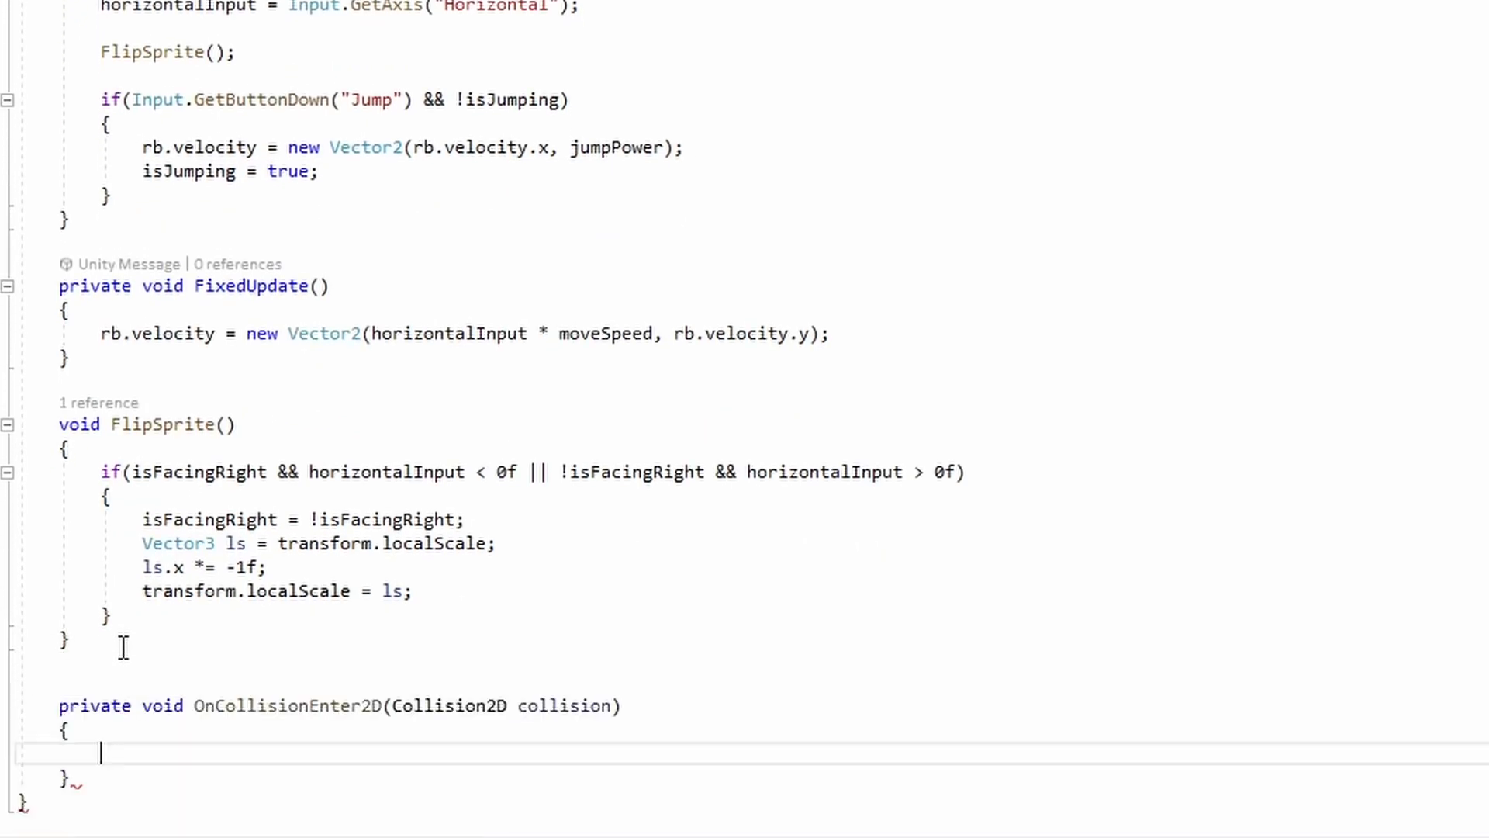
Write isJumping = false; inside OnCollisionEnter2D so landing re-enables jumping
text(isJumping)
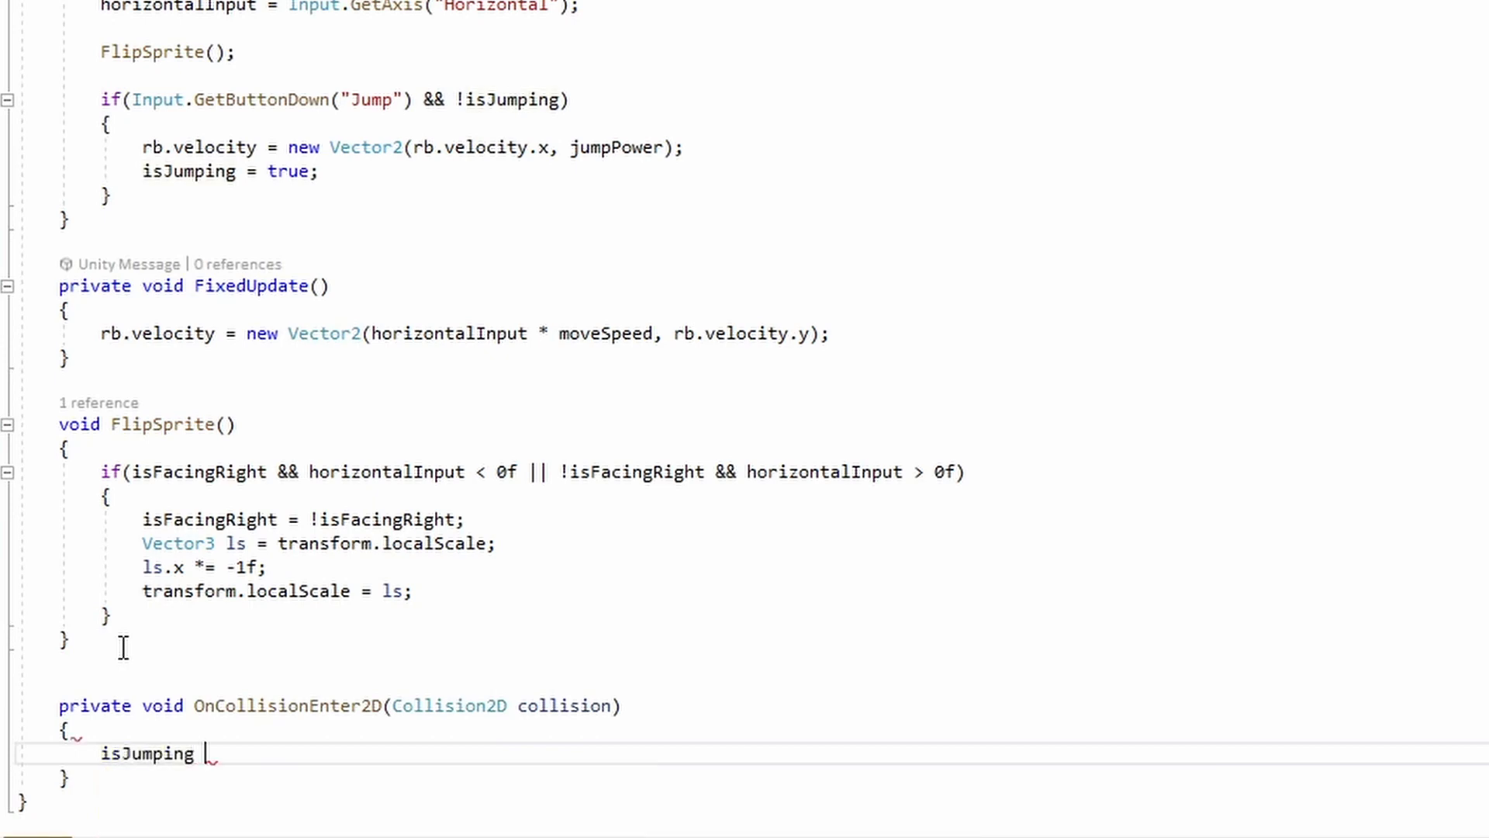
text(= false;)
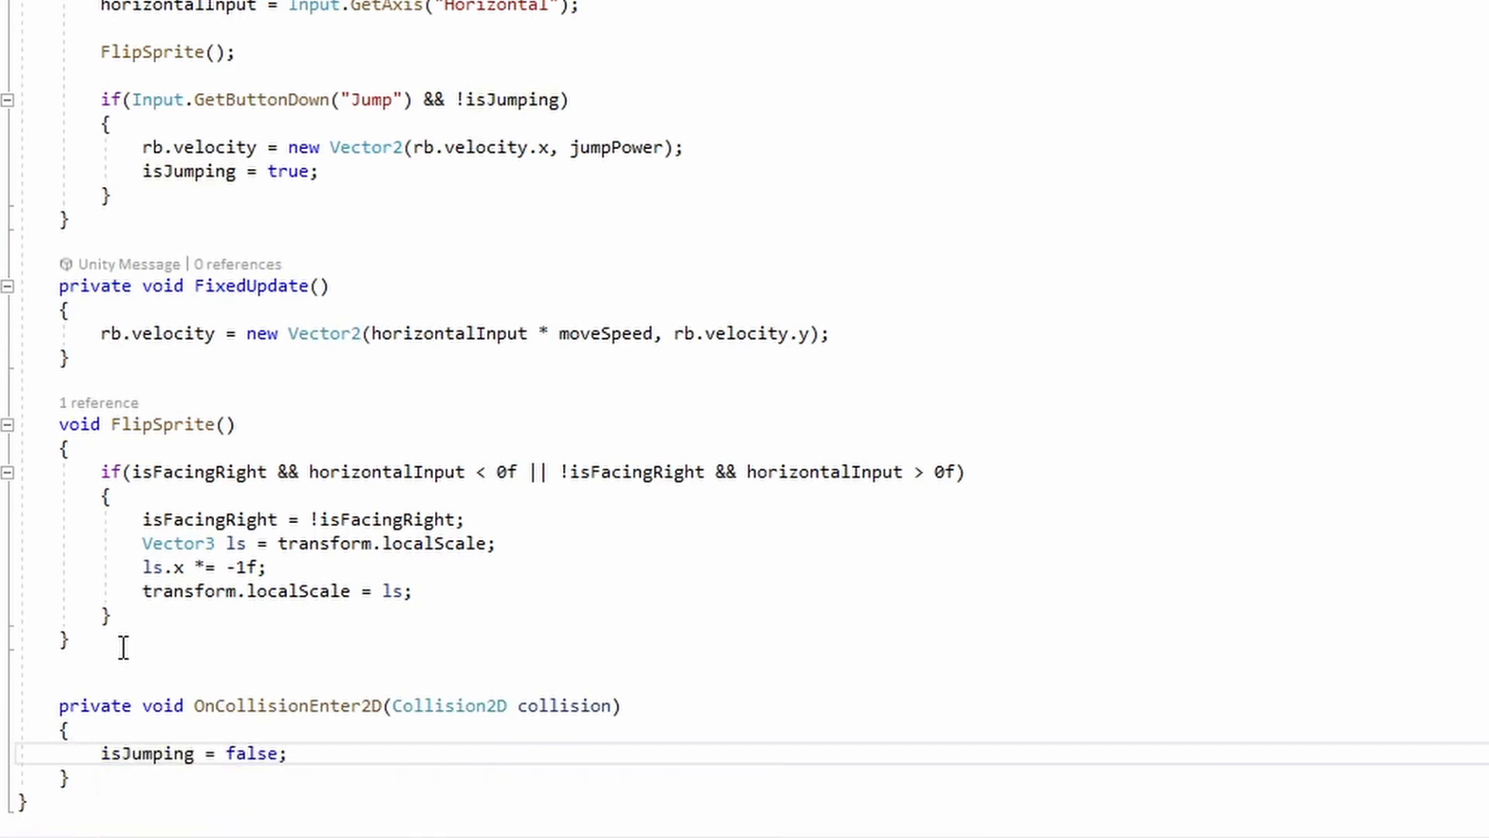